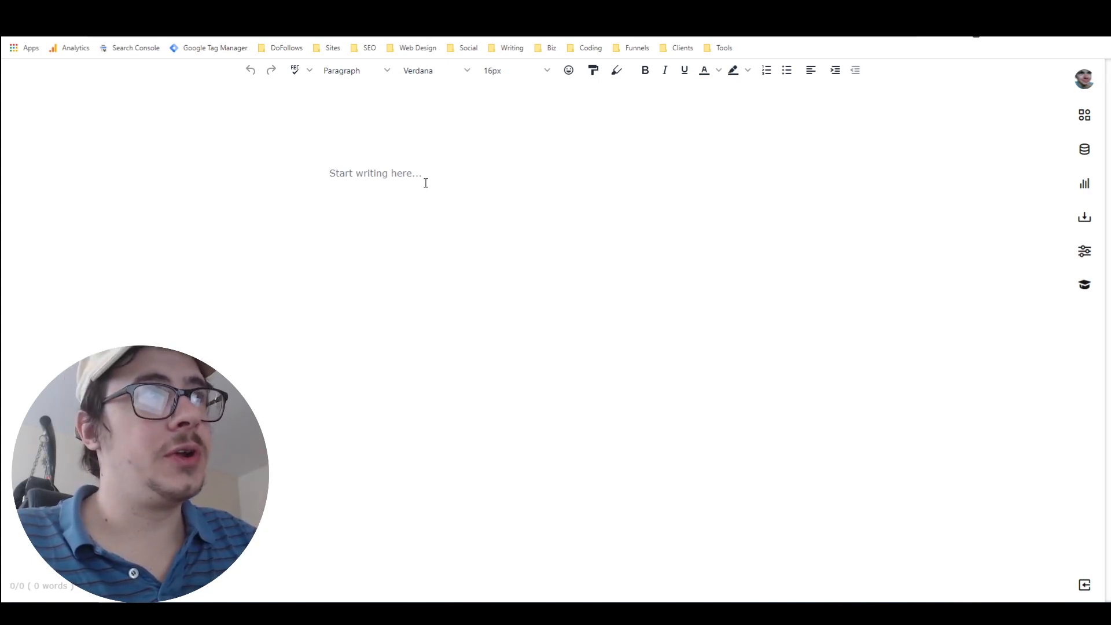
{"action": "mouse_move", "coordinate": [420, 193]}
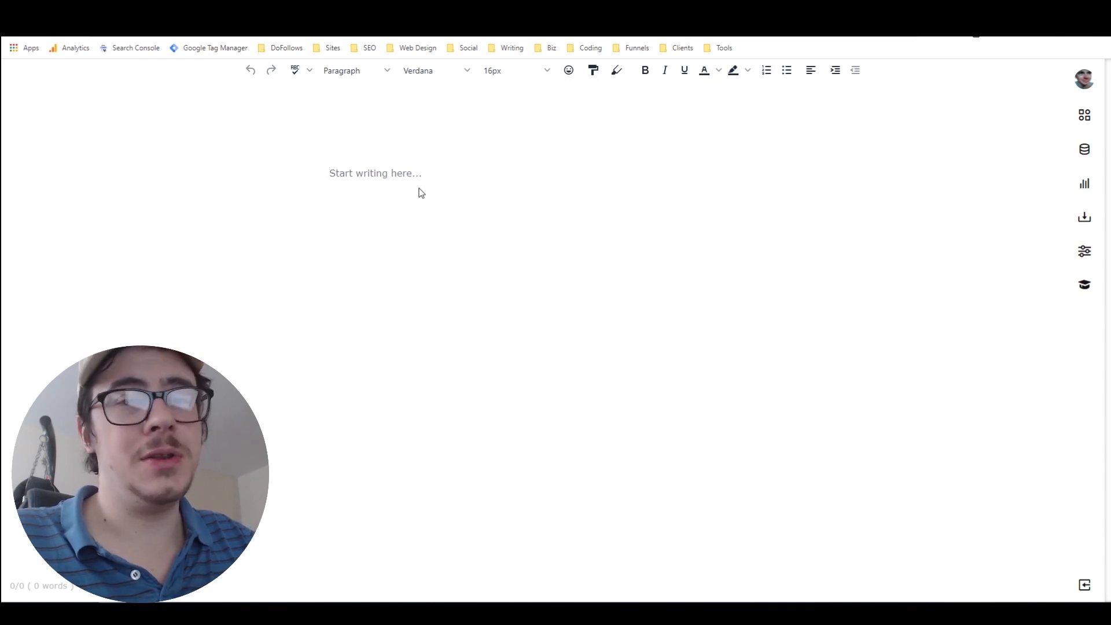
Step: Open the Blogs card under Custom Content on the Nichesss dashboard
{"action": "left_click", "coordinate": [375, 173]}
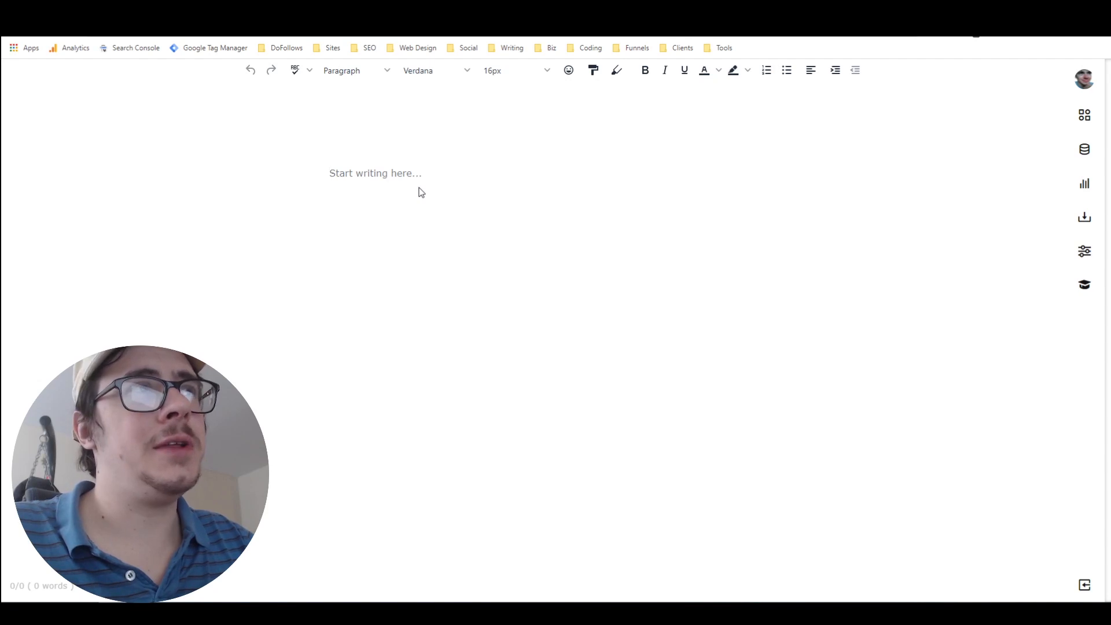
{"action": "mouse_move", "coordinate": [459, 244]}
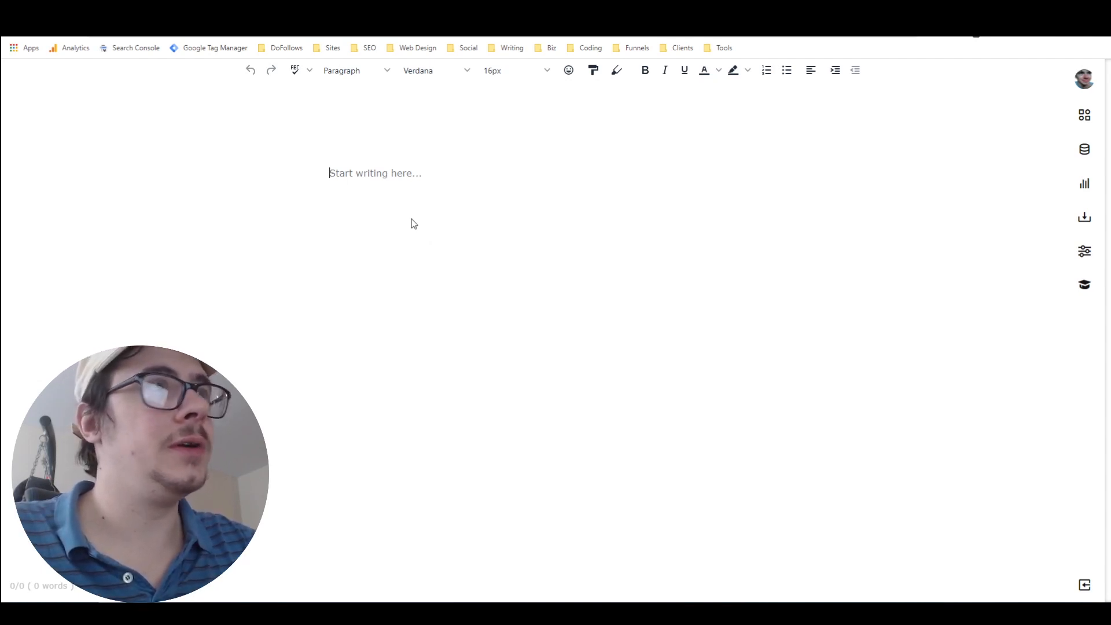
{"action": "mouse_move", "coordinate": [395, 249]}
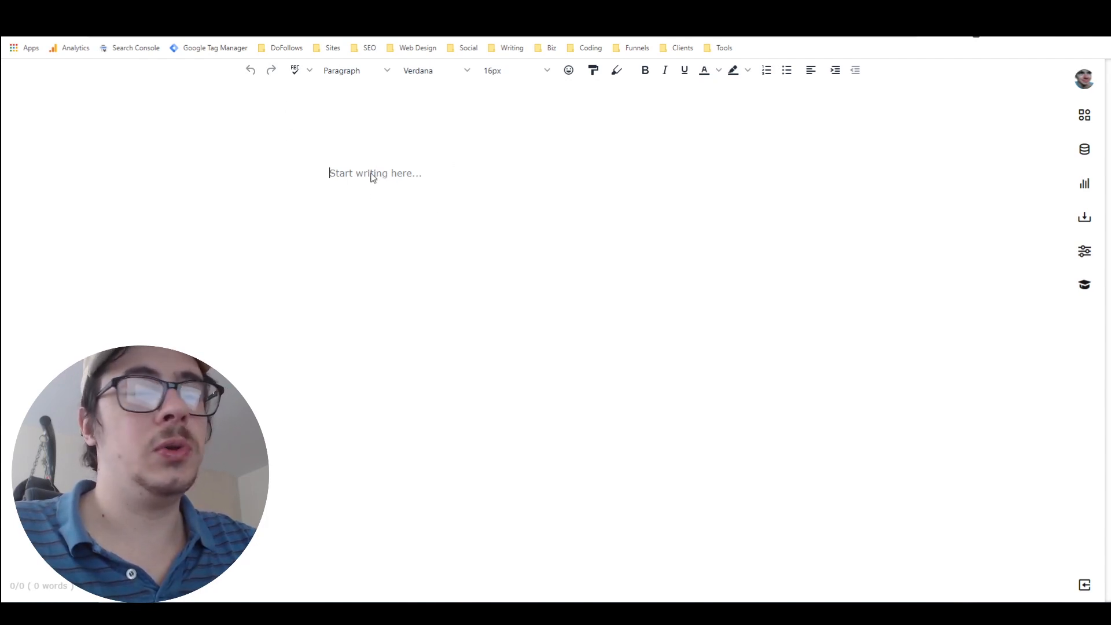
{"action": "mouse_move", "coordinate": [335, 138]}
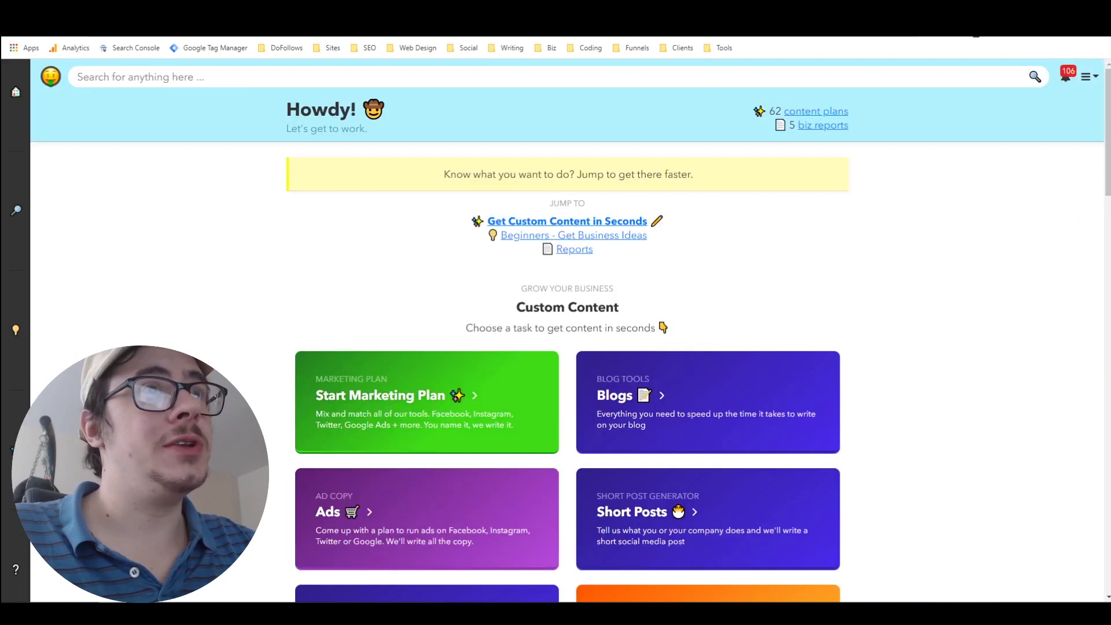
{"action": "mouse_move", "coordinate": [400, 206]}
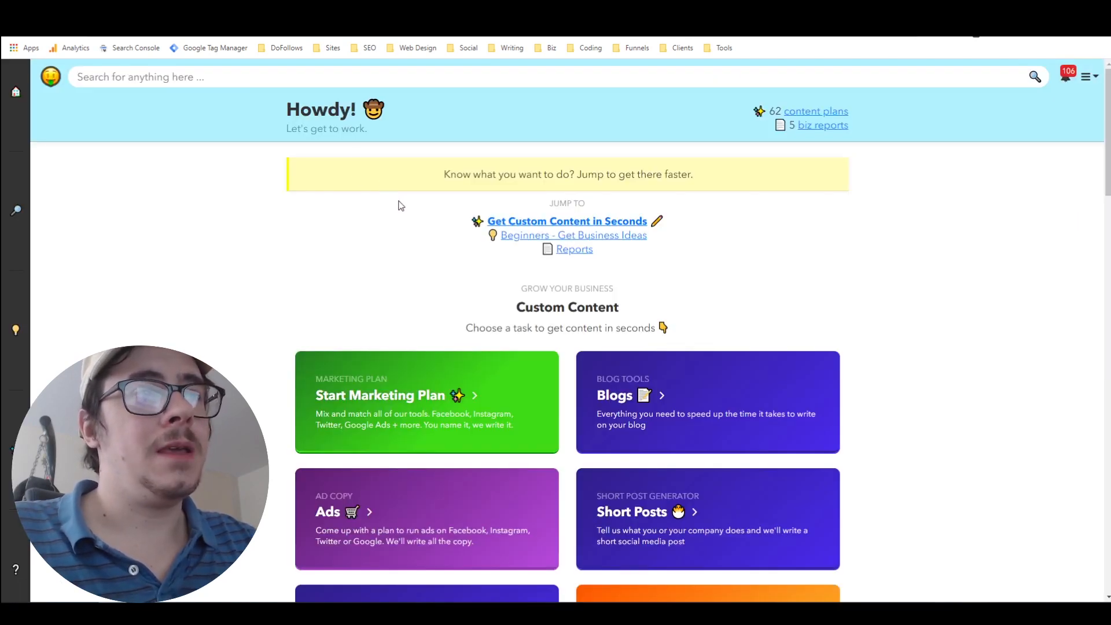
{"action": "mouse_move", "coordinate": [672, 405]}
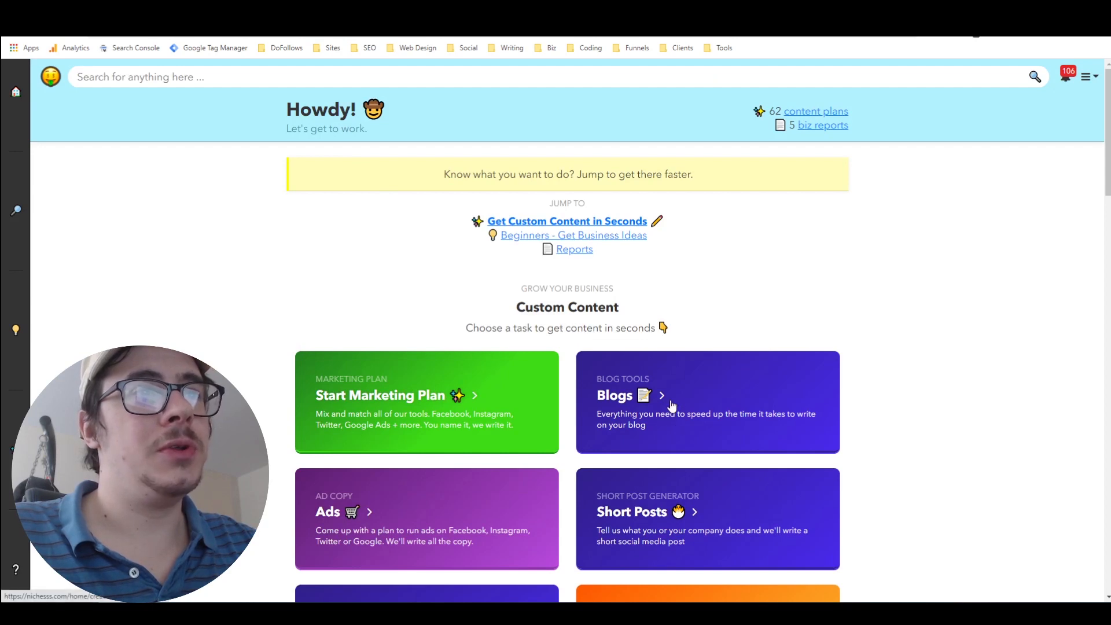
{"action": "scroll", "scroll_direction": "down", "scroll_amount": 3}
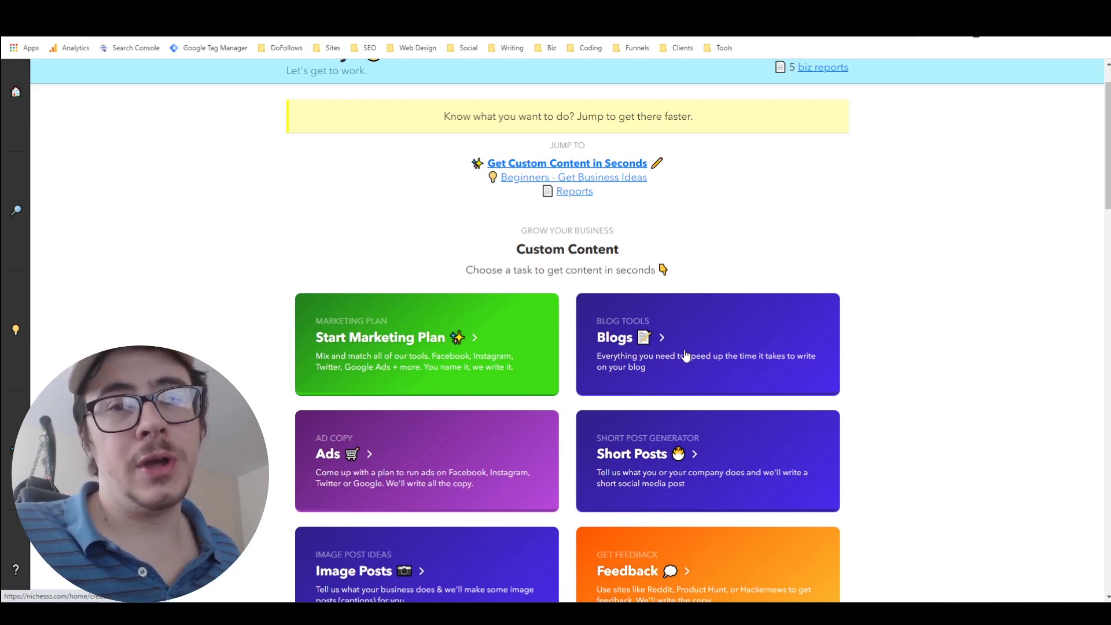
{"action": "mouse_move", "coordinate": [676, 339]}
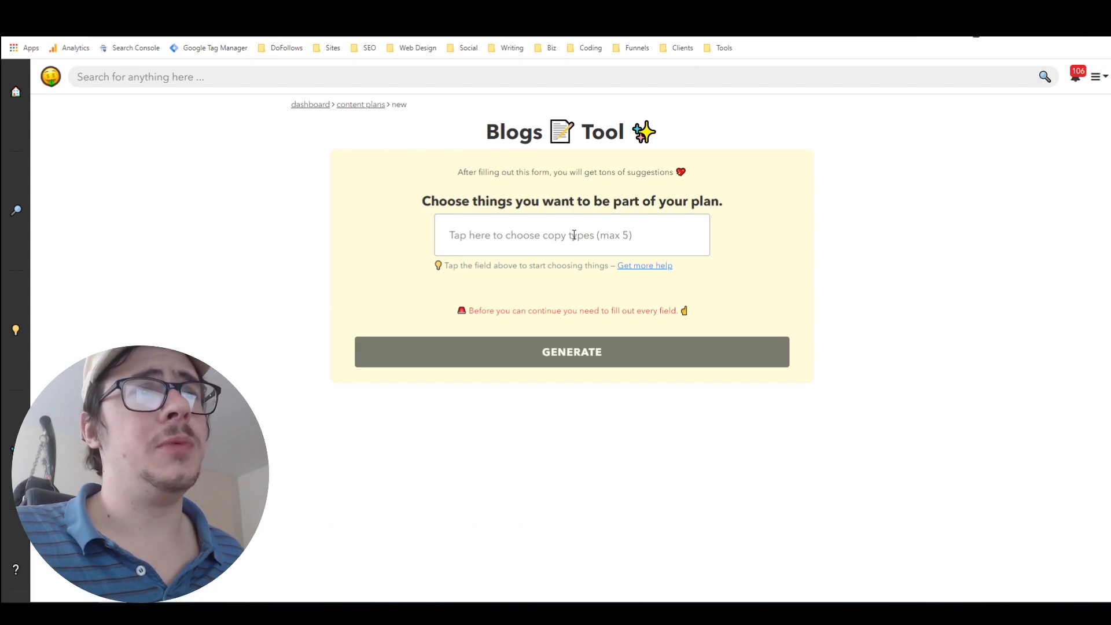
Step: Add Blog Post Outline, Intro, Listicle-Style Titles, Listicle Items and Title Generator copy types
{"action": "left_click", "coordinate": [572, 234]}
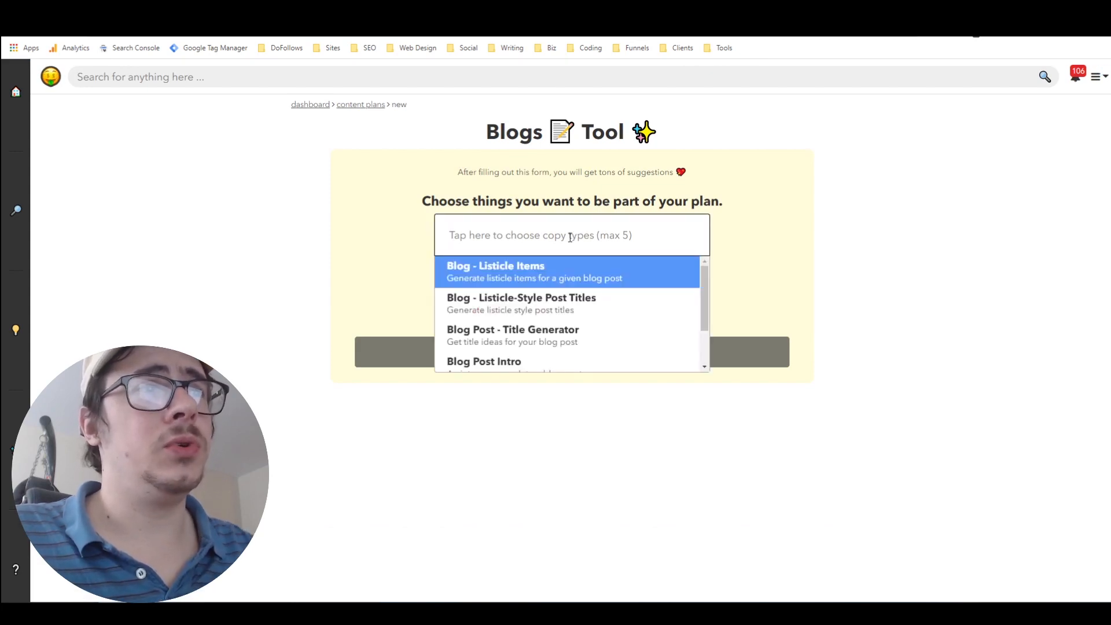
{"action": "mouse_move", "coordinate": [565, 265]}
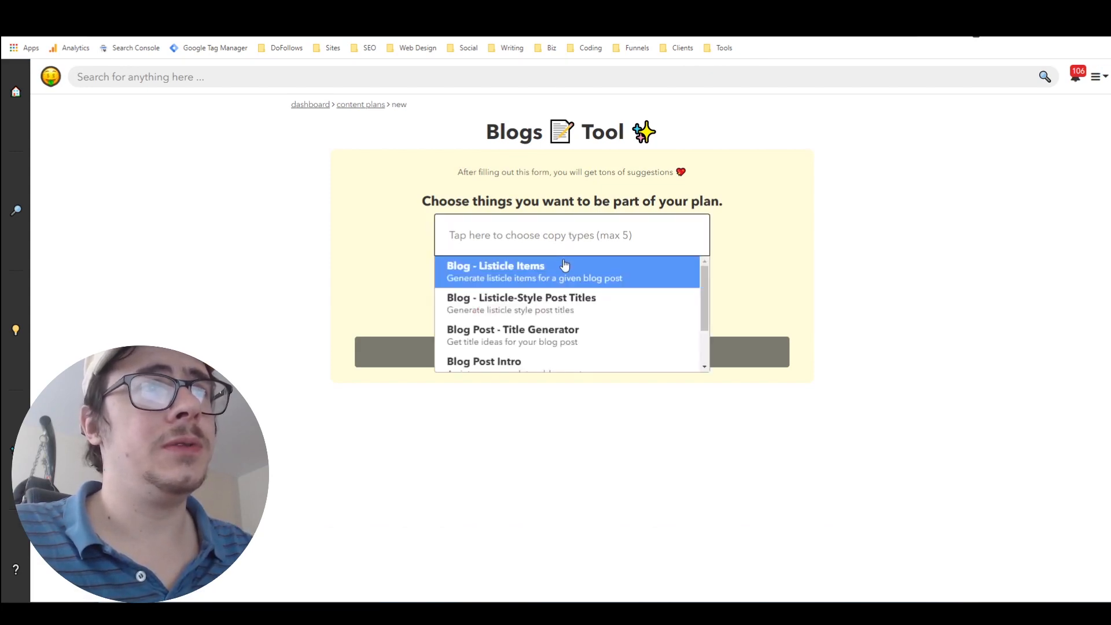
{"action": "mouse_move", "coordinate": [563, 282]}
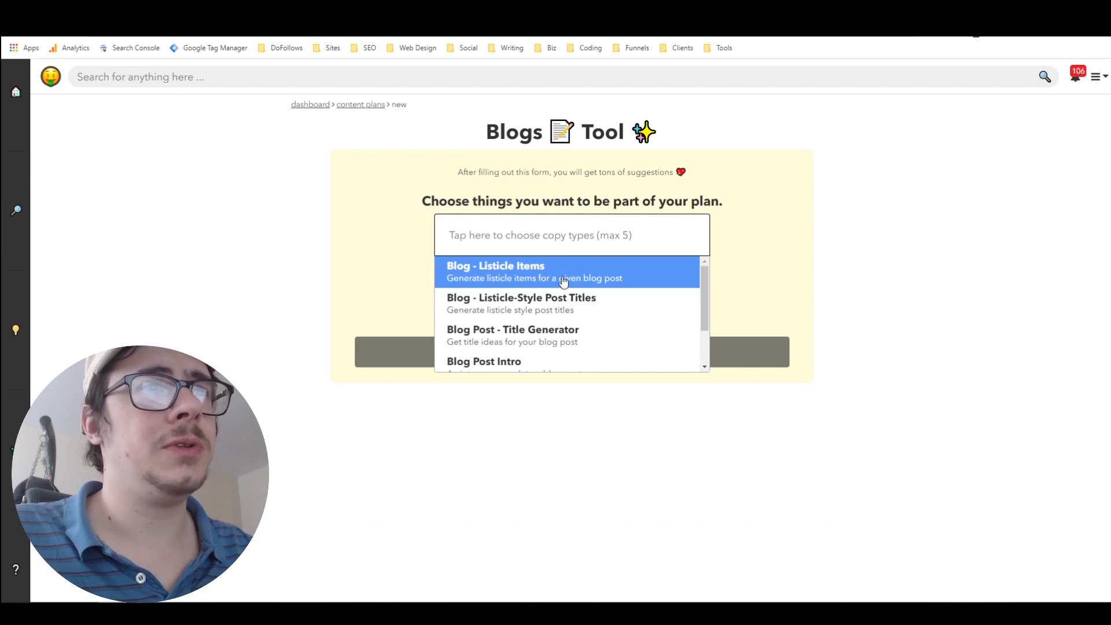
{"action": "scroll", "scroll_direction": "down", "scroll_amount": 3}
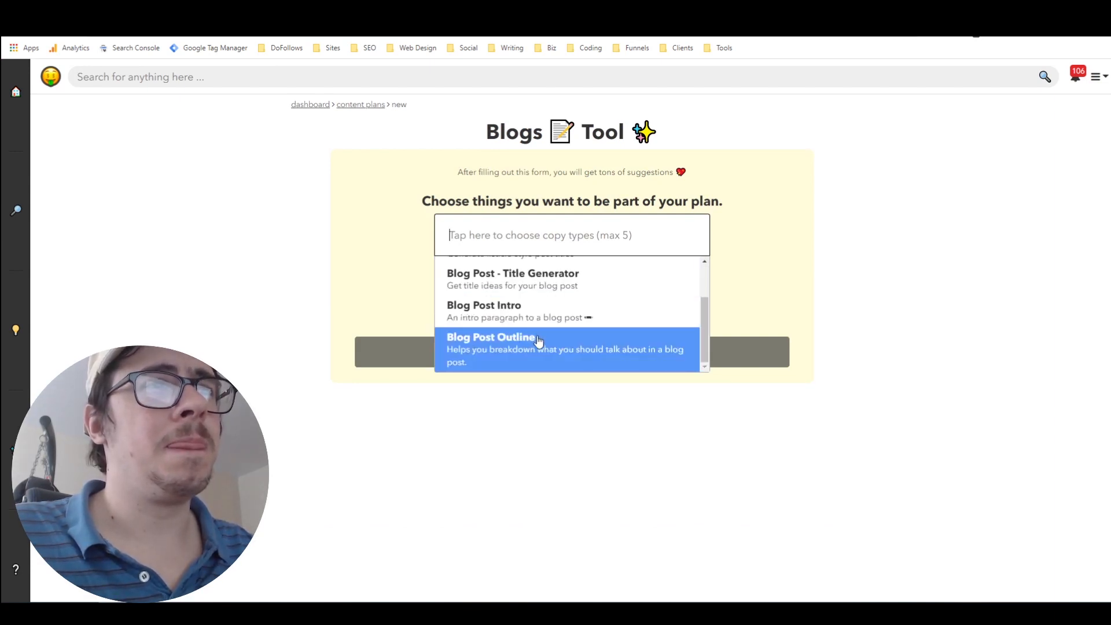
{"action": "left_click", "coordinate": [491, 342]}
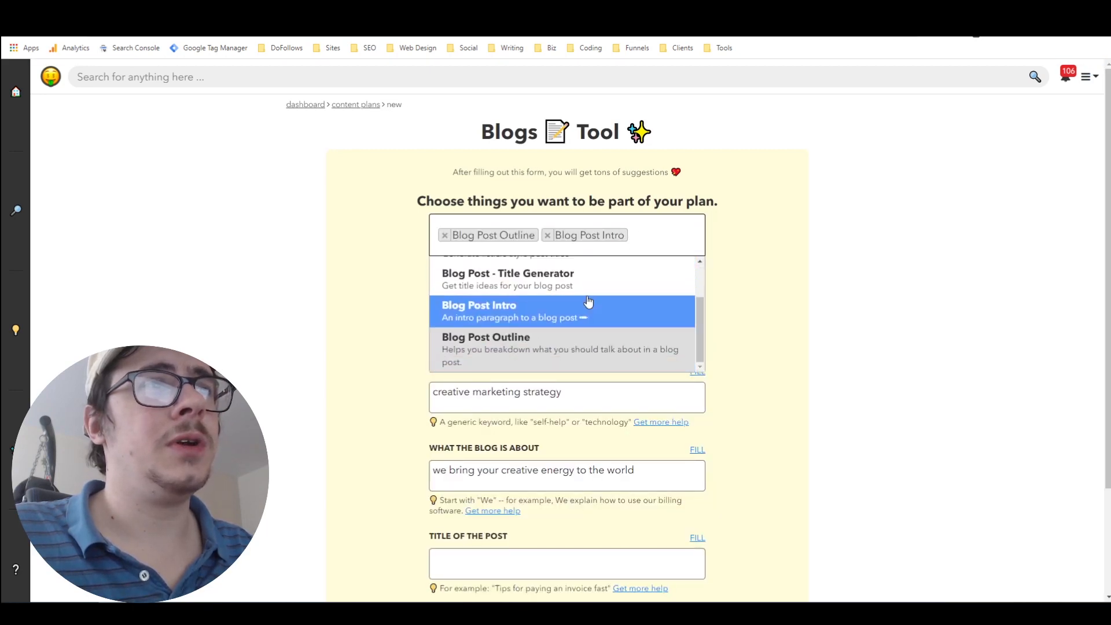
{"action": "scroll", "scroll_direction": "up", "scroll_amount": 3}
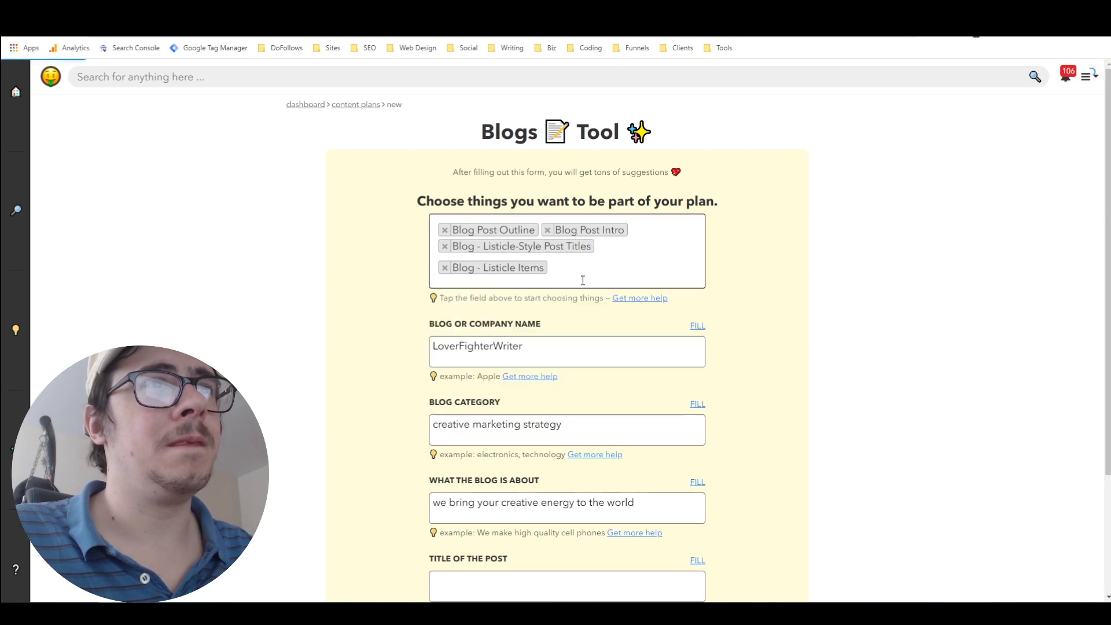
{"action": "left_click", "coordinate": [603, 282]}
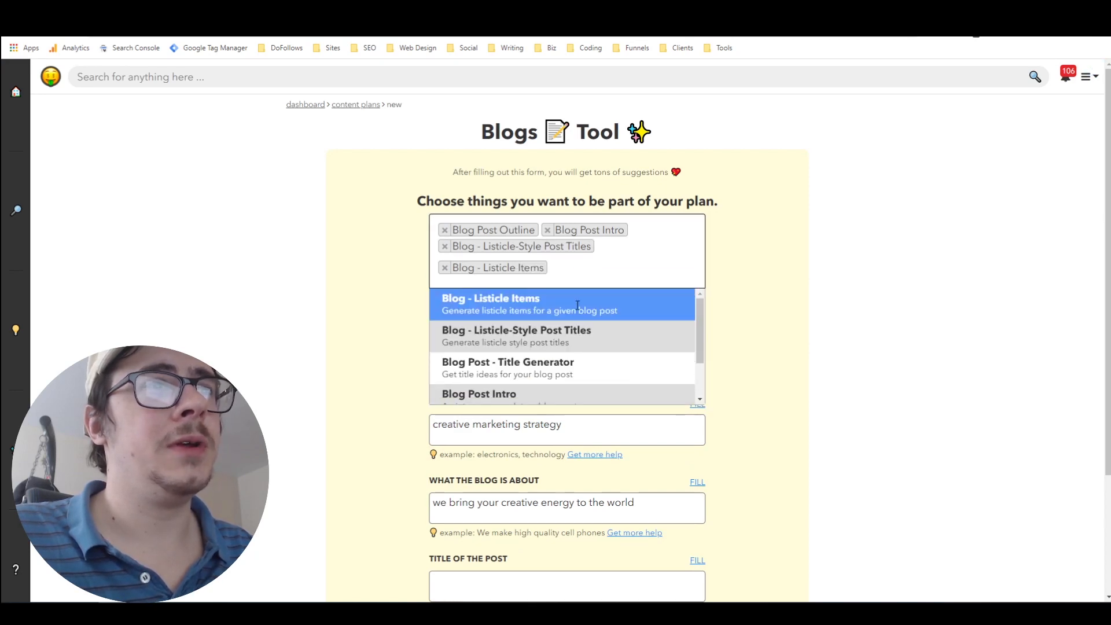
{"action": "left_click", "coordinate": [508, 362]}
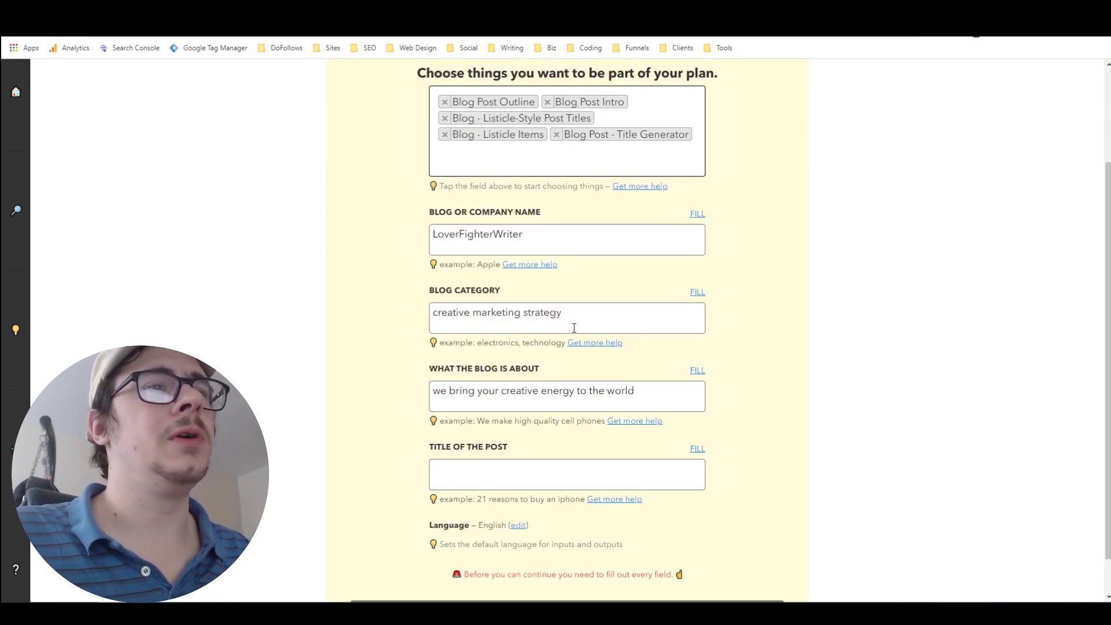
{"action": "scroll", "scroll_direction": "down", "scroll_amount": 3}
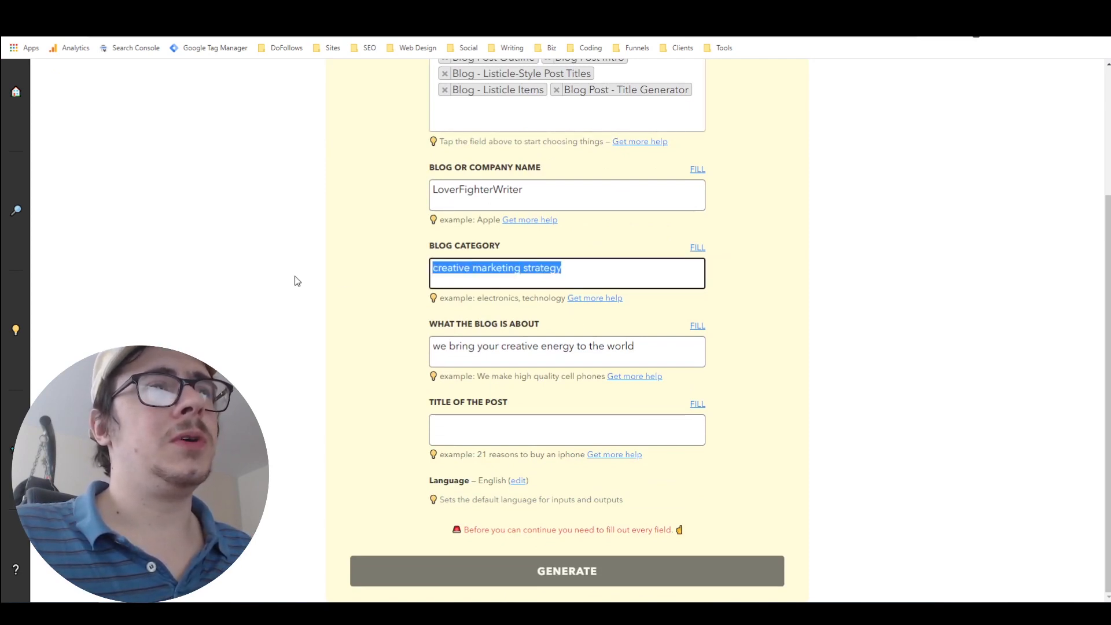
Step: Enter category 'affiliate marketing', topic 'affiliate tips', title 'best affiliate marketing tips for beginners', and generate
{"action": "type", "text": "affil"}
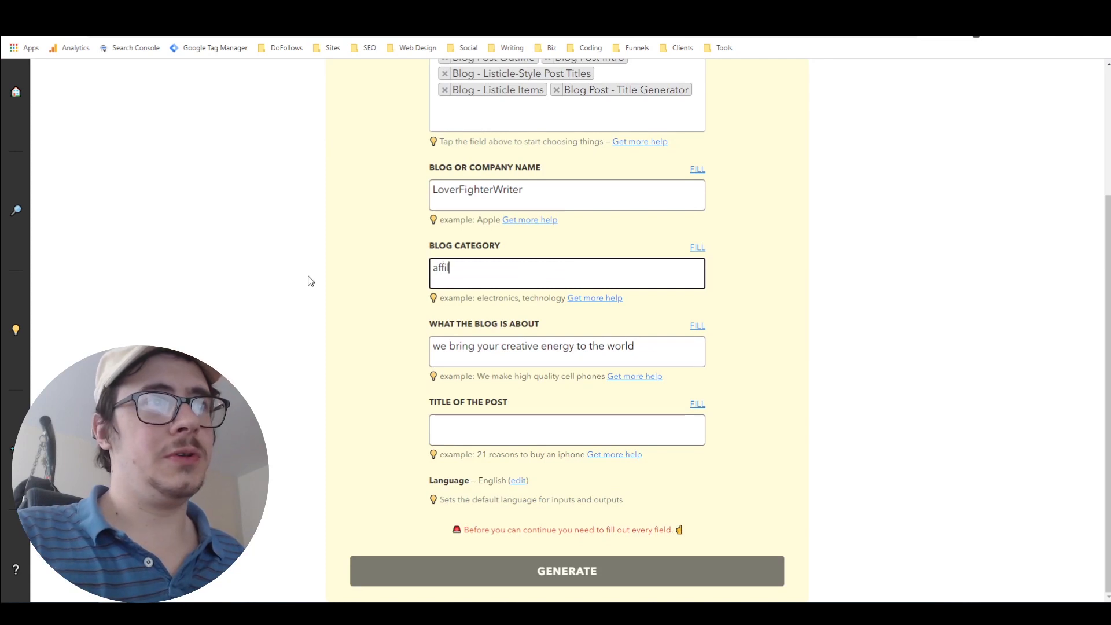
{"action": "type", "text": "iate"}
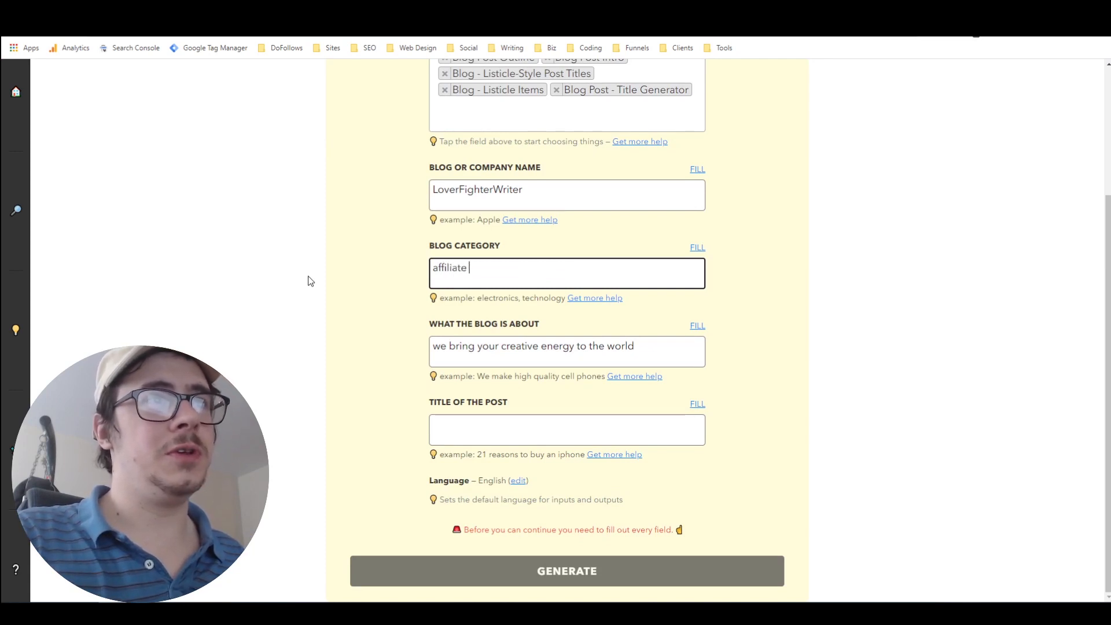
{"action": "type", "text": "marketing"}
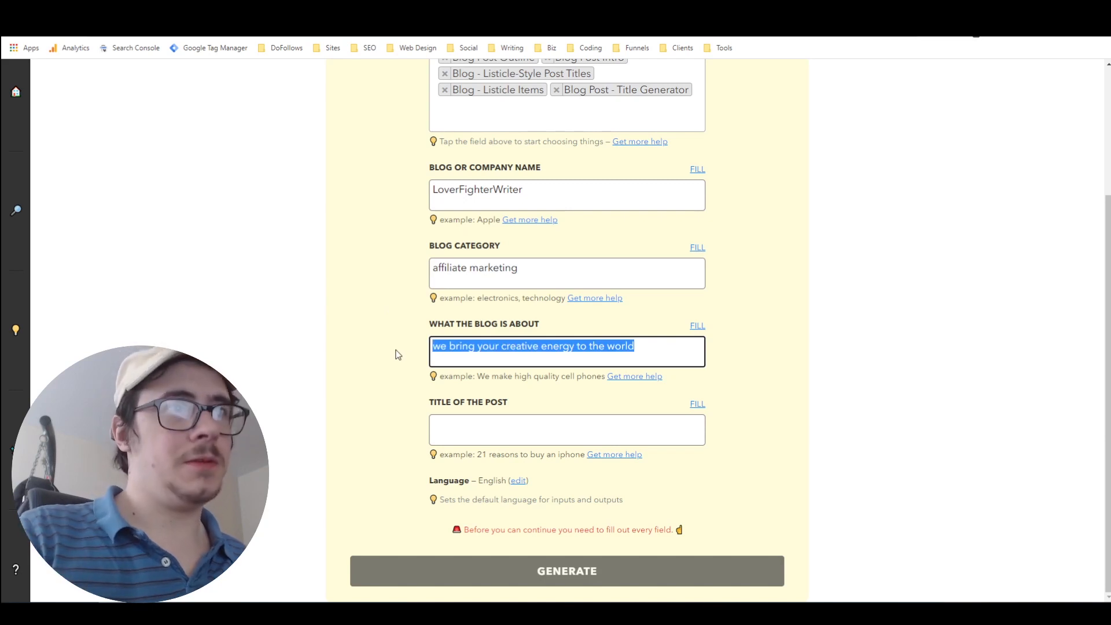
{"action": "type", "text": "affiliate marketing"}
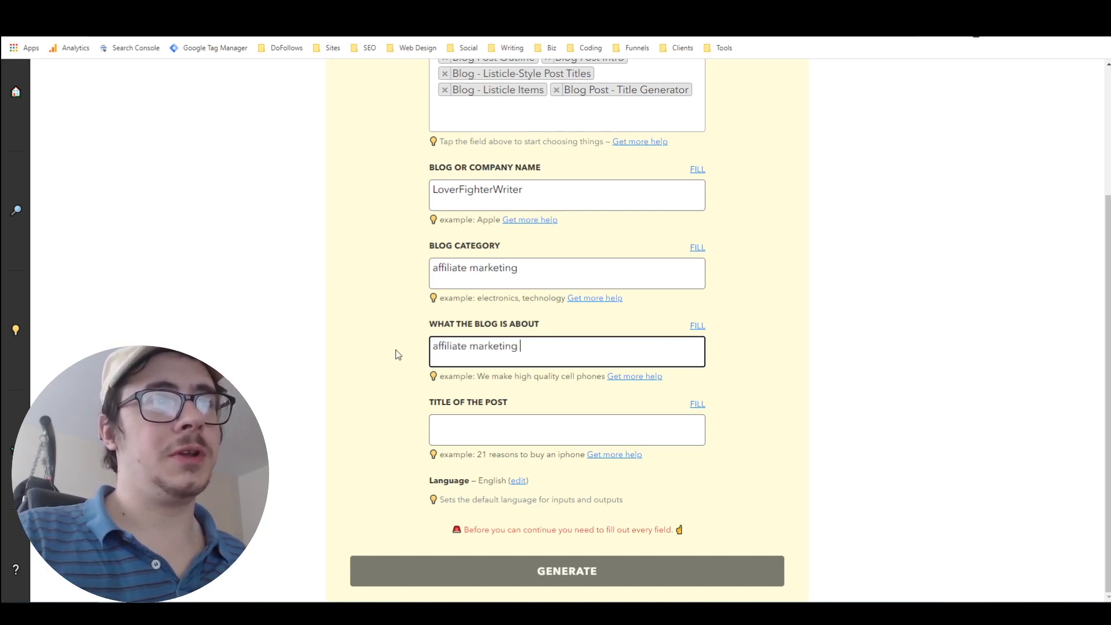
{"action": "type", "text": "tips"}
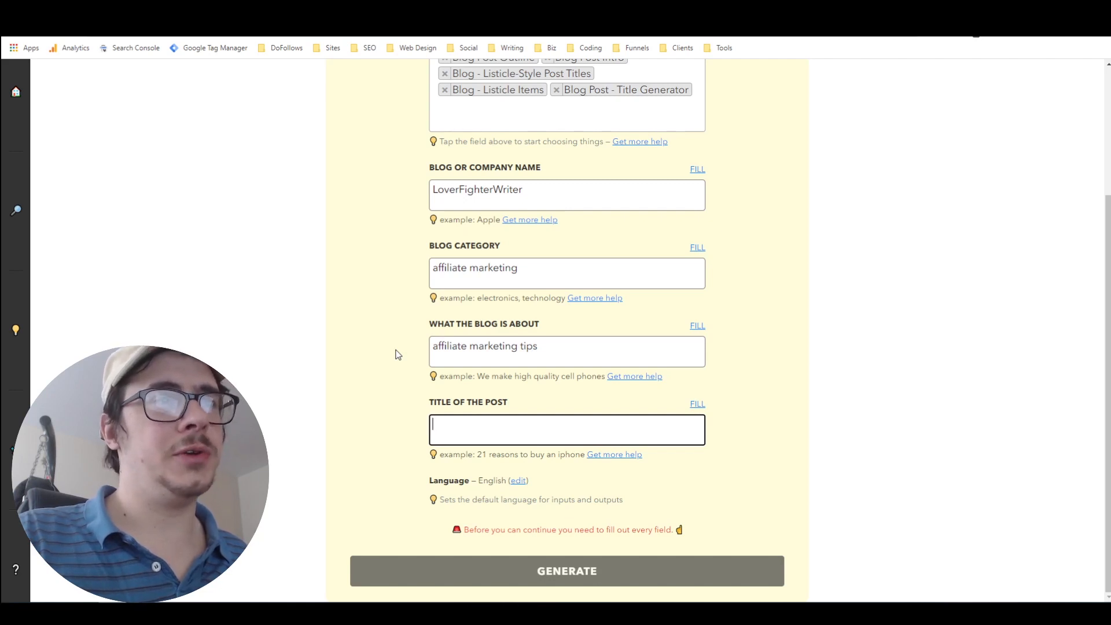
{"action": "type", "text": "best affilia"}
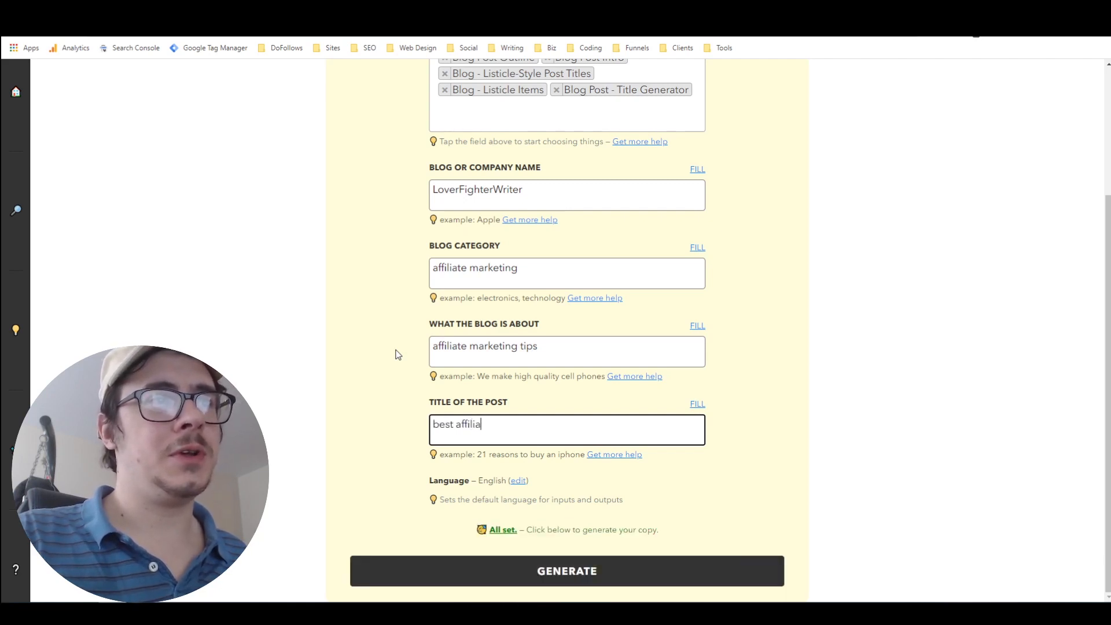
{"action": "type", "text": "te marketing tips"}
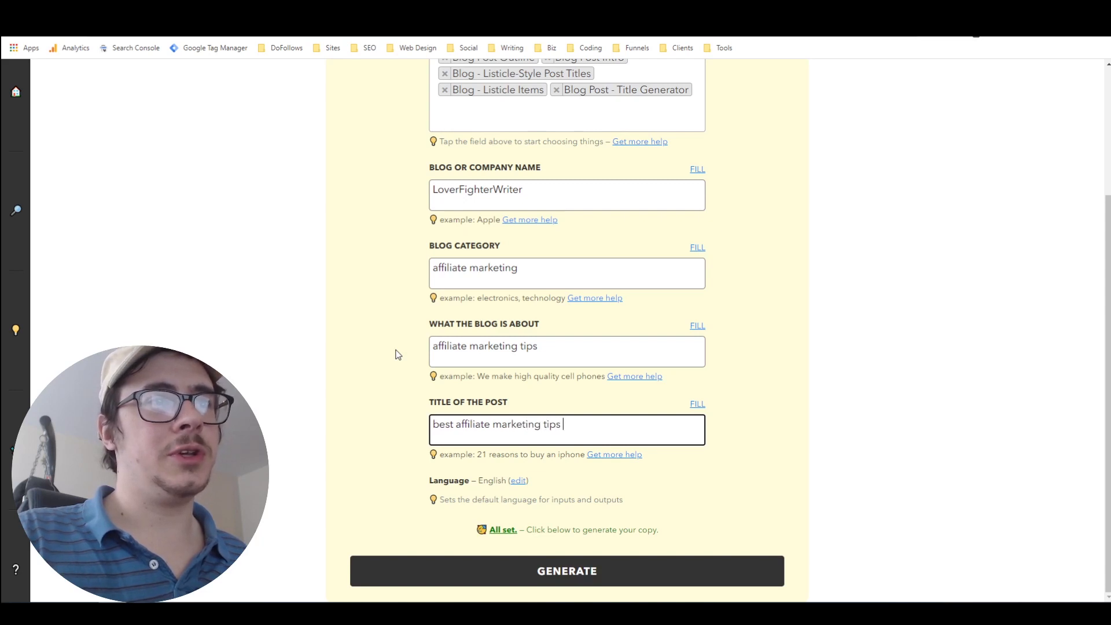
{"action": "type", "text": "for beginners"}
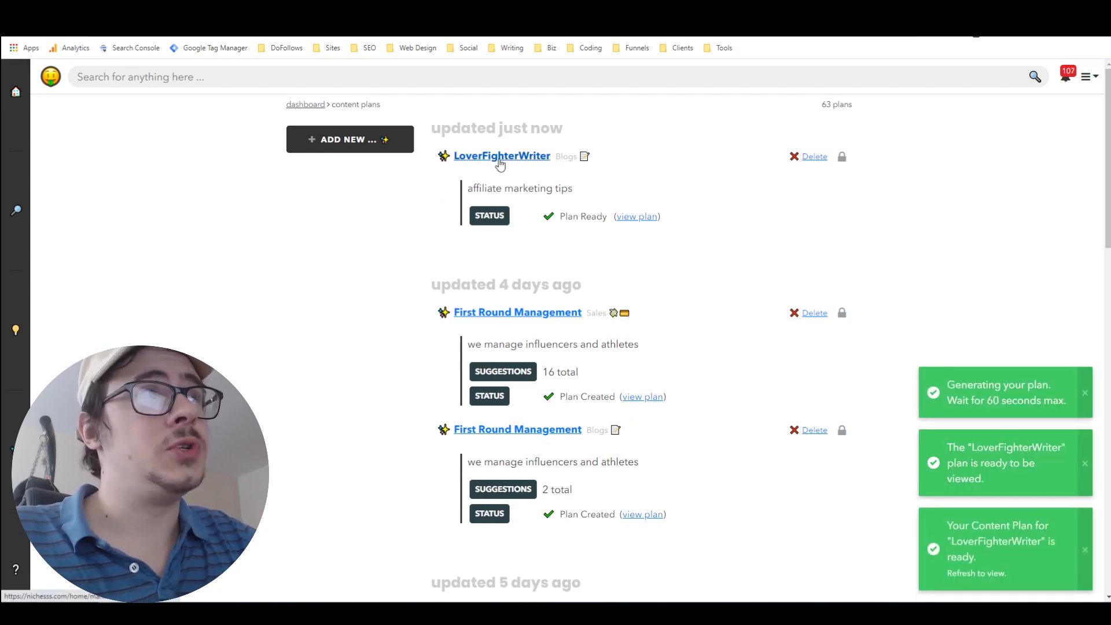
Step: Browse the generated plan and put '7 Affiliate Marketing Tips I Wish I Knew…' into Closers Copy
{"action": "left_click", "coordinate": [502, 156]}
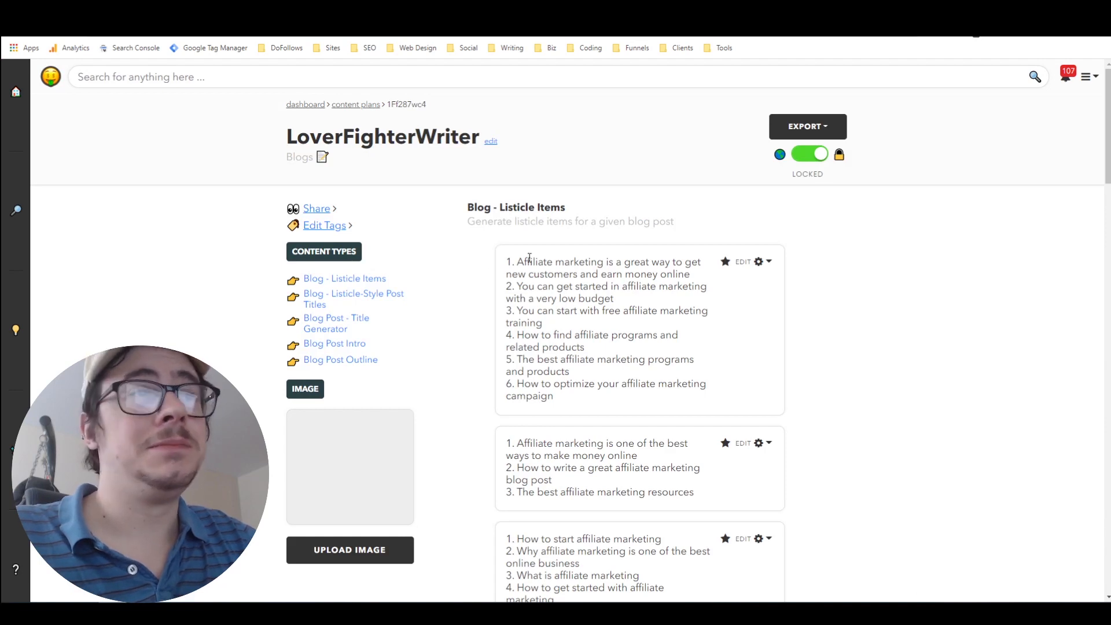
{"action": "mouse_move", "coordinate": [484, 247]}
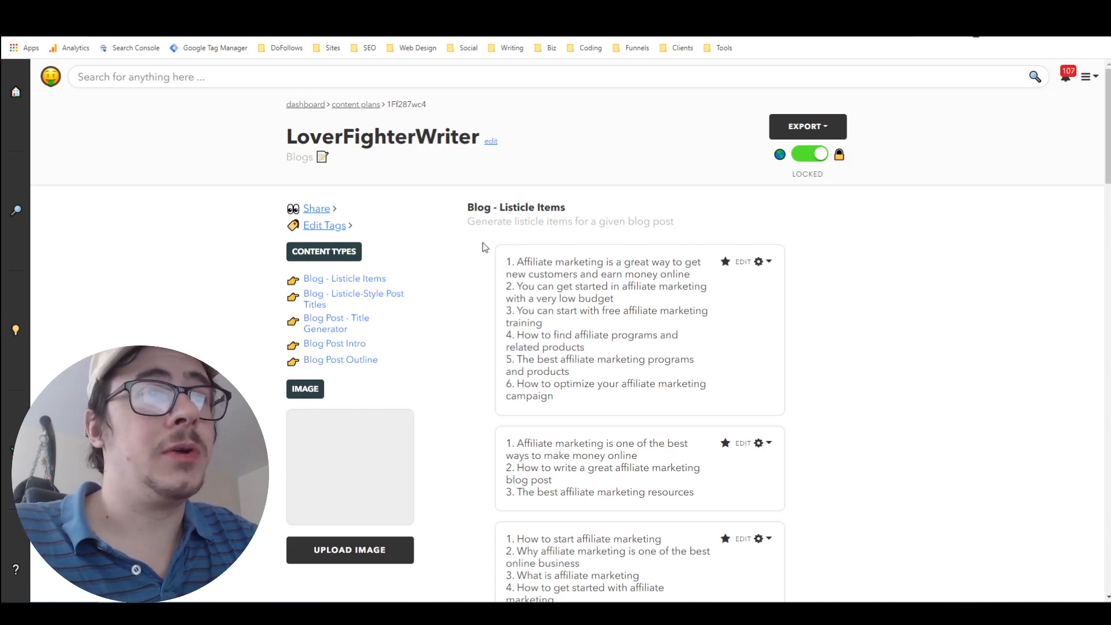
{"action": "mouse_move", "coordinate": [490, 265]}
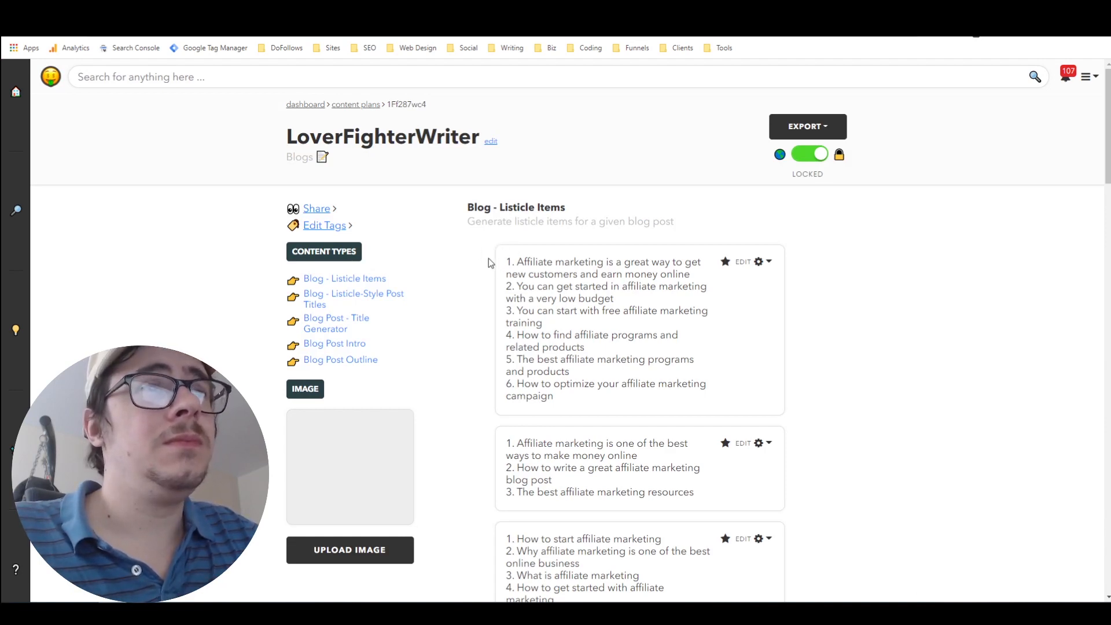
{"action": "scroll", "scroll_direction": "down", "scroll_amount": 3}
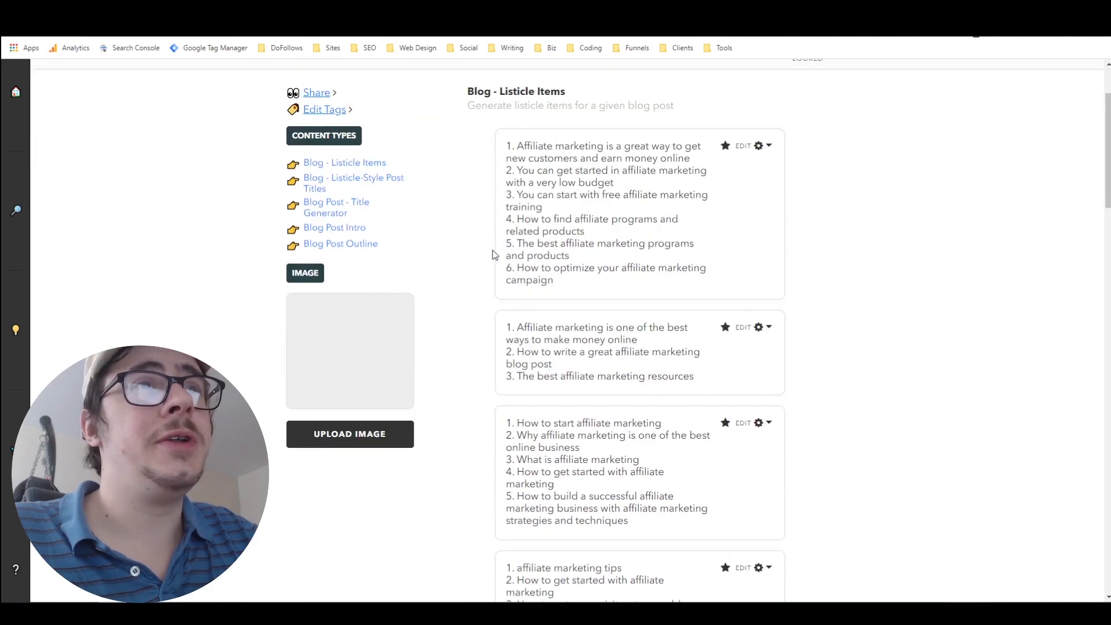
{"action": "scroll", "scroll_direction": "down", "scroll_amount": 3}
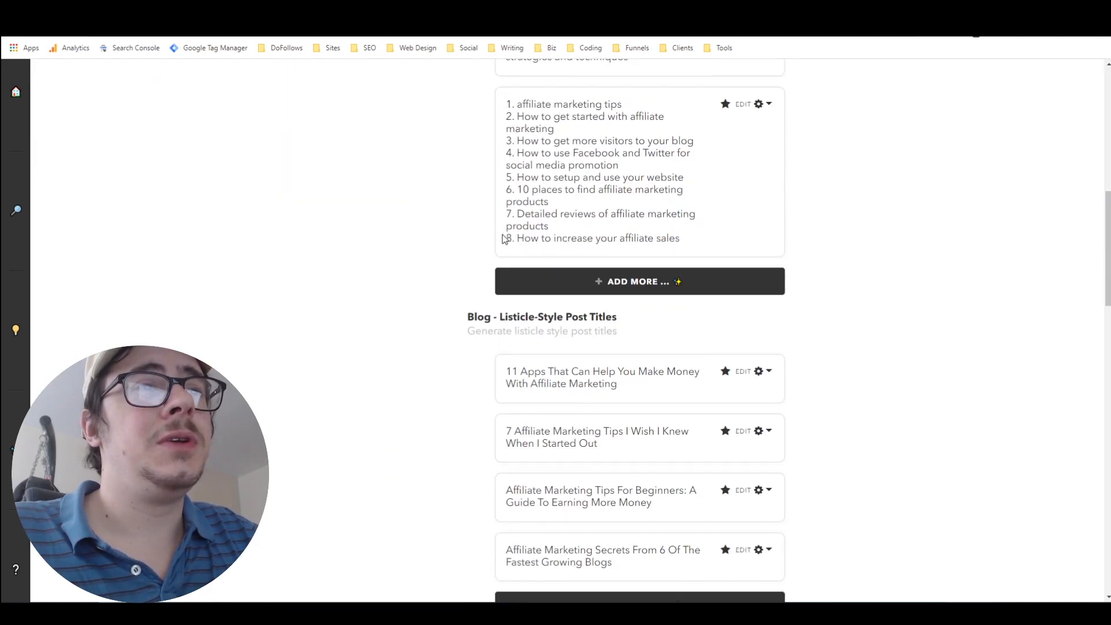
{"action": "scroll", "scroll_direction": "down", "scroll_amount": 3}
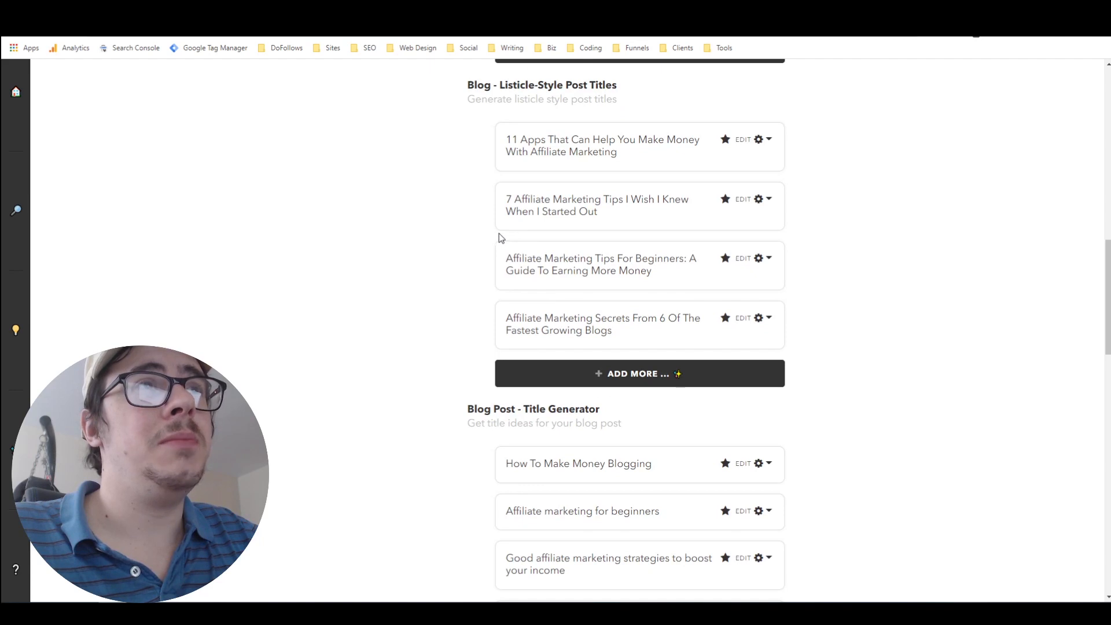
{"action": "scroll", "scroll_direction": "down", "scroll_amount": 3}
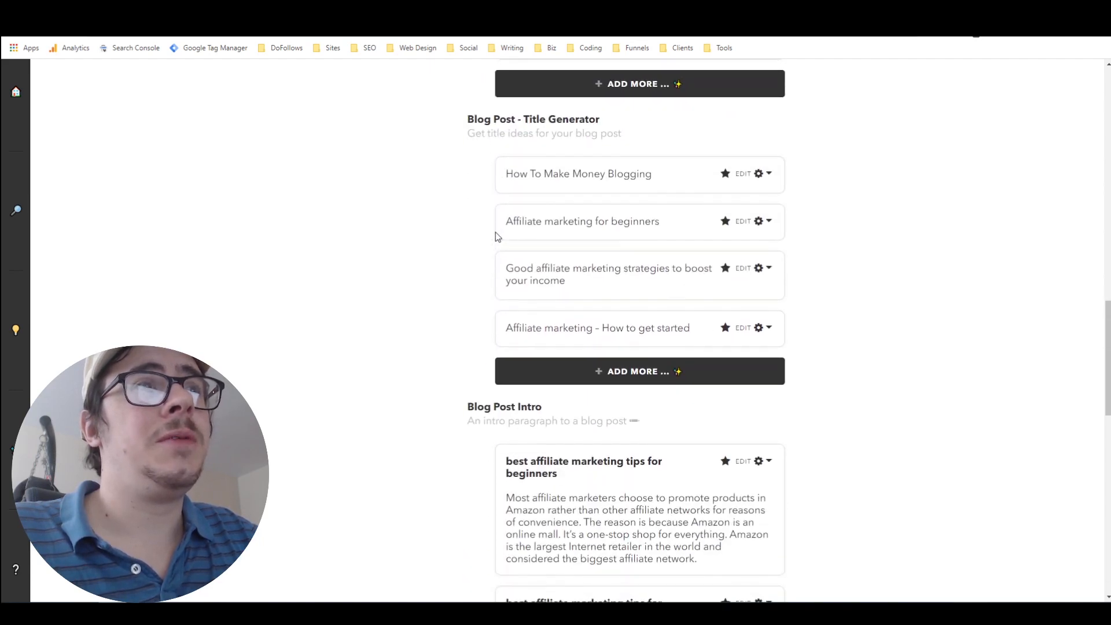
{"action": "scroll", "scroll_direction": "up", "scroll_amount": 3}
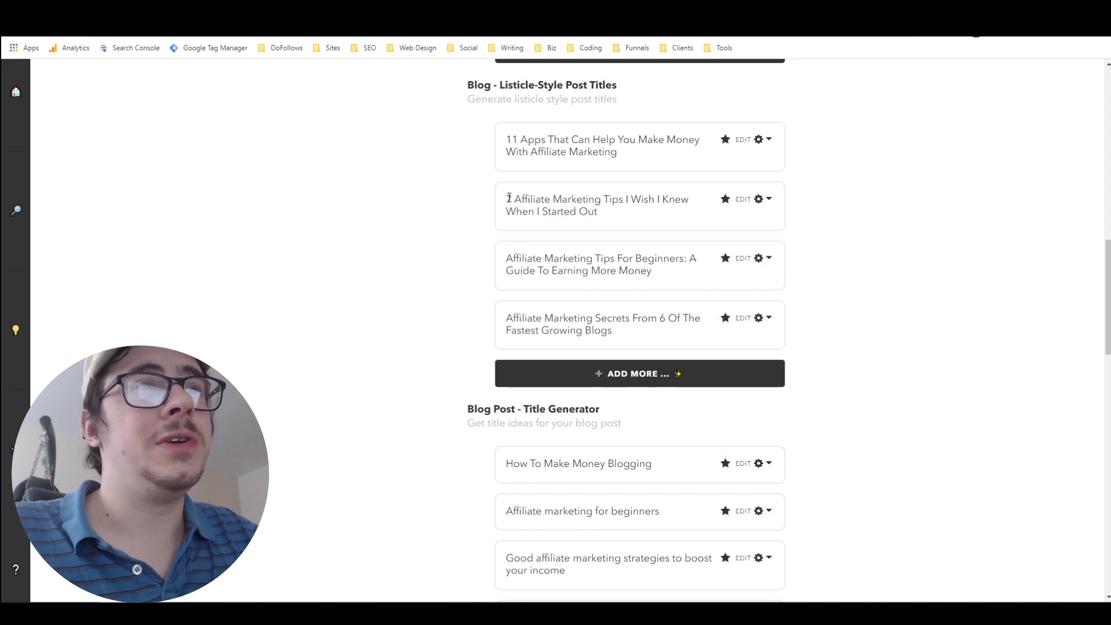
{"action": "mouse_move", "coordinate": [505, 201]}
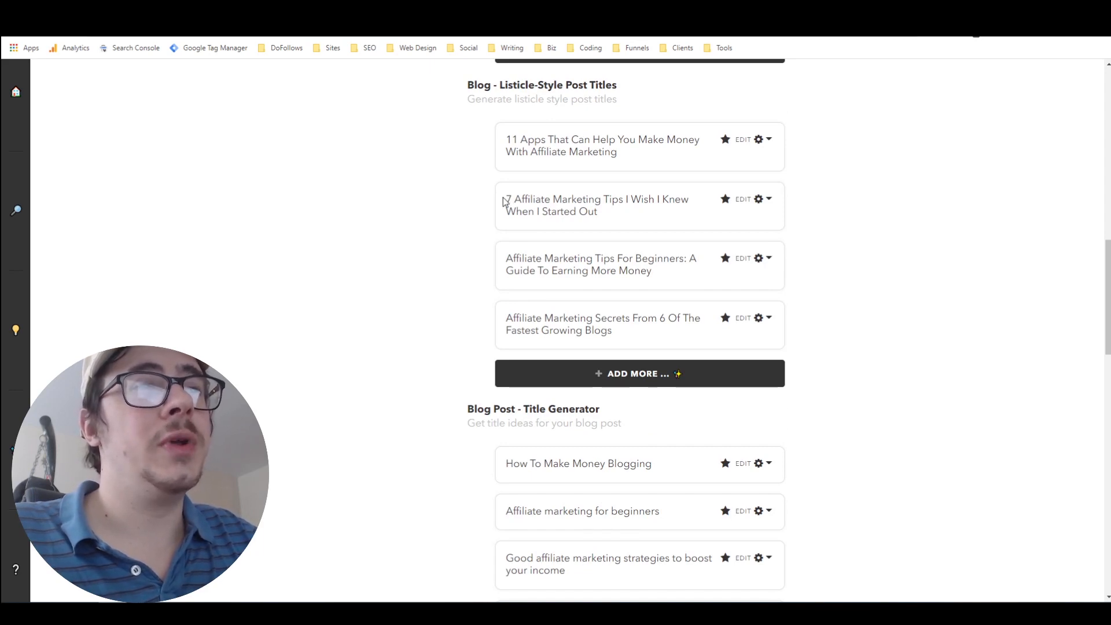
{"action": "mouse_move", "coordinate": [506, 201]}
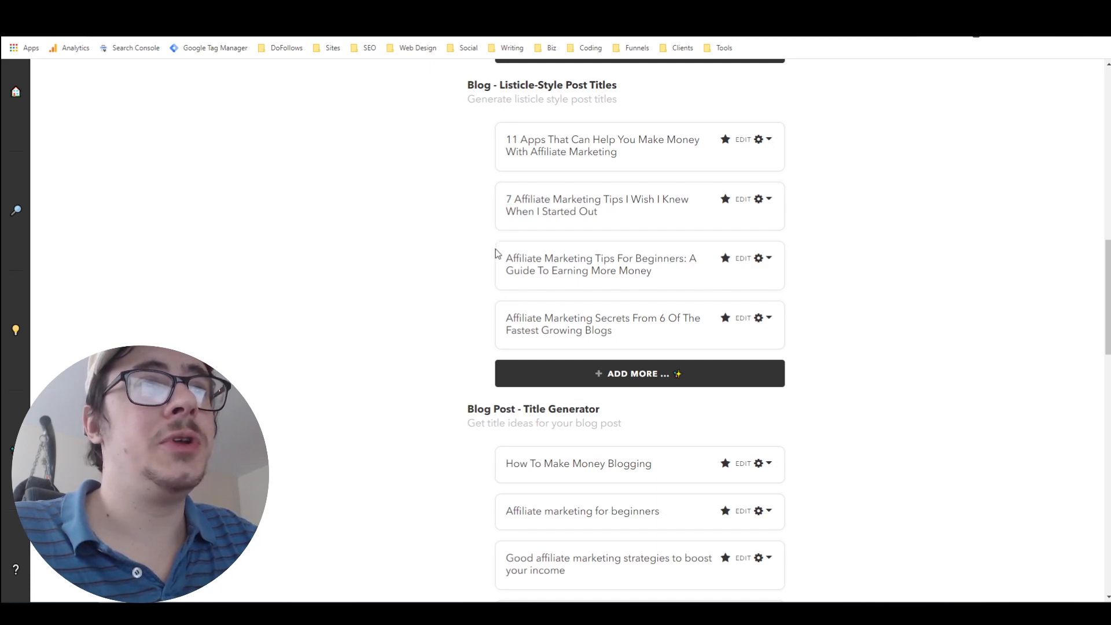
{"action": "mouse_move", "coordinate": [506, 268]}
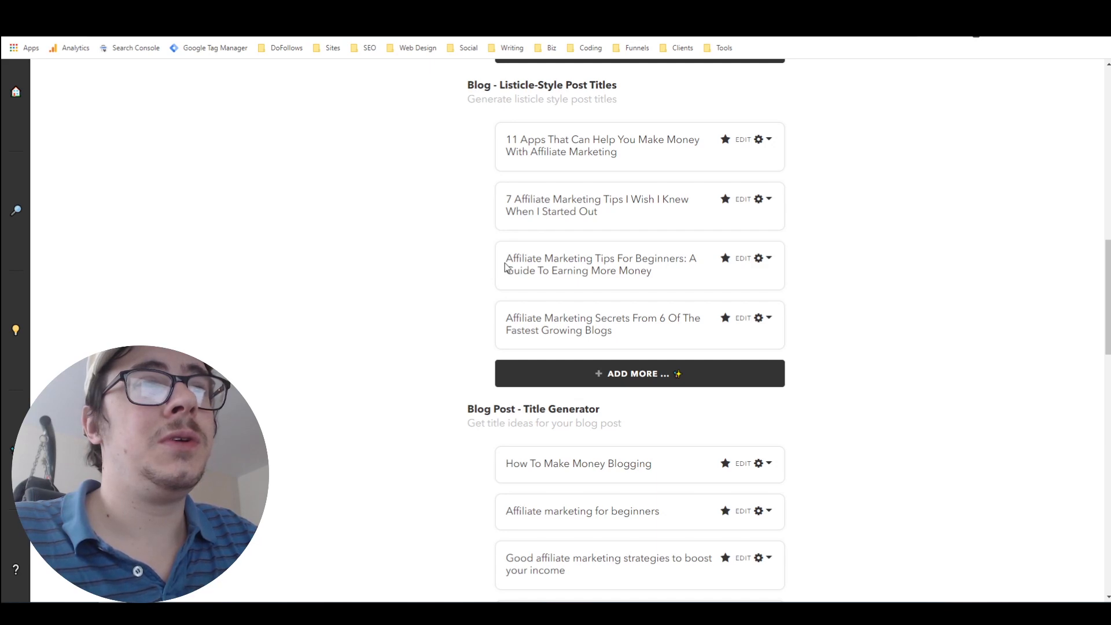
{"action": "double_click", "coordinate": [596, 205]}
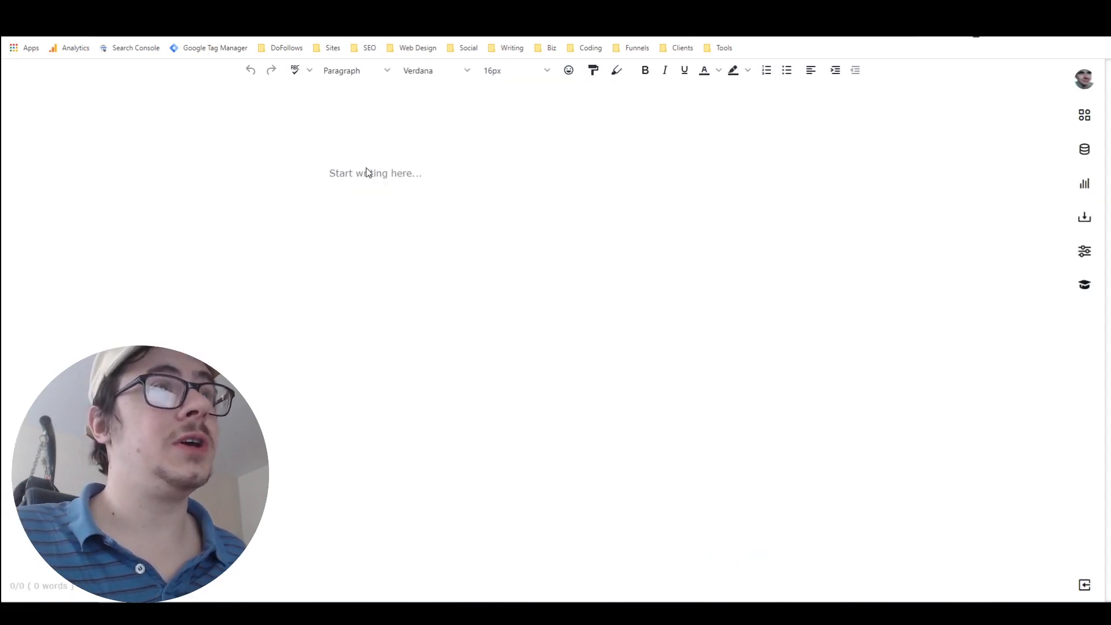
{"action": "type", "text": "7 Affiliate Marketing Tips I Wish I Knew When I Started Out"}
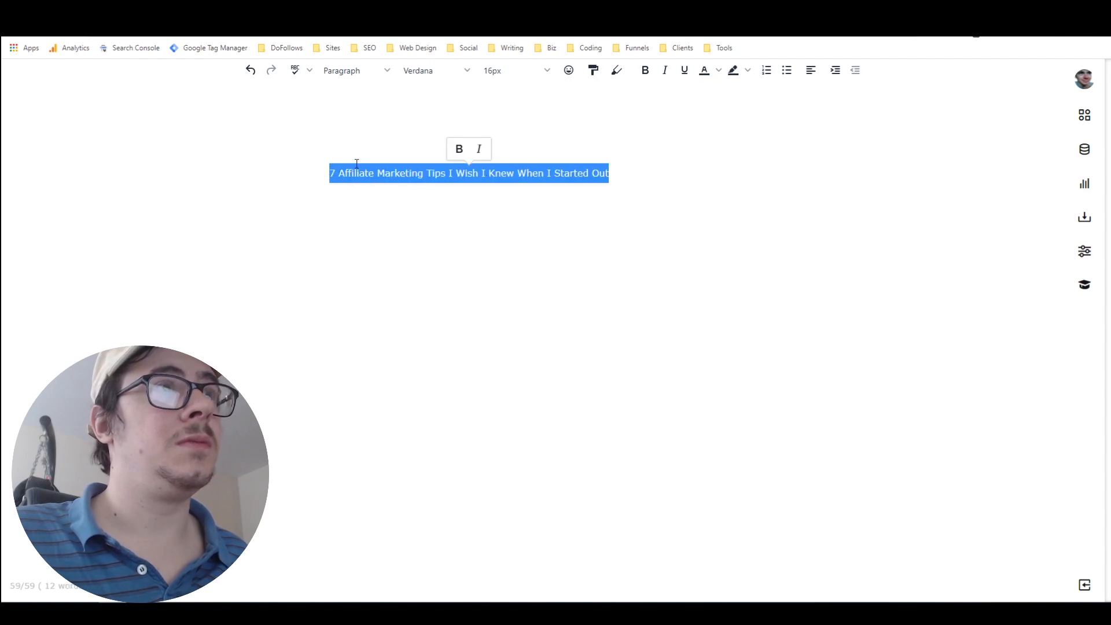
Step: Format the pasted title as Header 1 and place the cursor below it
{"action": "left_click", "coordinate": [358, 70]}
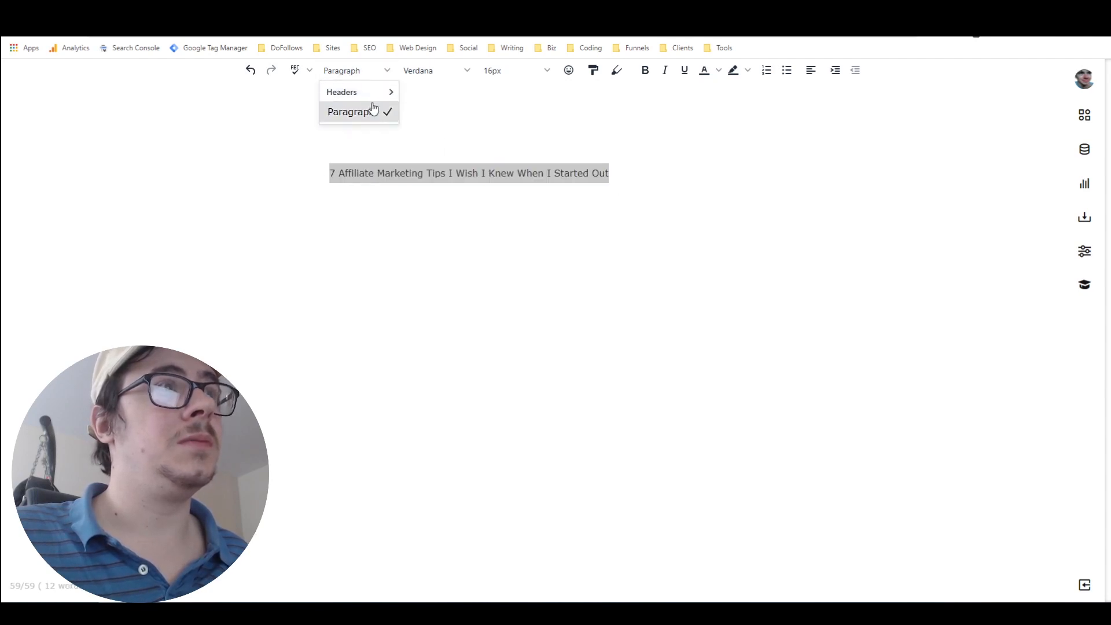
{"action": "left_click", "coordinate": [342, 91]}
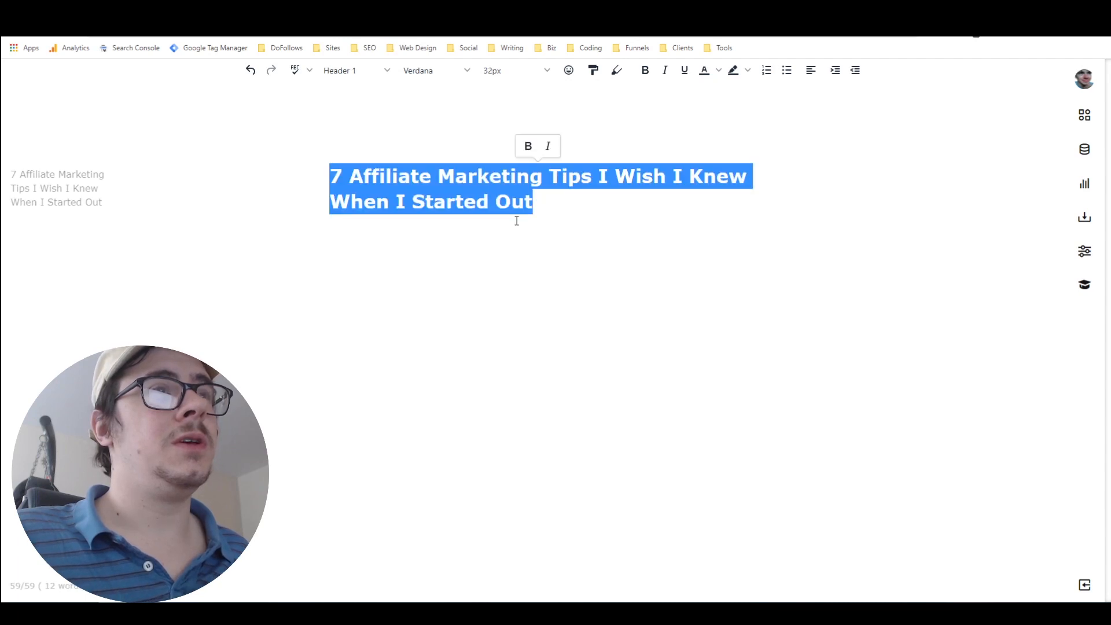
{"action": "left_click", "coordinate": [381, 235]}
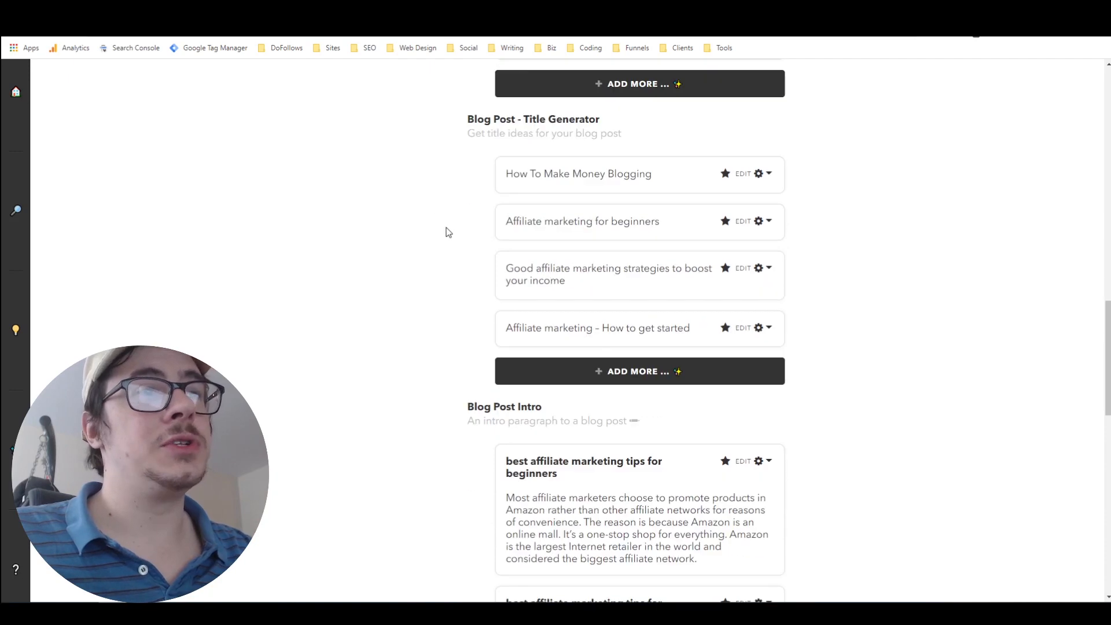
Step: Scroll the Nichesss plan back up to the Blog - Listicle Items results
{"action": "scroll", "scroll_direction": "up", "scroll_amount": 3}
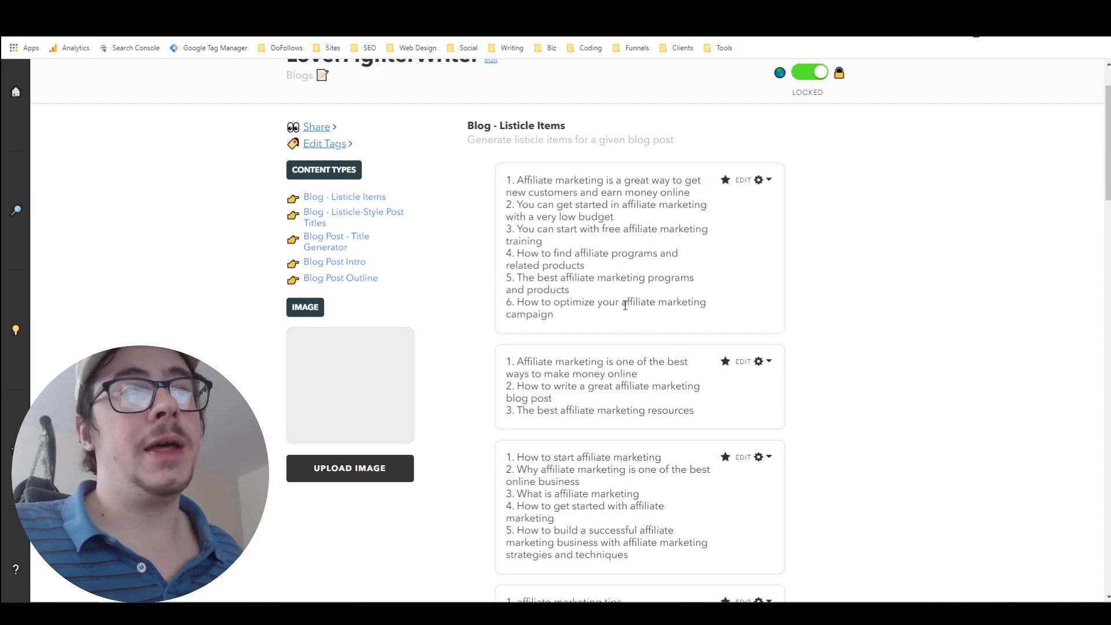
{"action": "mouse_move", "coordinate": [606, 331]}
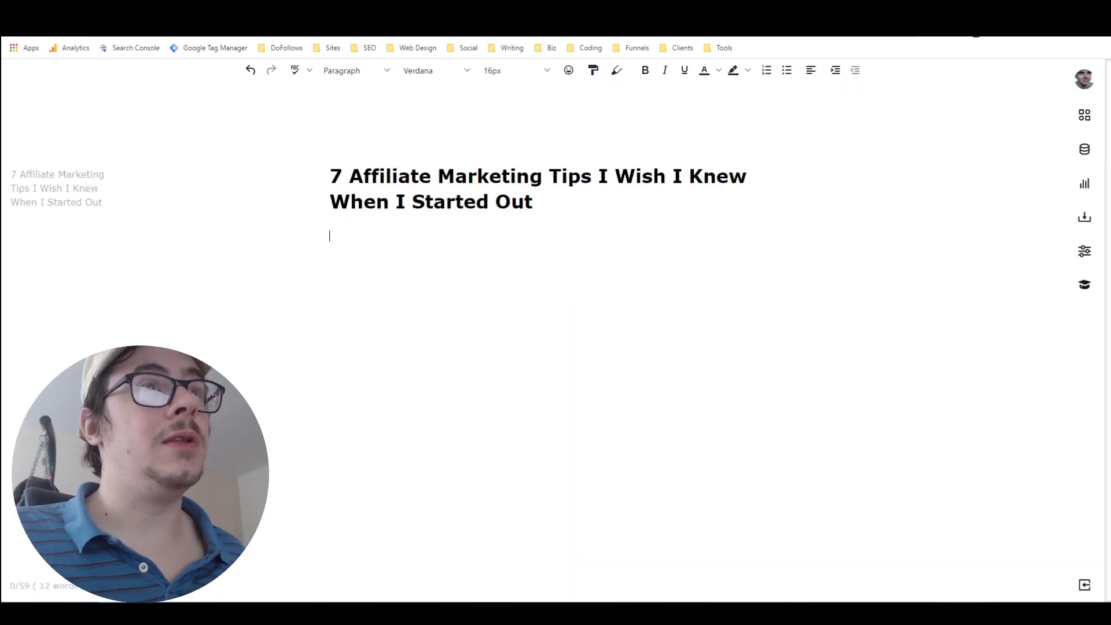
{"action": "mouse_move", "coordinate": [334, 156]}
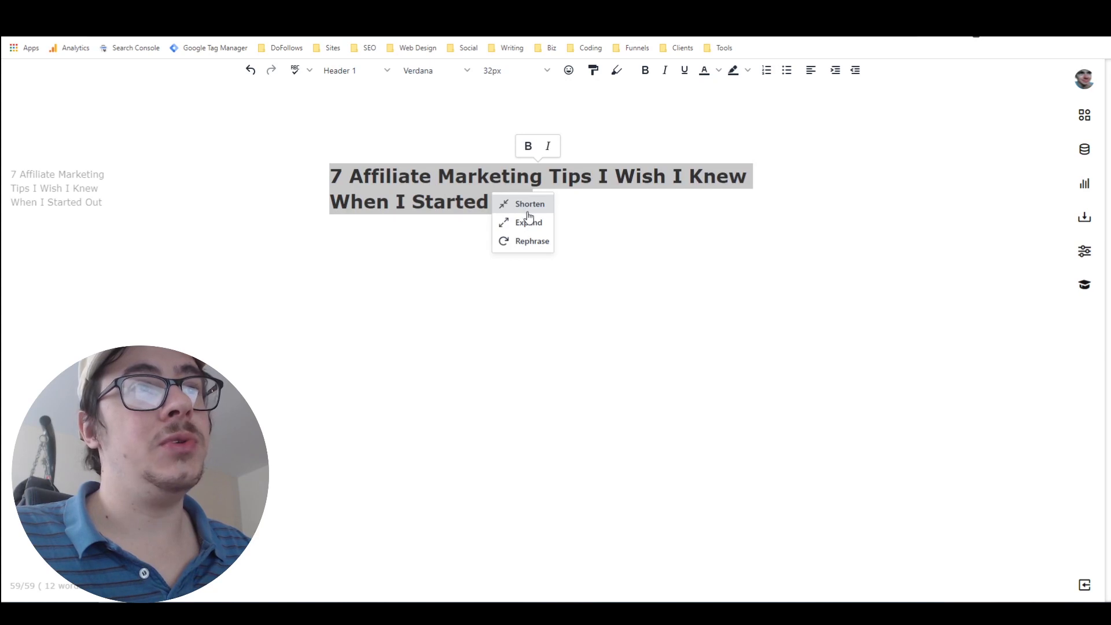
{"action": "mouse_move", "coordinate": [528, 222]}
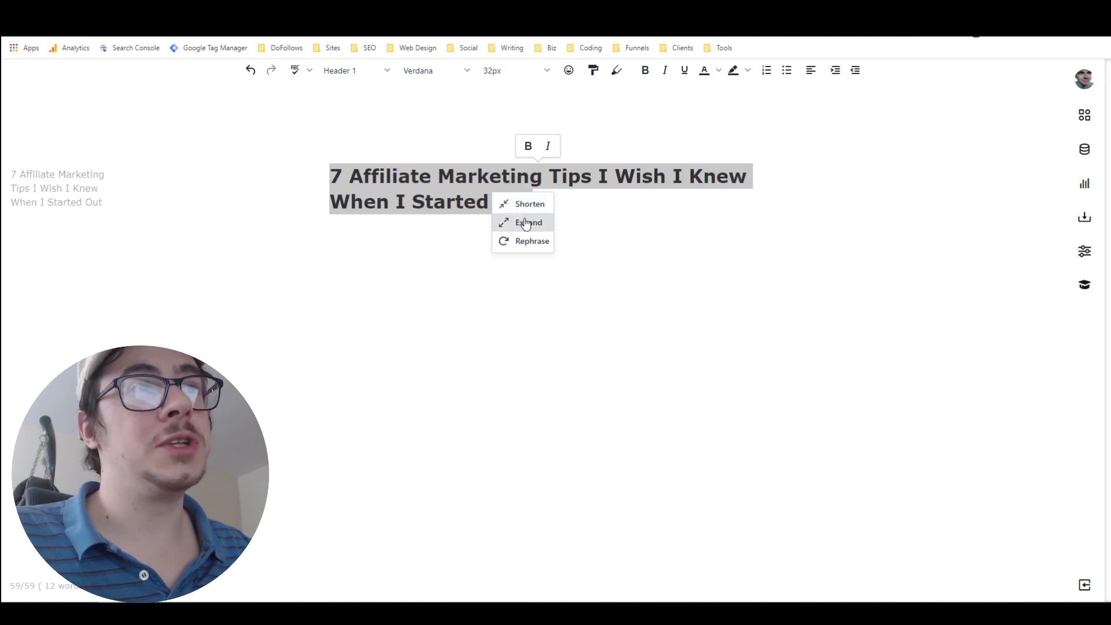
{"action": "mouse_move", "coordinate": [525, 206]}
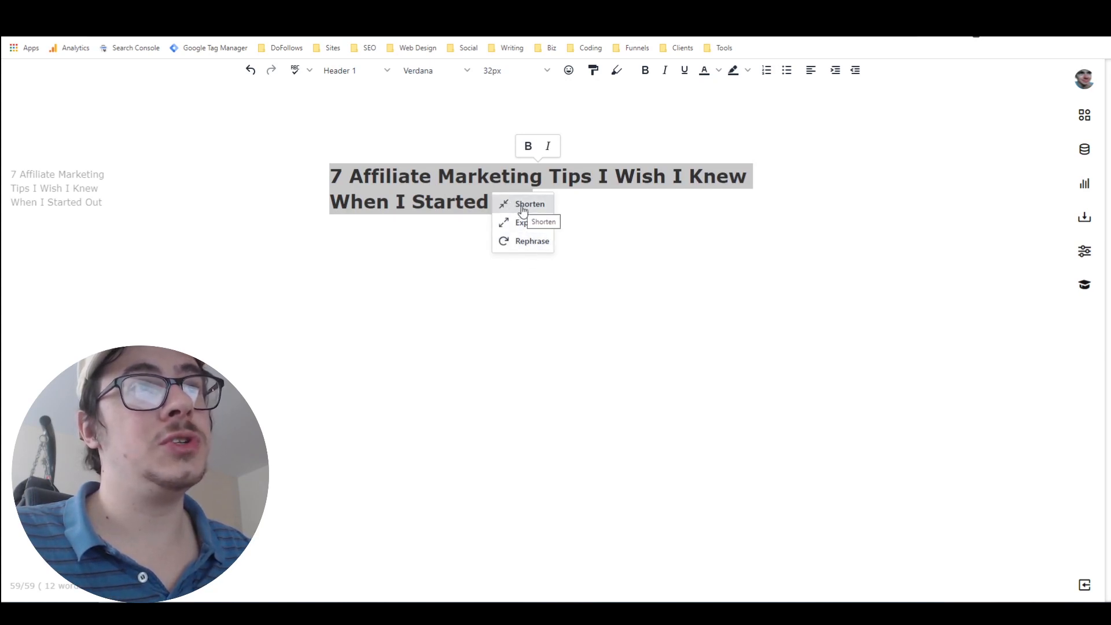
Step: Use the AI Expand option on the H1 title to generate an intro paragraph
{"action": "left_click", "coordinate": [529, 205]}
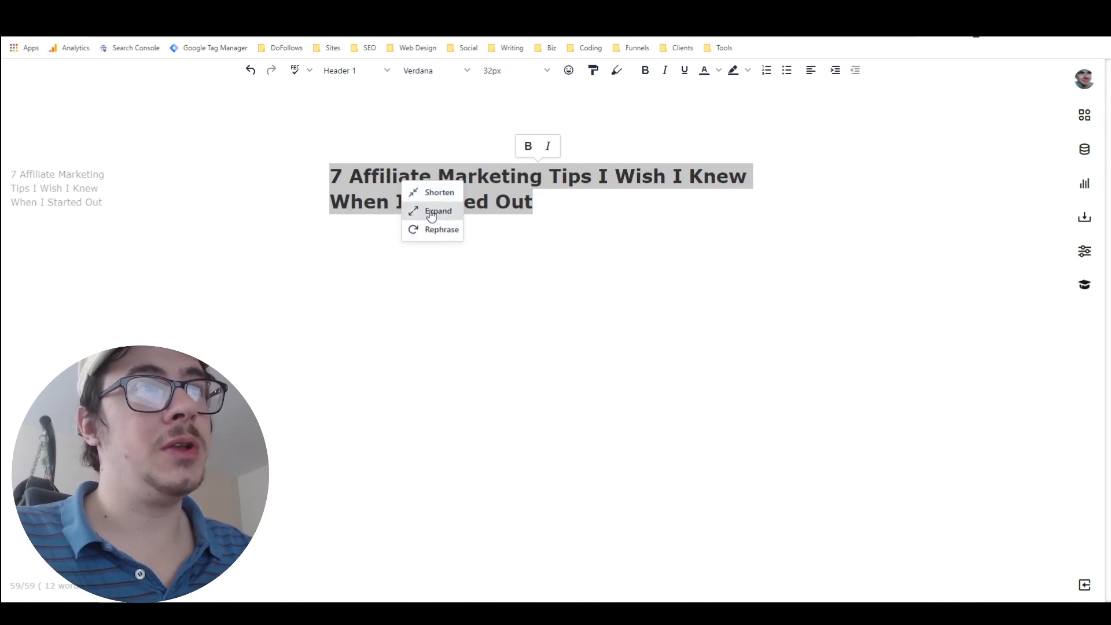
{"action": "left_click", "coordinate": [438, 211]}
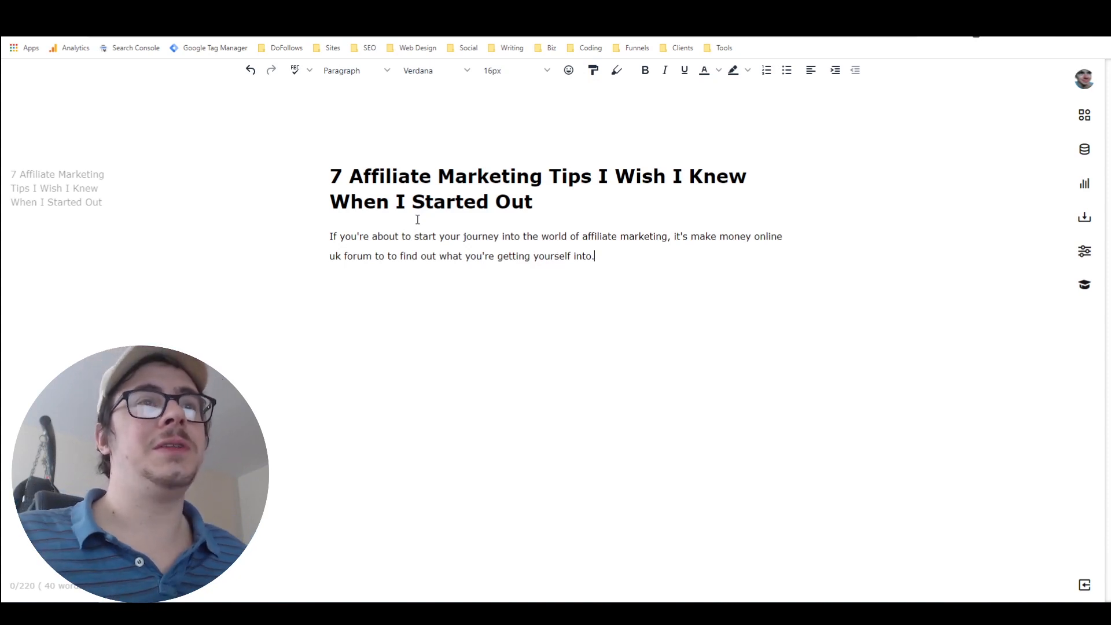
Step: Delete the intro's ending from 'it's' onward and AI-expand the remaining opening clause
{"action": "double_click", "coordinate": [675, 236]}
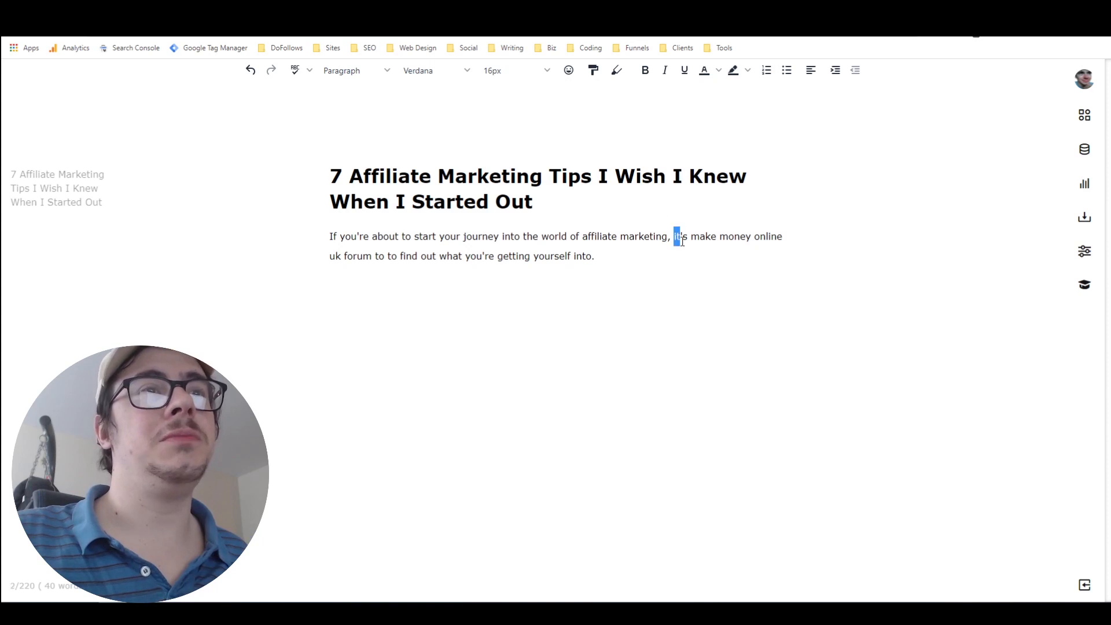
{"action": "key", "text": "Backspace"}
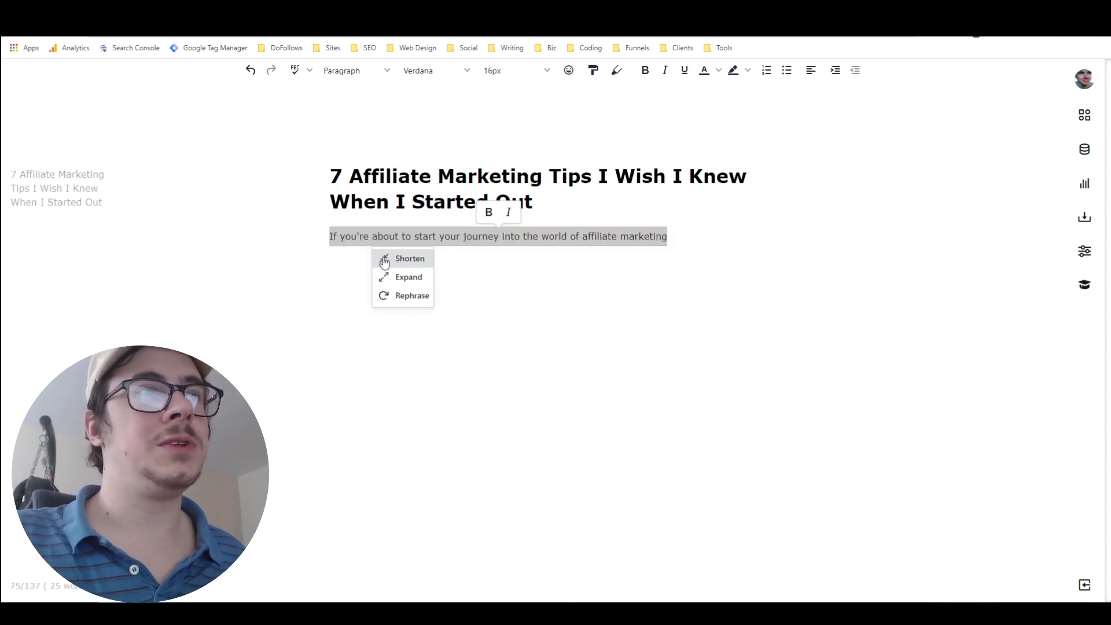
{"action": "mouse_move", "coordinate": [408, 277]}
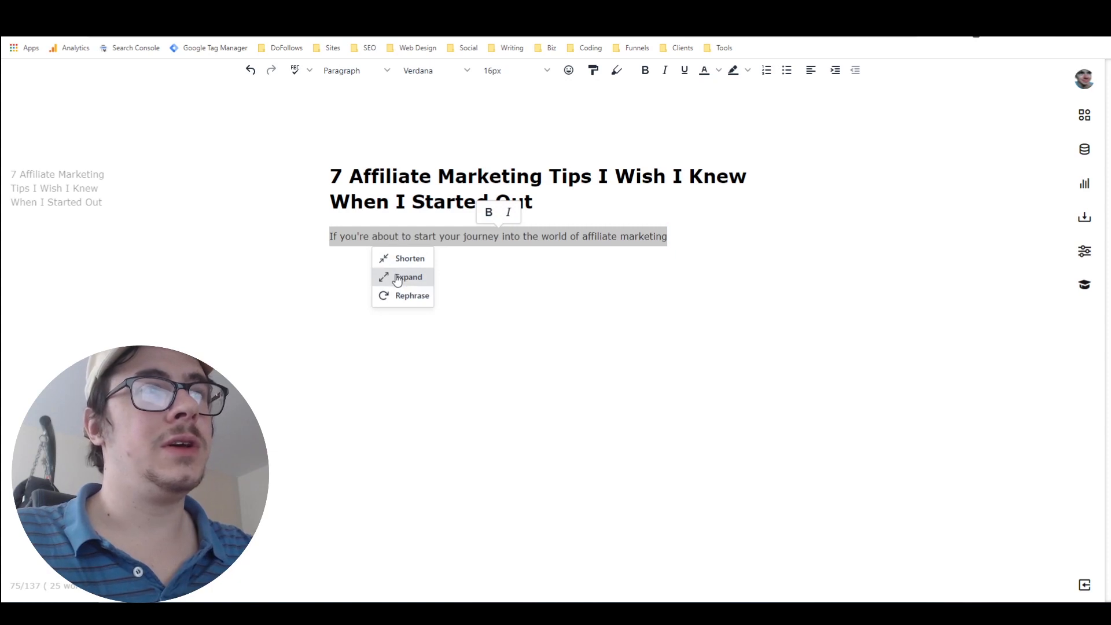
{"action": "left_click", "coordinate": [410, 276]}
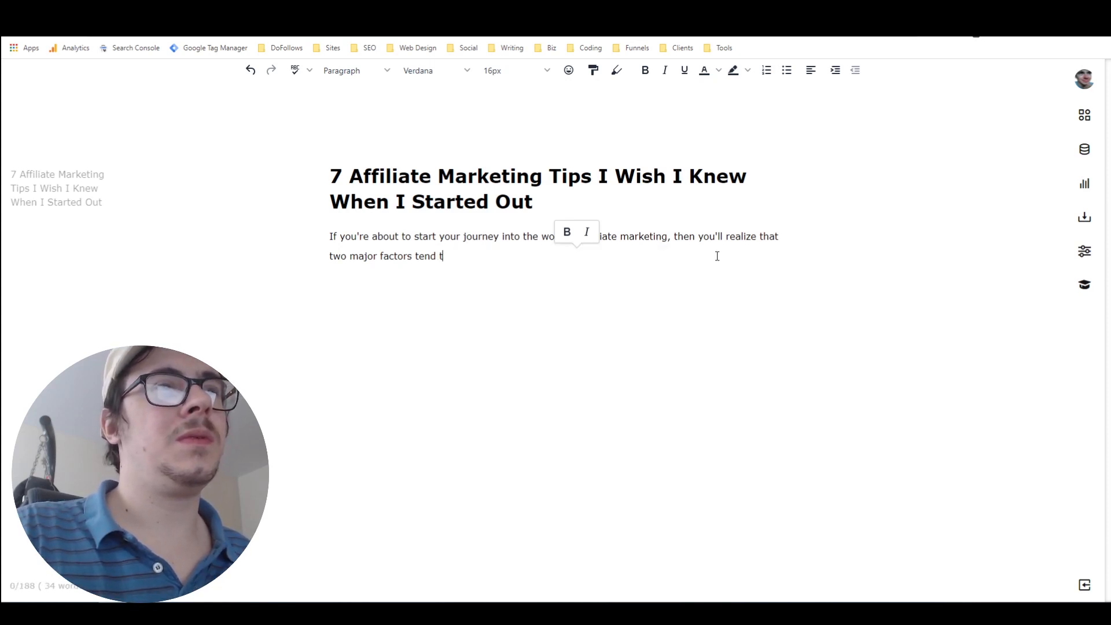
Step: Finish typing the intro sentence so it ends with 'get in your way.'
{"action": "type", "text": "o"}
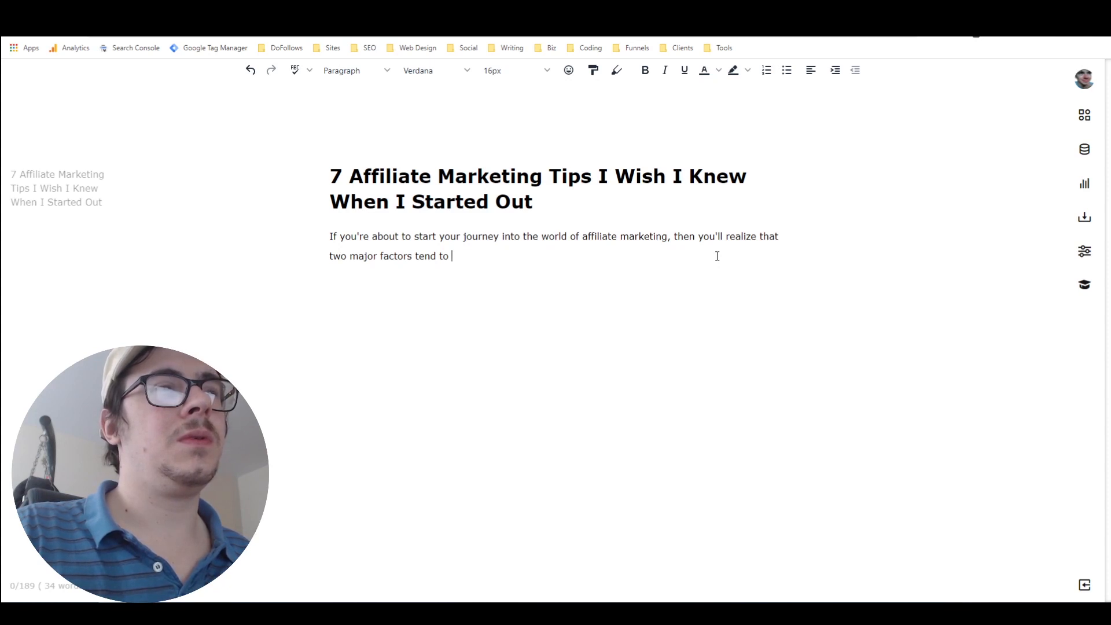
{"action": "type", "text": "get in yo"}
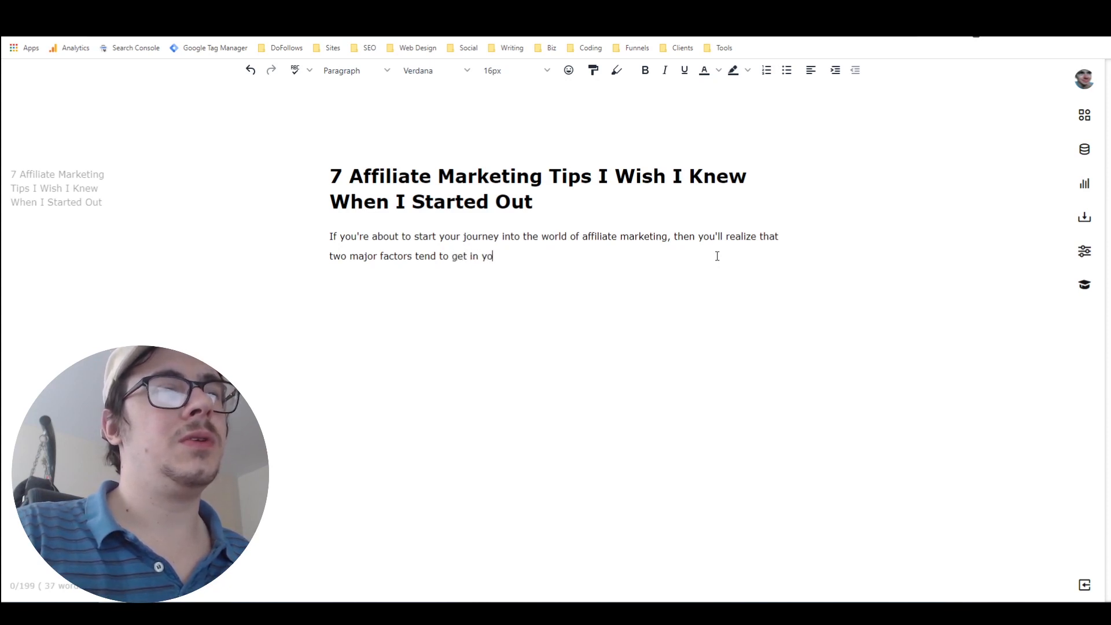
{"action": "type", "text": "ur way."}
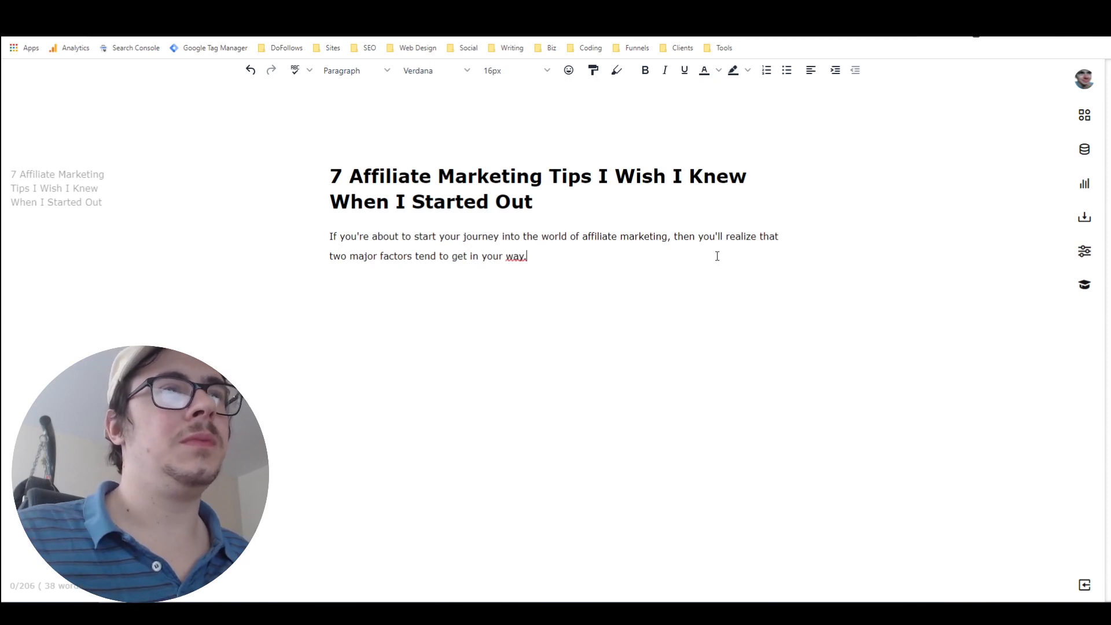
{"action": "mouse_move", "coordinate": [515, 261]}
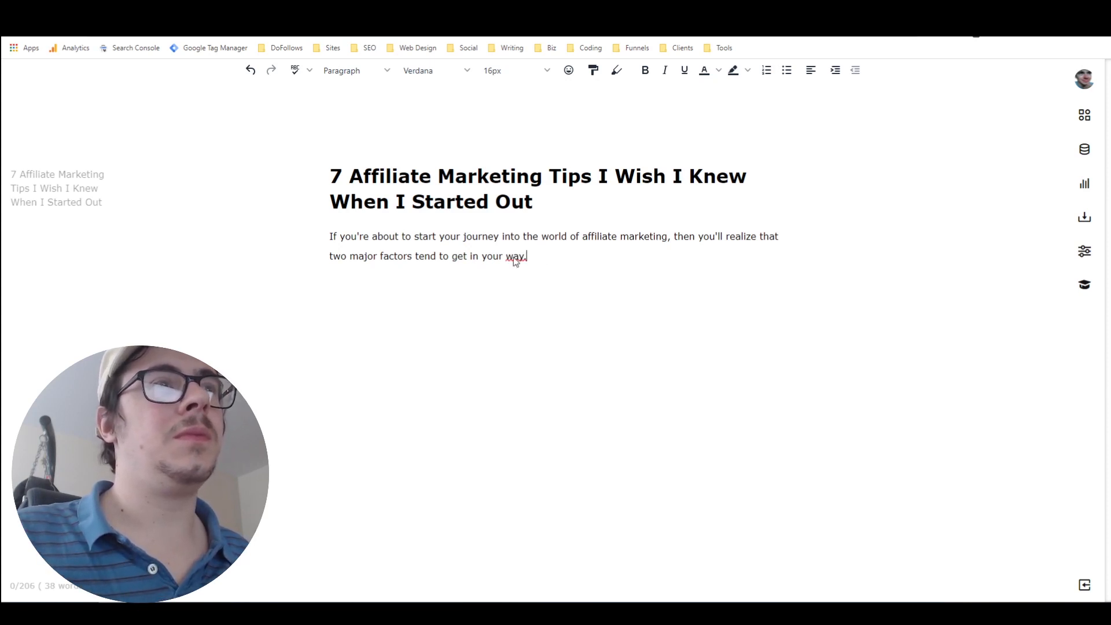
Step: Change 'two' to 7, replace 'tend to get in your way' with 'break', and select the sentence
{"action": "double_click", "coordinate": [334, 256]}
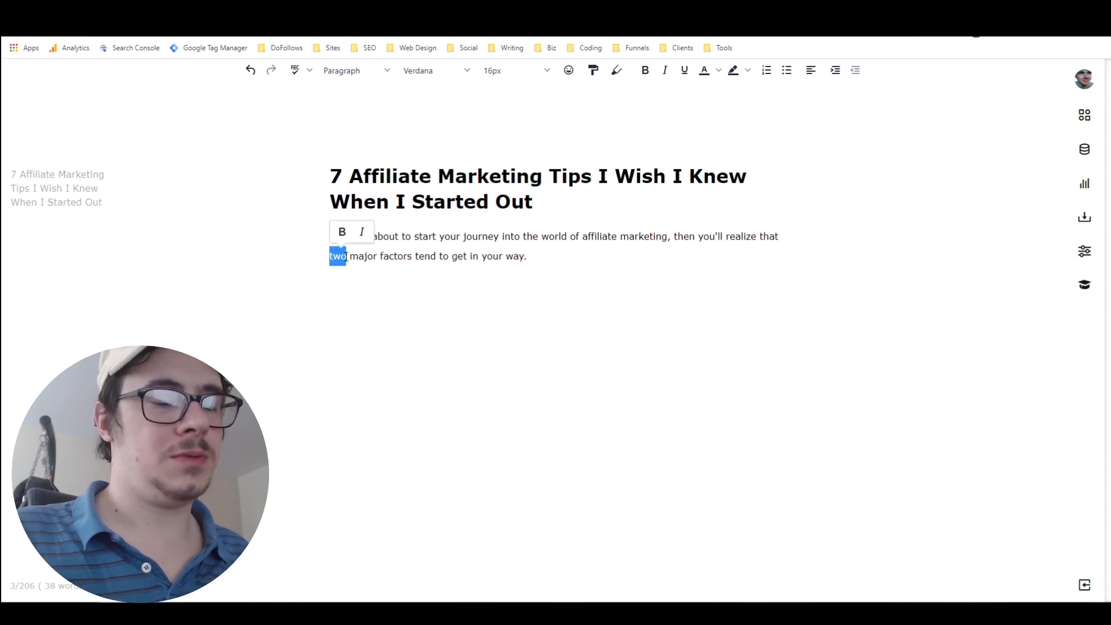
{"action": "type", "text": "7"}
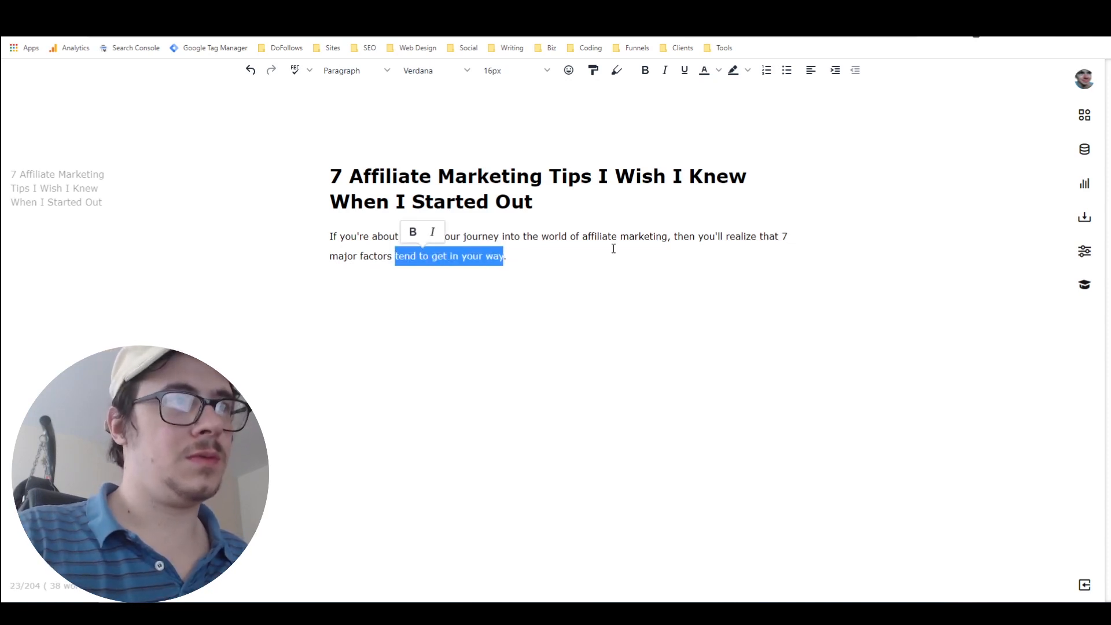
{"action": "key", "text": "Delete"}
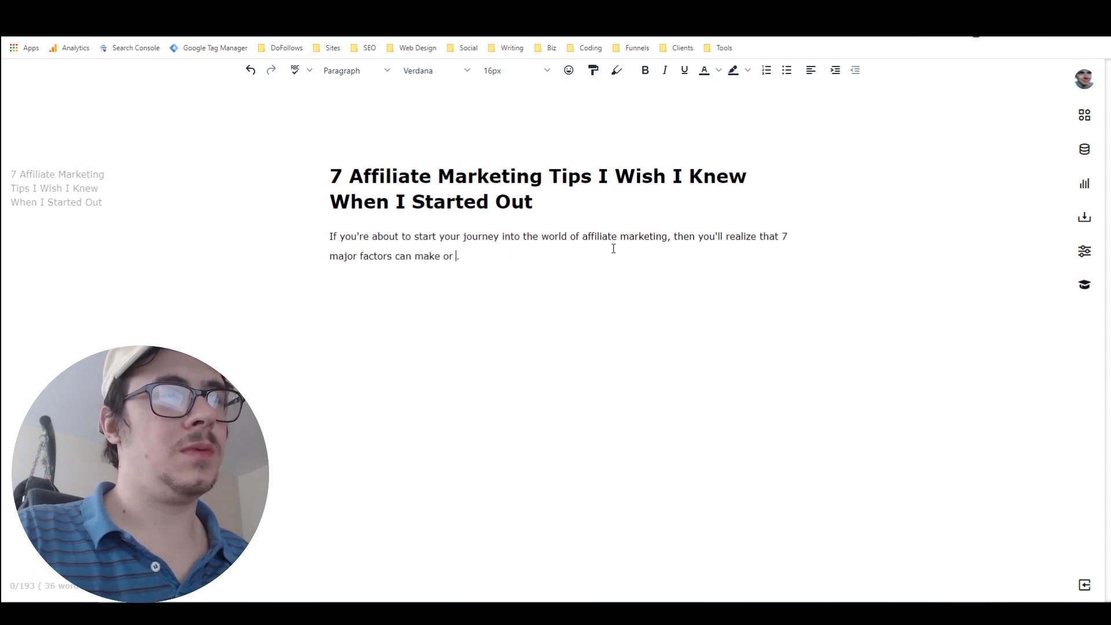
{"action": "type", "text": "break."}
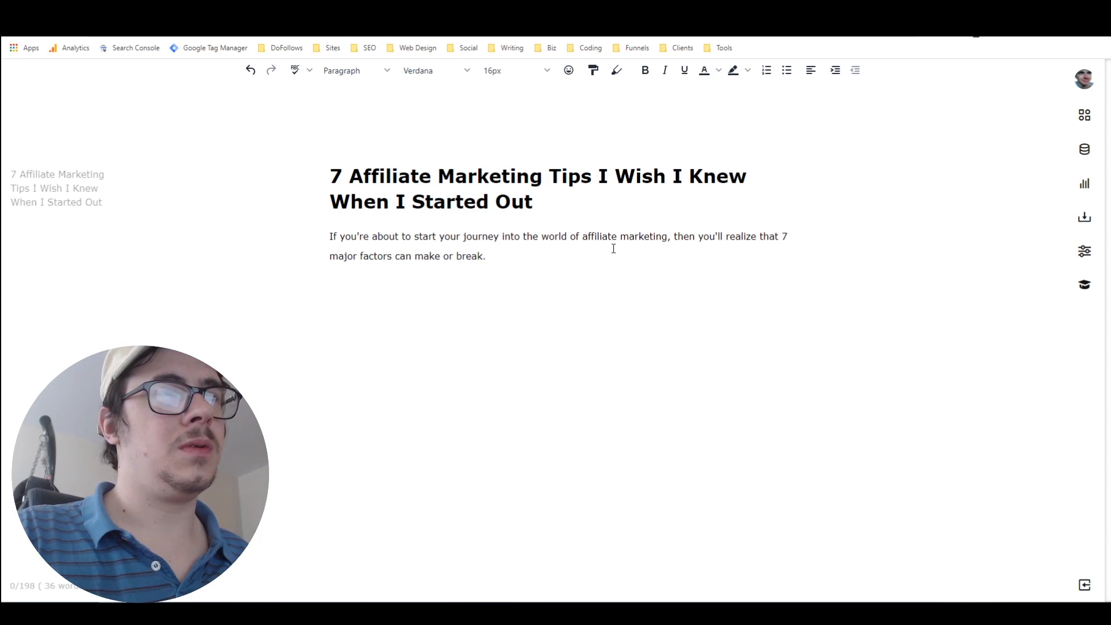
{"action": "type", "text": "your path"}
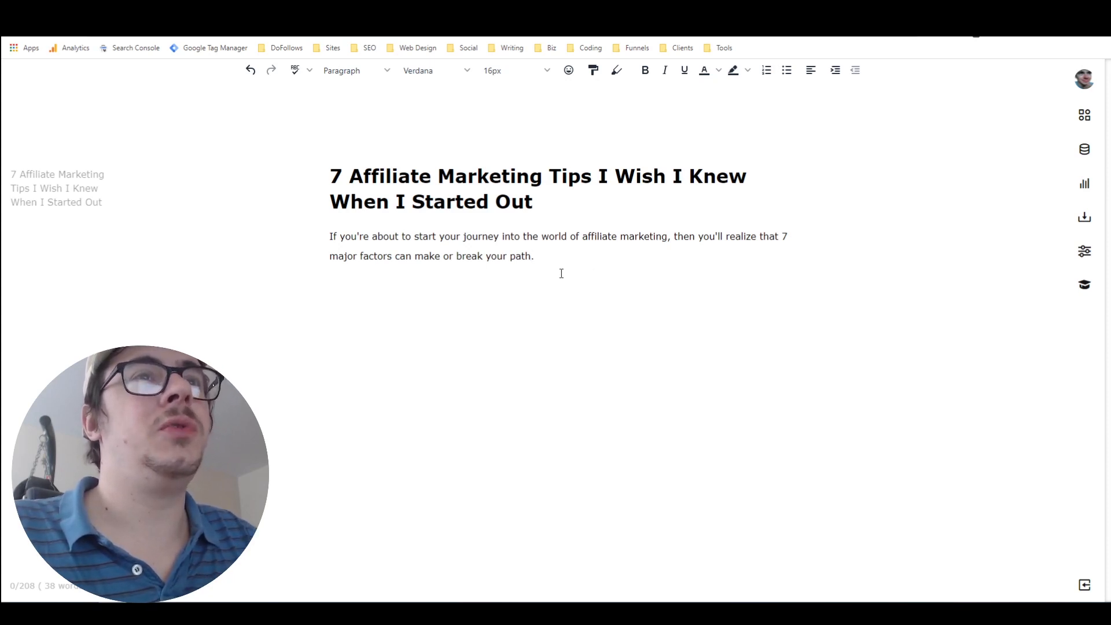
{"action": "double_click", "coordinate": [518, 255]}
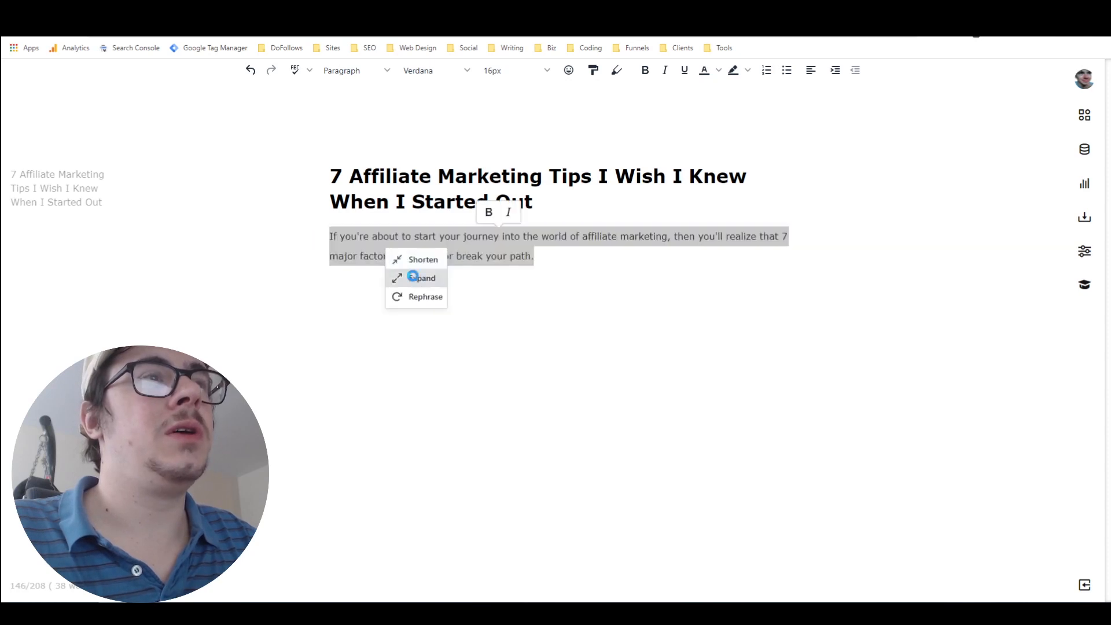
Step: Run AI Expand on the selected '7 major factors' intro sentence
{"action": "left_click", "coordinate": [422, 278]}
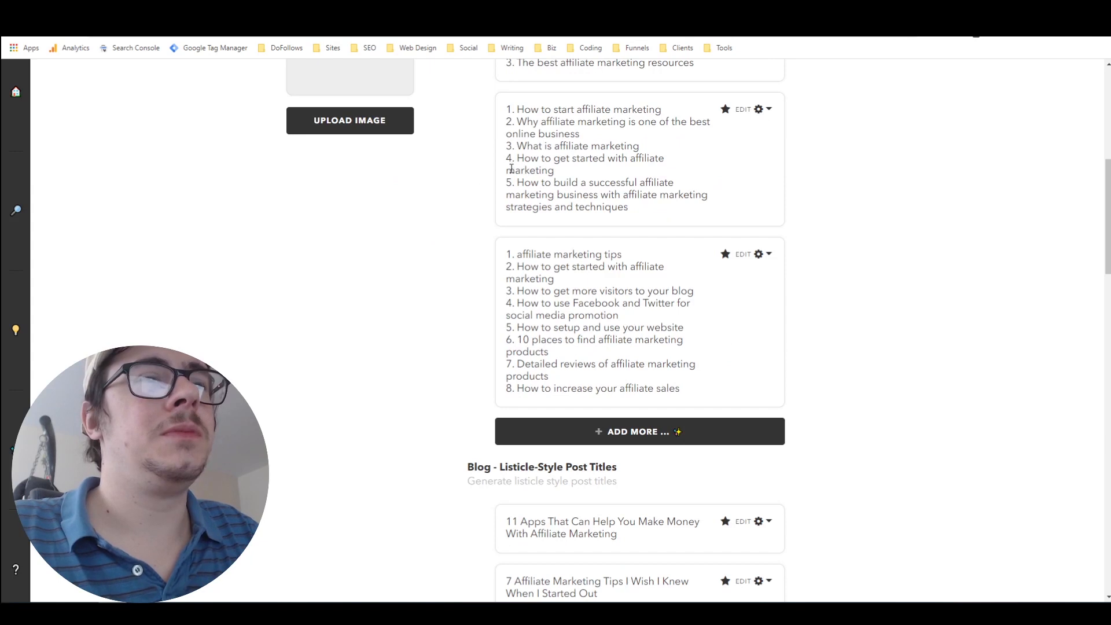
Step: Scroll down Nichesss to the two generated Blog Post Intro paragraphs on affiliate marketing tips
{"action": "scroll", "scroll_direction": "down", "scroll_amount": 3}
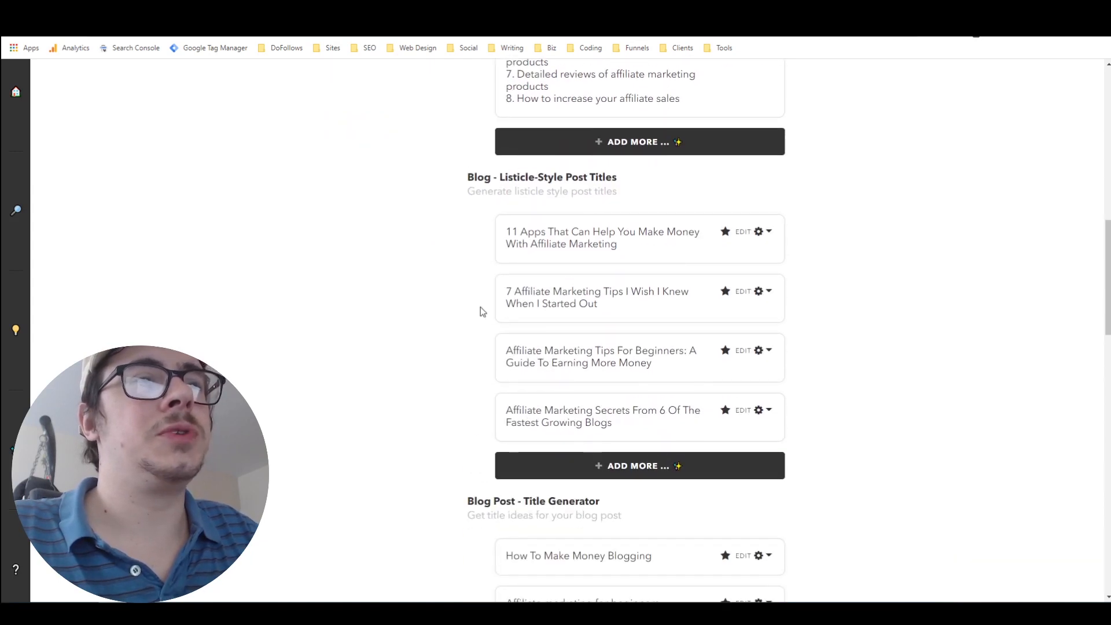
{"action": "mouse_move", "coordinate": [470, 132]}
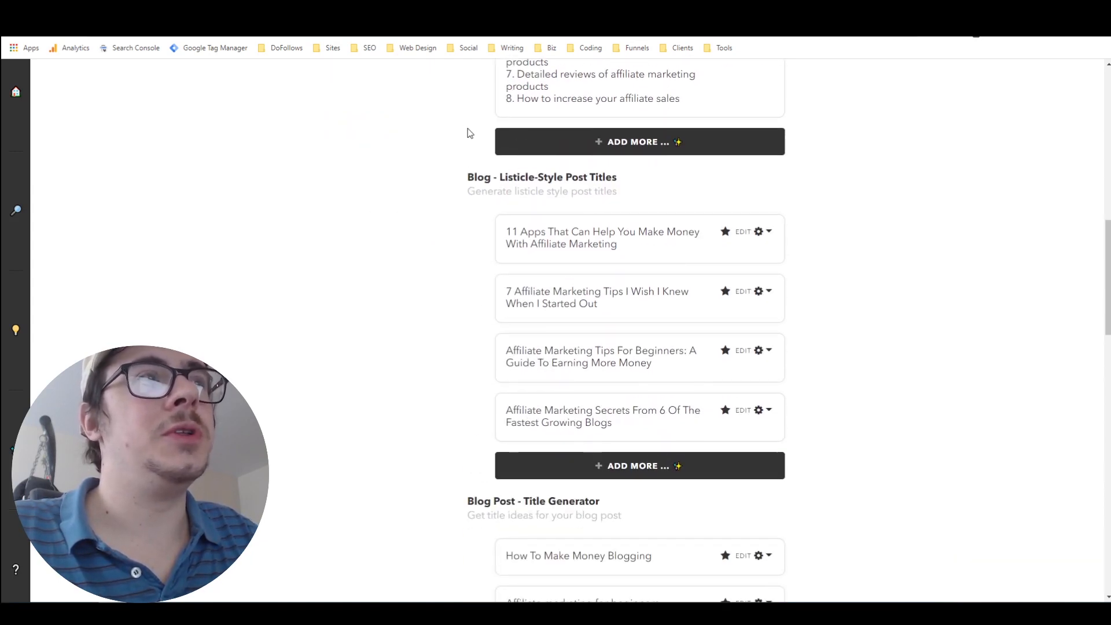
{"action": "scroll", "scroll_direction": "down", "scroll_amount": 3}
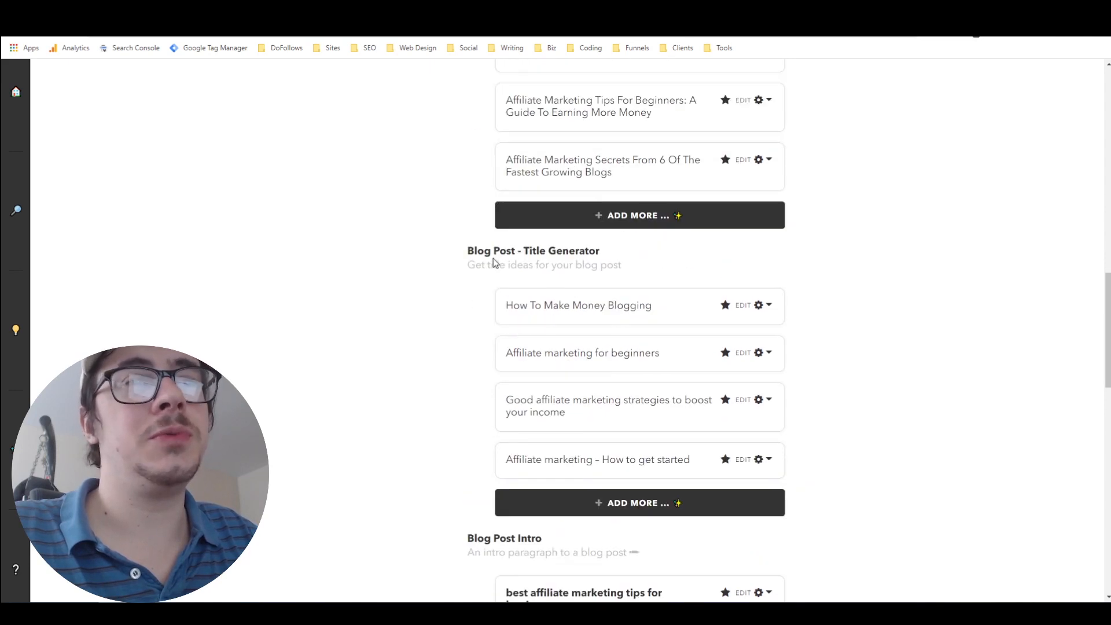
{"action": "scroll", "scroll_direction": "down", "scroll_amount": 3}
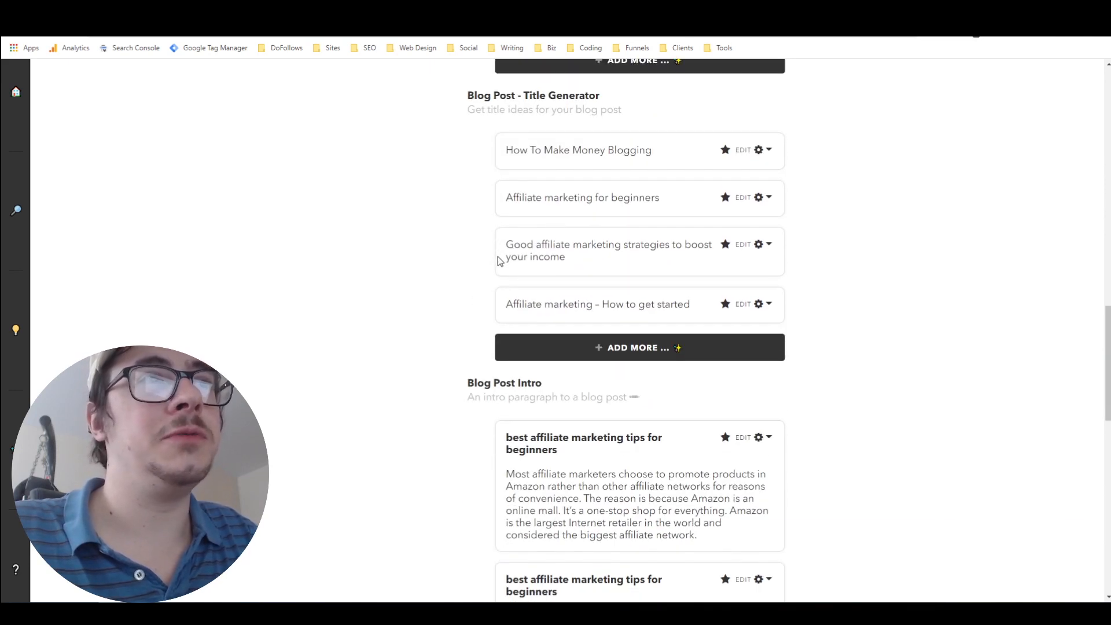
{"action": "scroll", "scroll_direction": "down", "scroll_amount": 3}
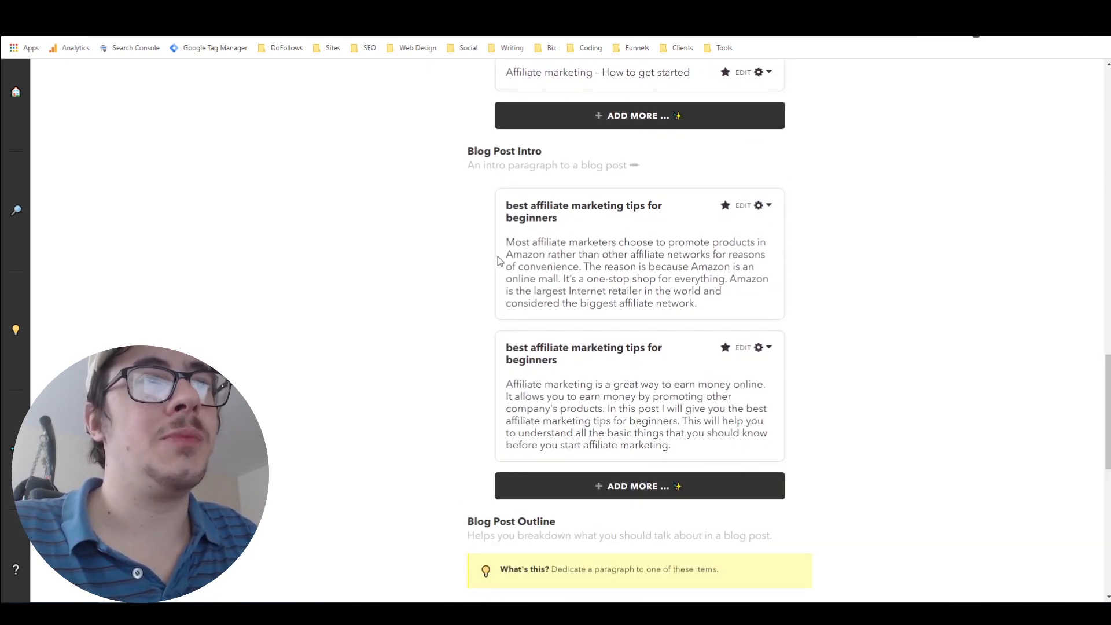
{"action": "scroll", "scroll_direction": "down", "scroll_amount": 3}
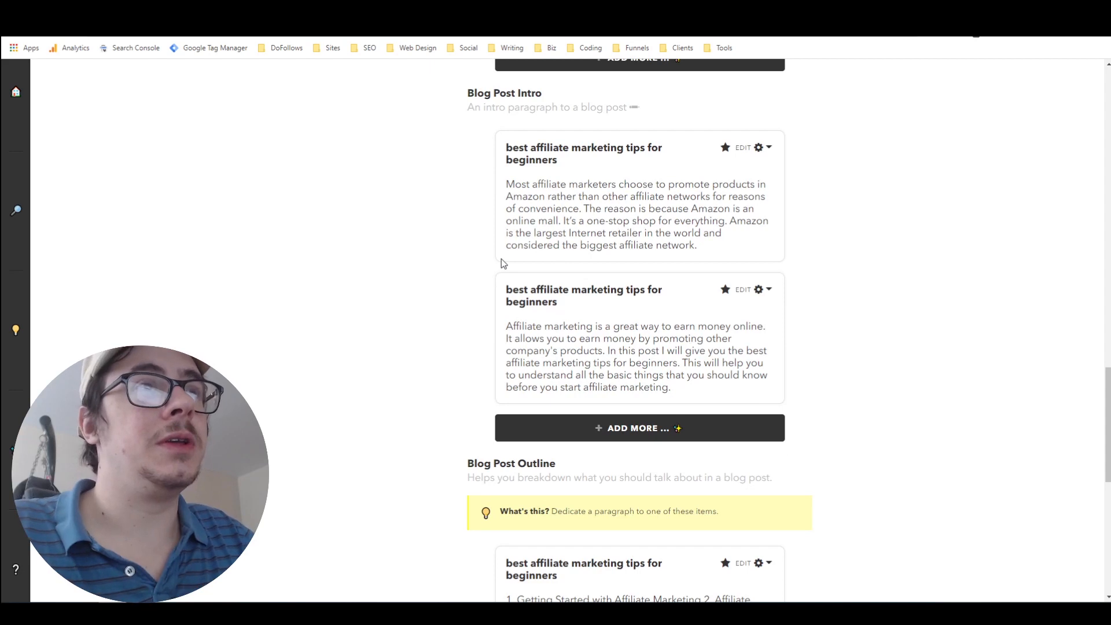
{"action": "mouse_move", "coordinate": [452, 234]}
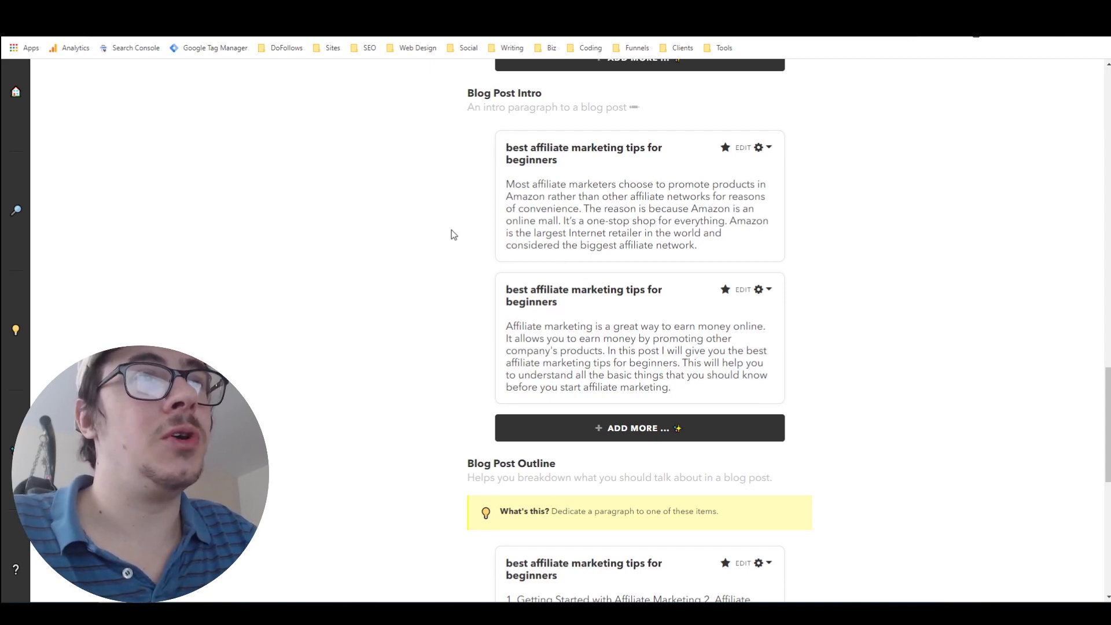
{"action": "mouse_move", "coordinate": [464, 265]}
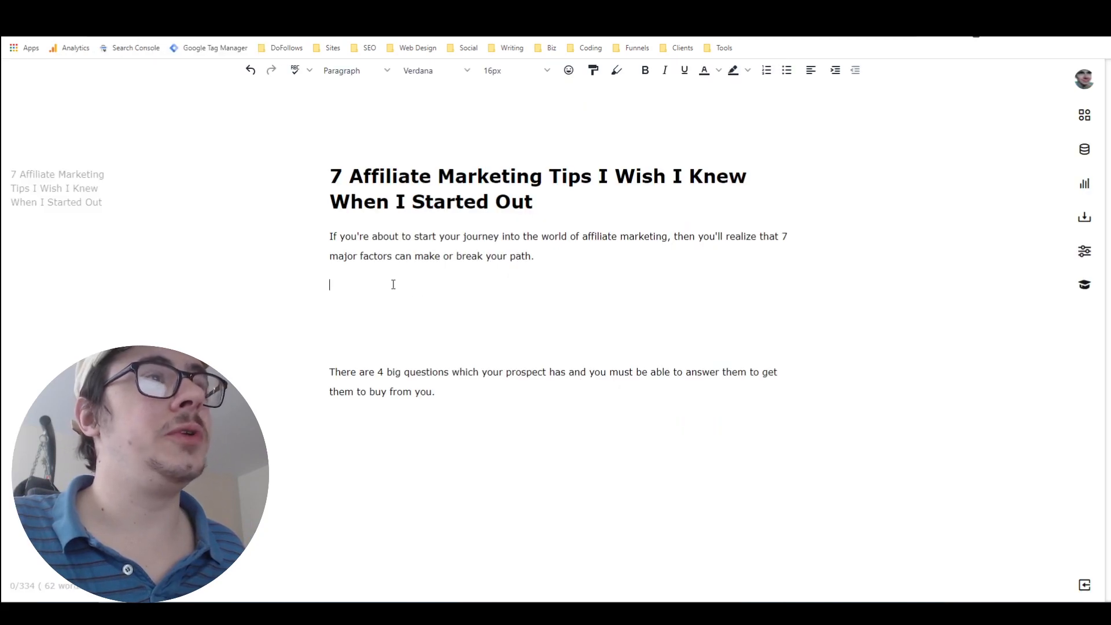
Step: Paste the paragraph about affiliate marketers promoting Amazon products under the intro
{"action": "type", "text": "Most affiliate marketers choose to promote products in Amazon rather than other affiliate networks for reasons of convenience. The reason is because Amazon is an online mall. It's a one-stop shop for everything. Amazon is the largest Internet retailer in the world and considered the biggest affiliate network."}
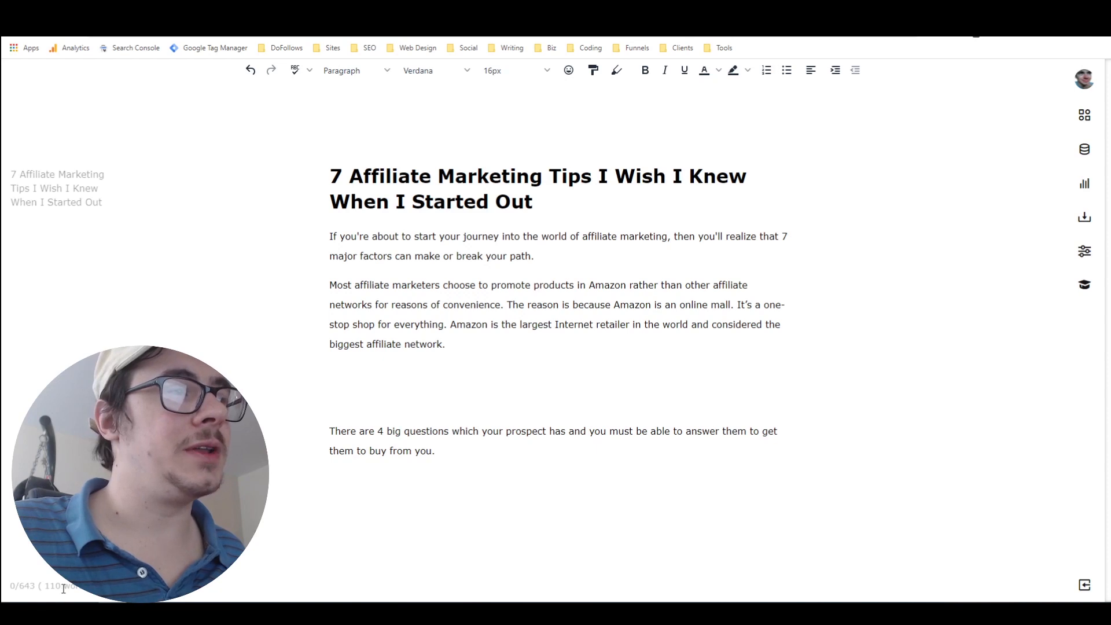
{"action": "left_click", "coordinate": [445, 344]}
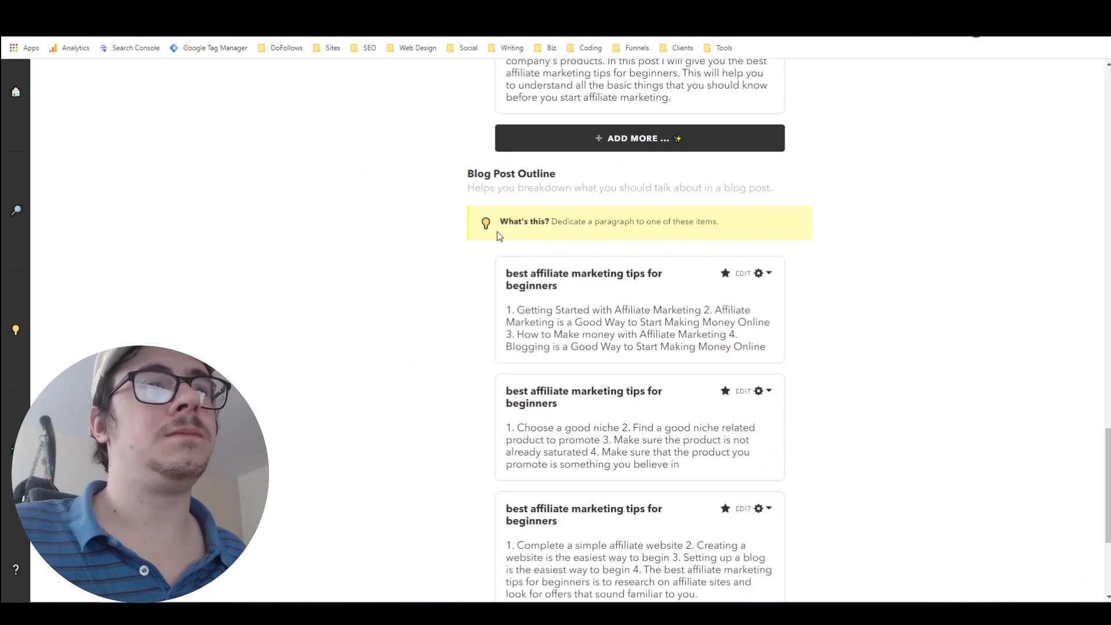
{"action": "mouse_move", "coordinate": [459, 190]}
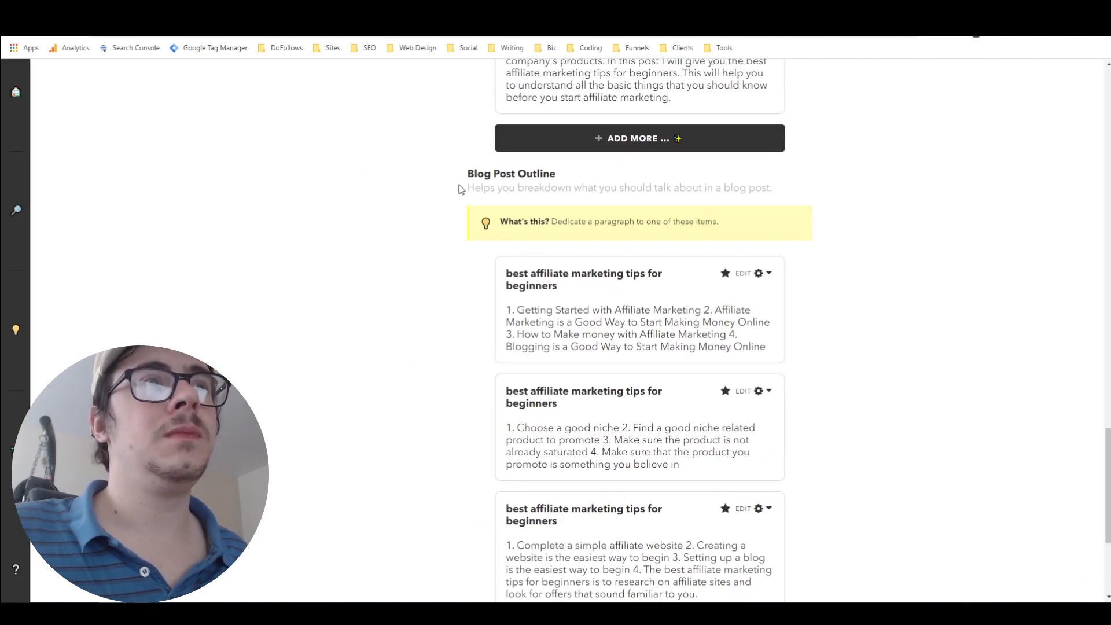
Step: Scroll Nichesss's Blog Post Outline results to the fourth outline on niche research and Google Analytics
{"action": "scroll", "scroll_direction": "down", "scroll_amount": 3}
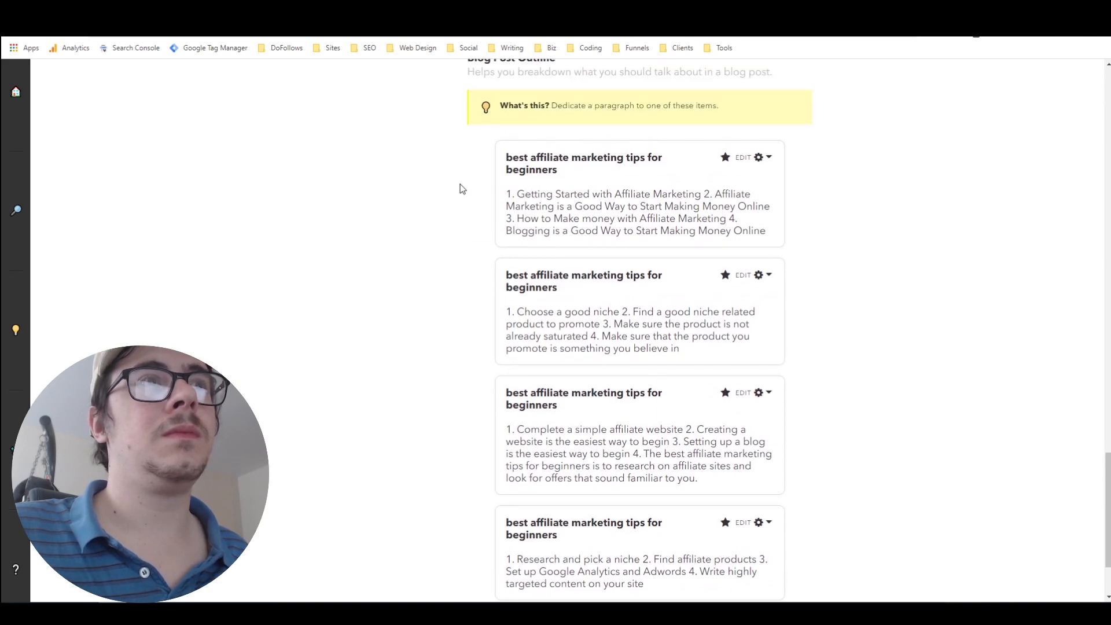
{"action": "scroll", "scroll_direction": "up", "scroll_amount": 3}
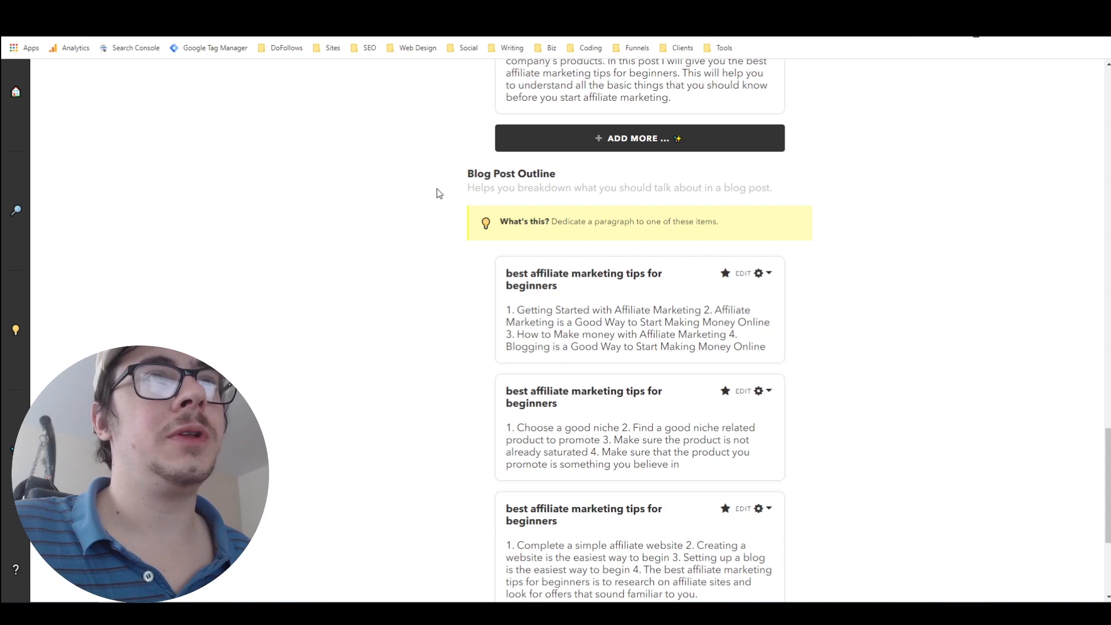
{"action": "scroll", "scroll_direction": "down", "scroll_amount": 3}
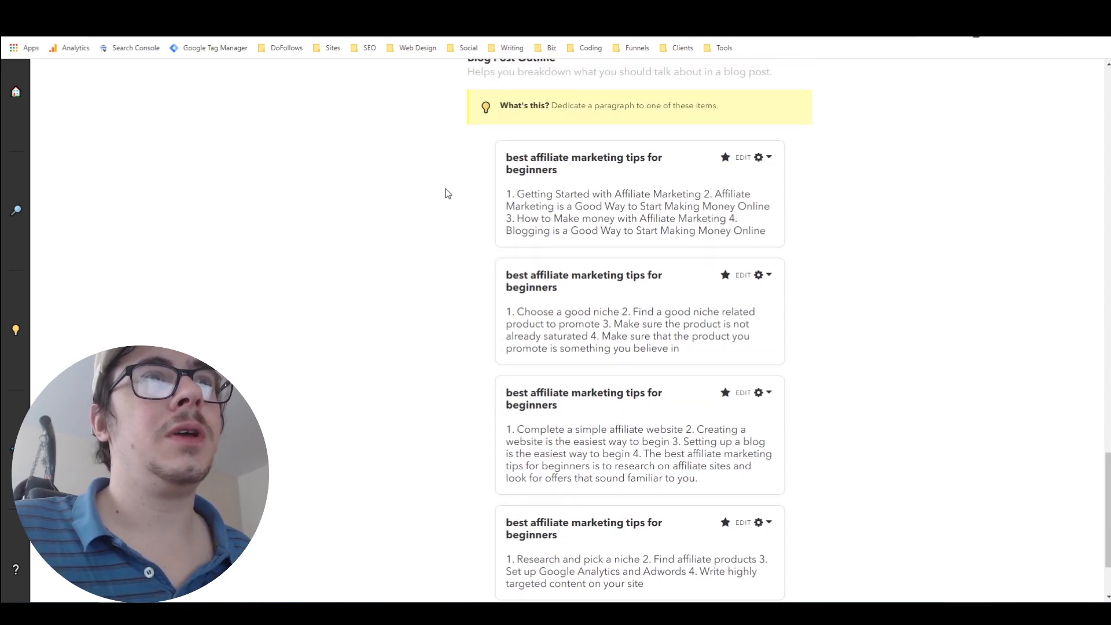
{"action": "mouse_move", "coordinate": [470, 192]}
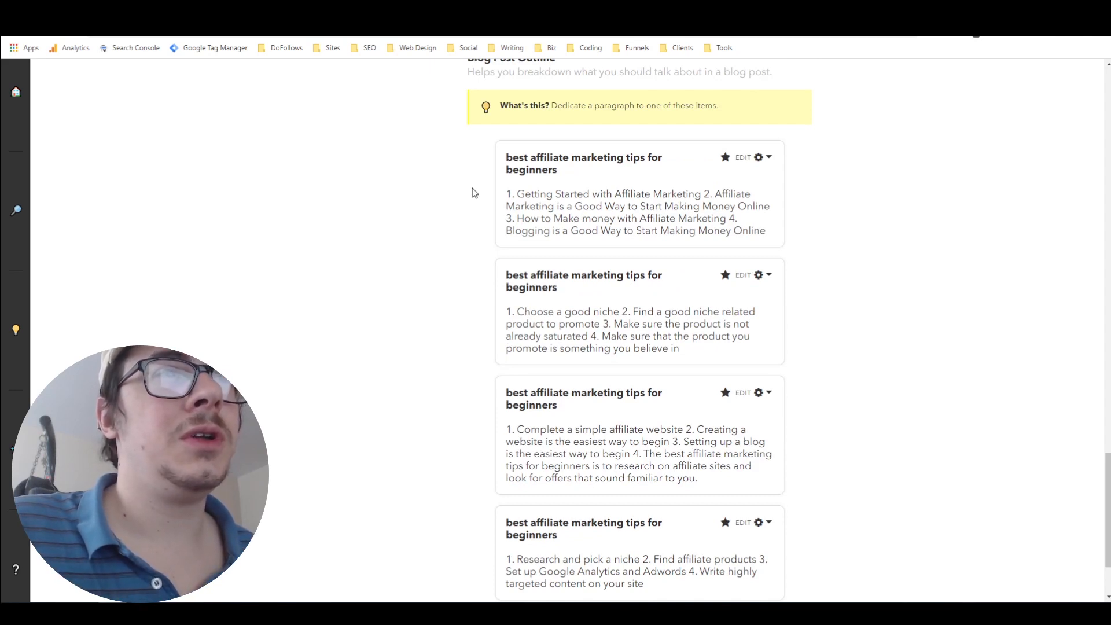
{"action": "mouse_move", "coordinate": [454, 203]}
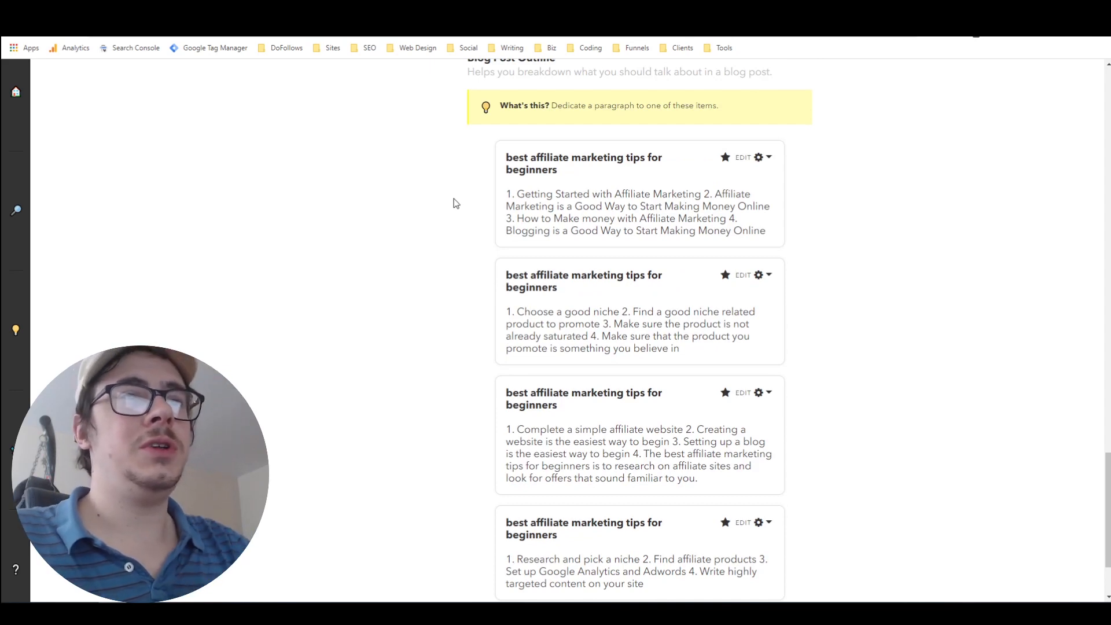
{"action": "mouse_move", "coordinate": [523, 302]}
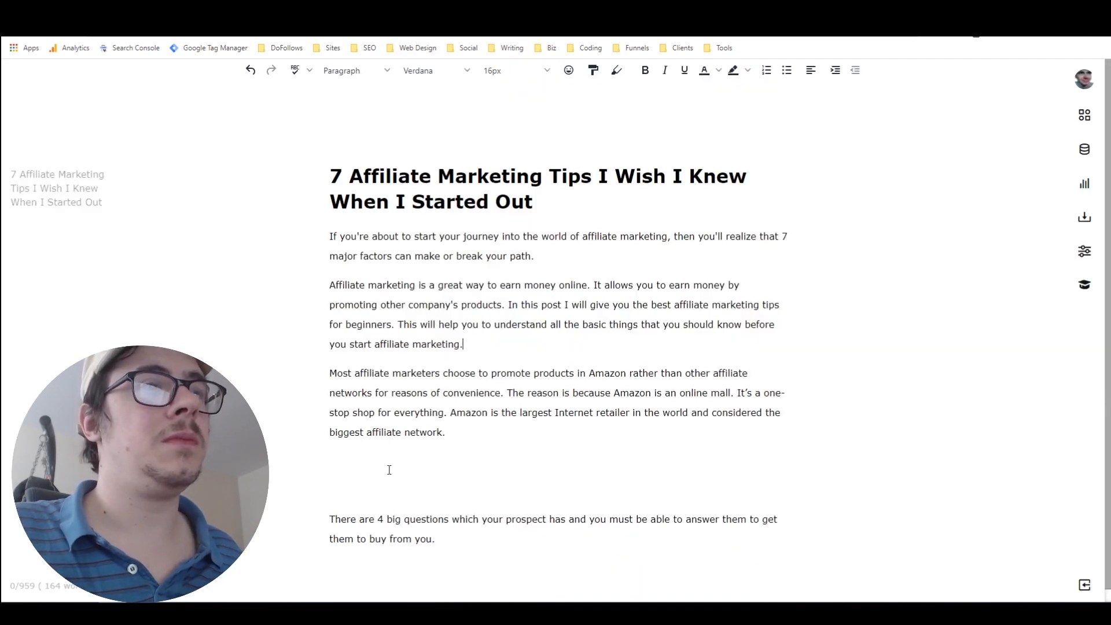
Step: Paste tips 1–4 and add '5. Get good at sales.' joined to the next paragraph
{"action": "type", "text": "1. Choose a good niche 2. Find a good niche related product to promote 3. Make sure the product is not already saturated 4. Make sure that the product you promote is something you believe in"}
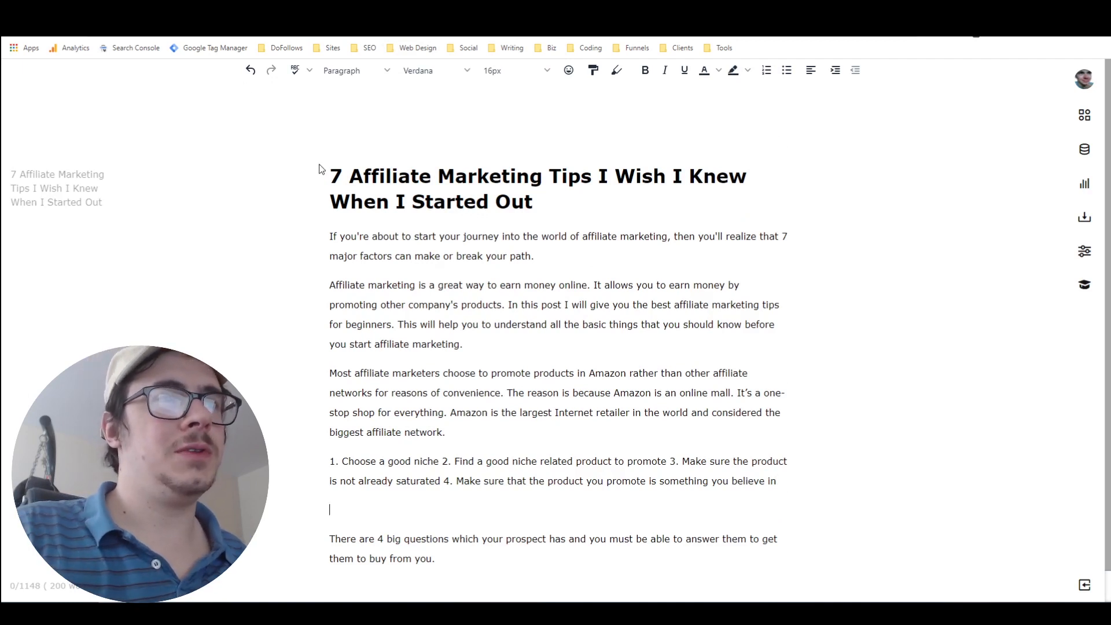
{"action": "type", "text": "5."}
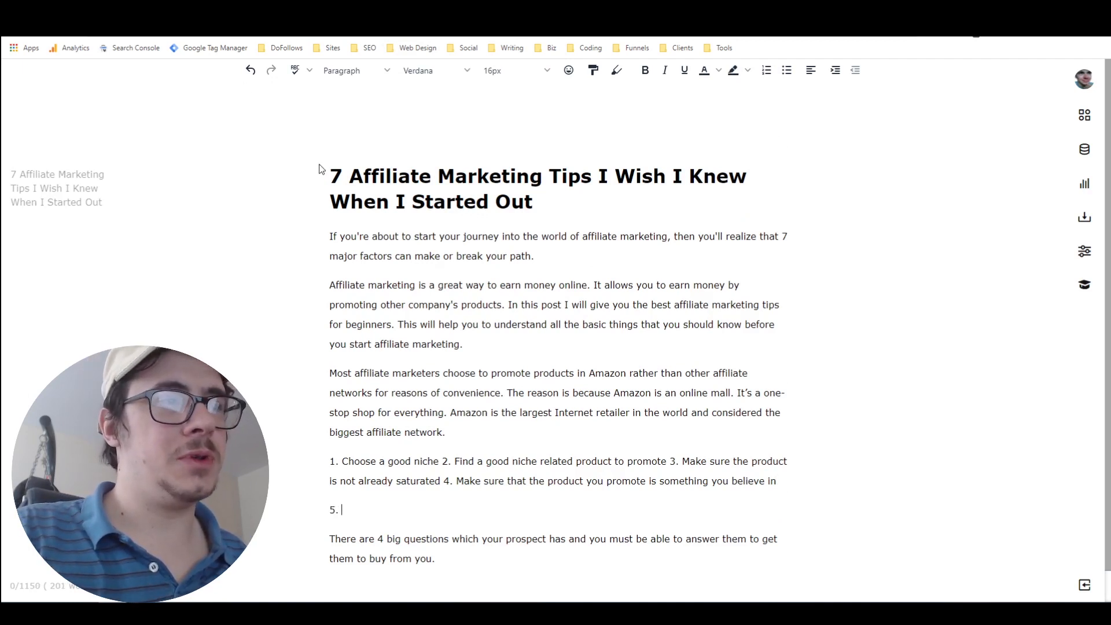
{"action": "type", "text": "Get good at sale"}
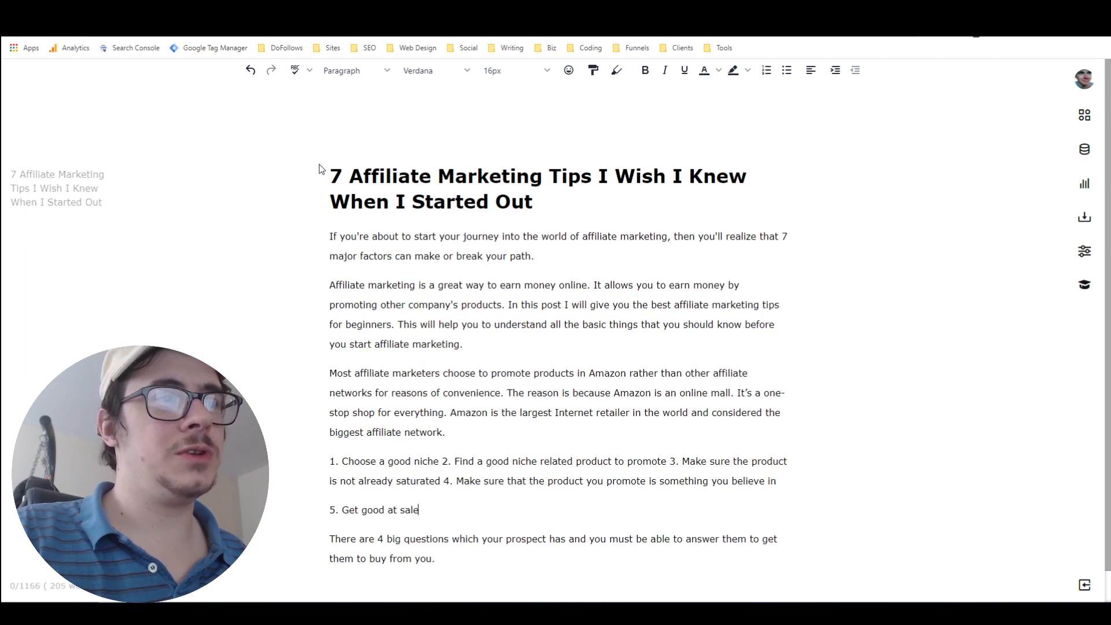
{"action": "key", "text": "Delete"}
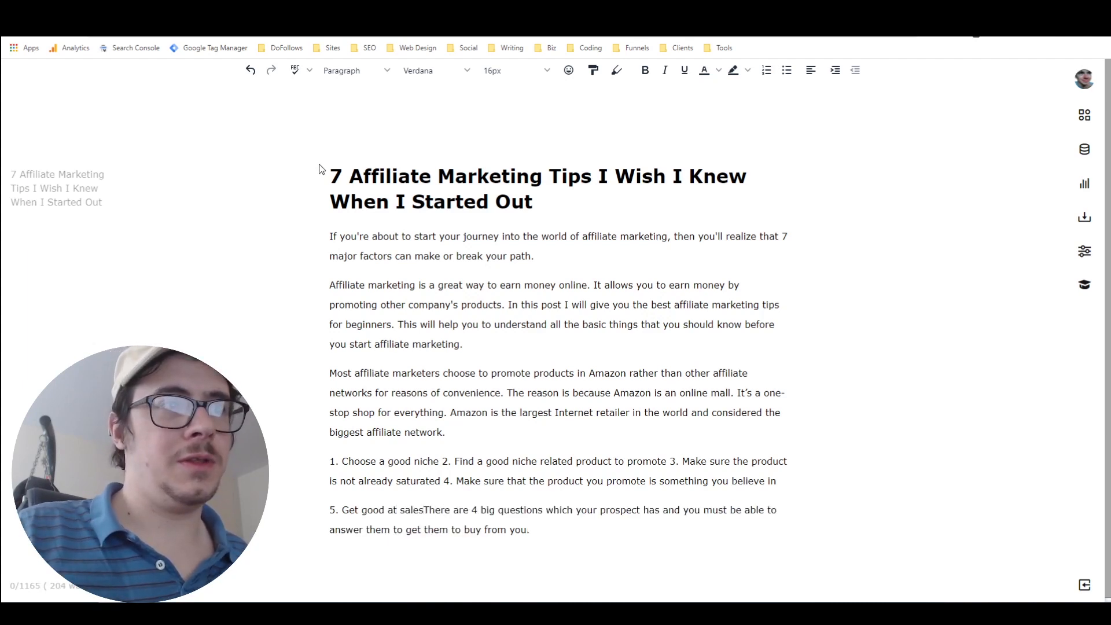
{"action": "type", "text": "."}
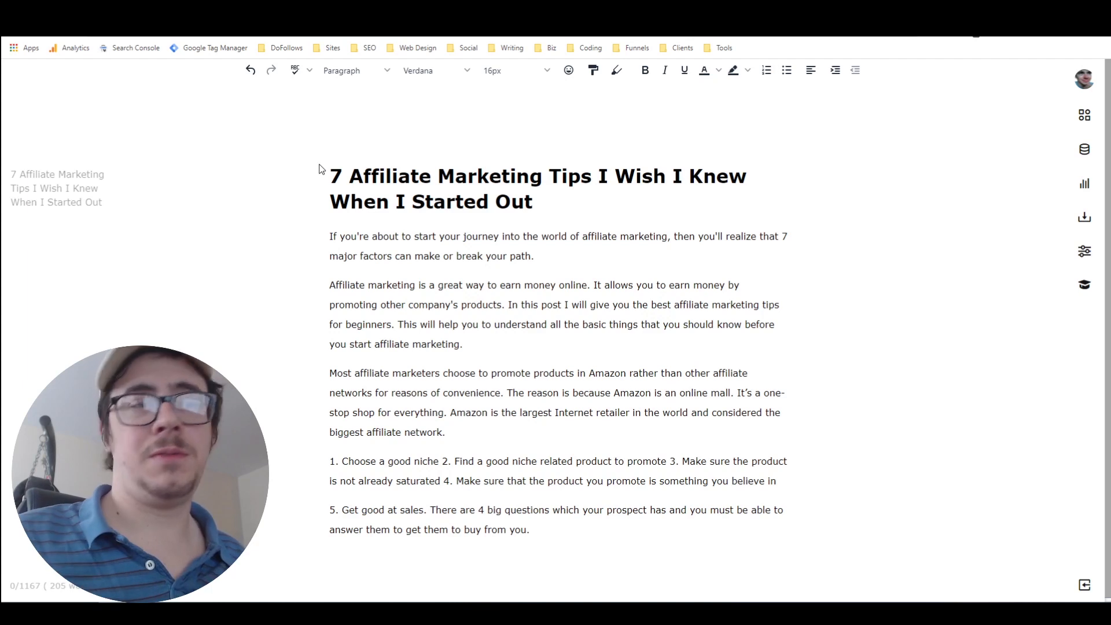
Step: Break a new line after tip five's text and return to the Amazon paragraph
{"action": "left_click", "coordinate": [527, 524]}
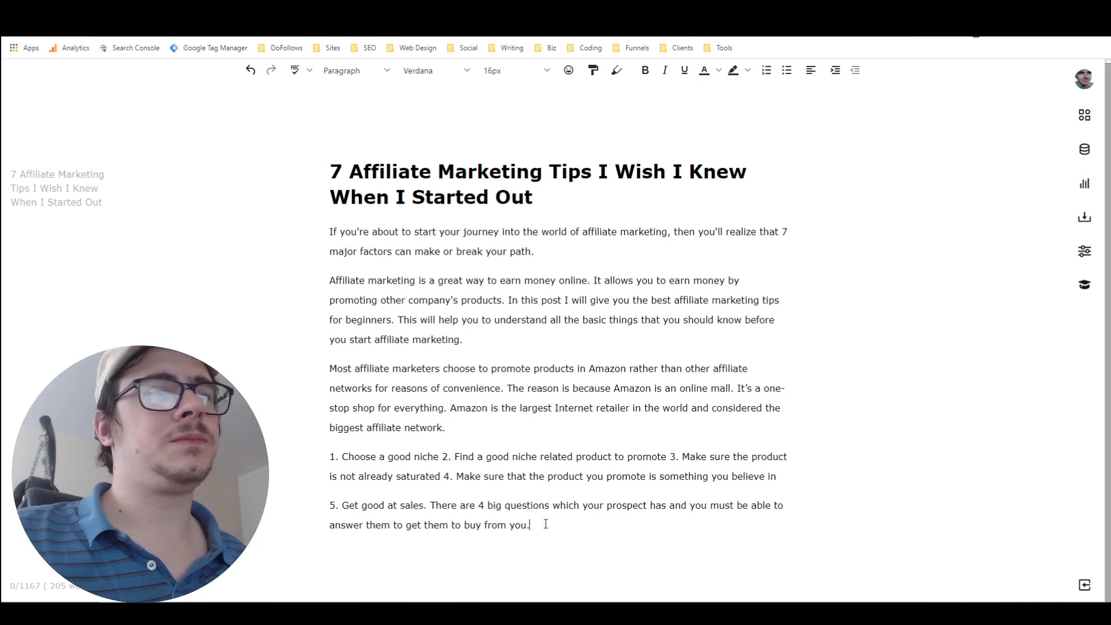
{"action": "key", "text": "Return"}
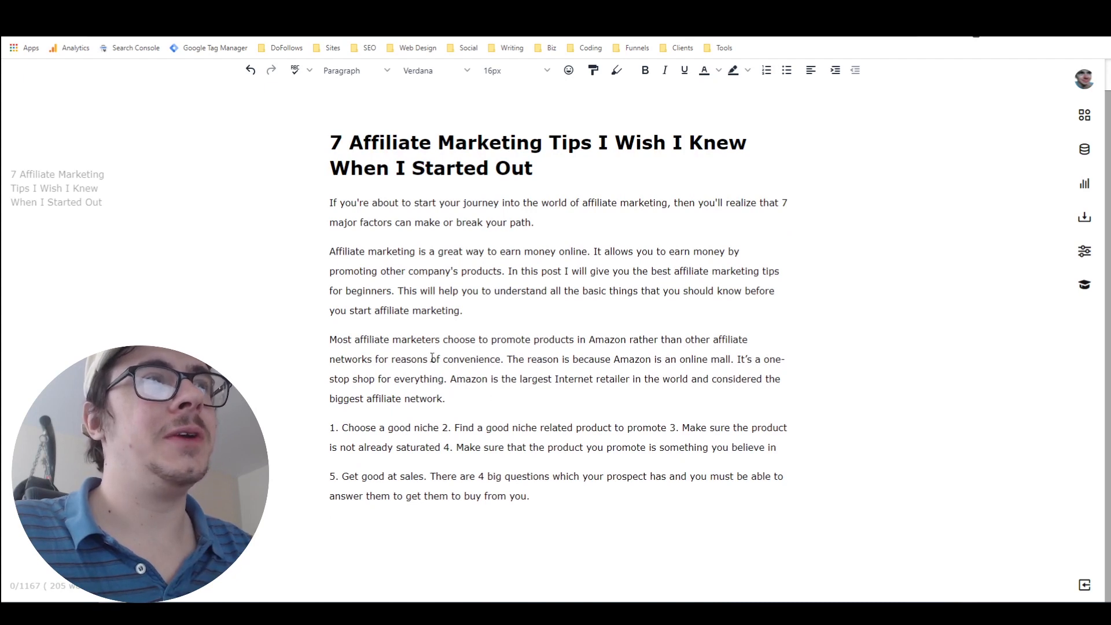
{"action": "left_click", "coordinate": [330, 524]}
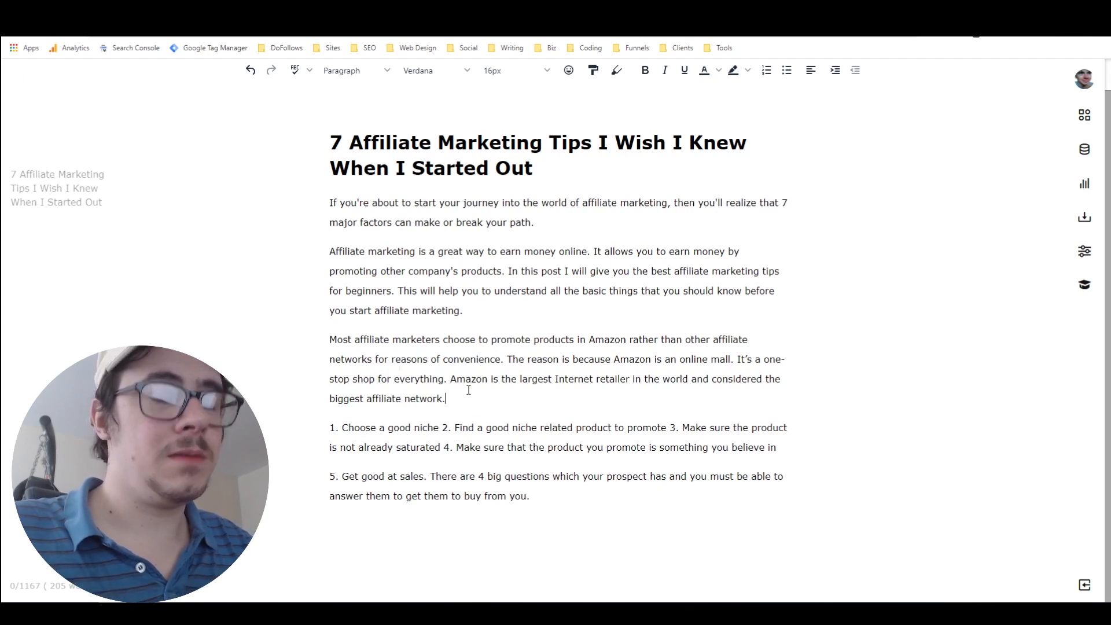
Step: Type 'Tip' on a new line above the numbered tips
{"action": "type", "text": "Tip"}
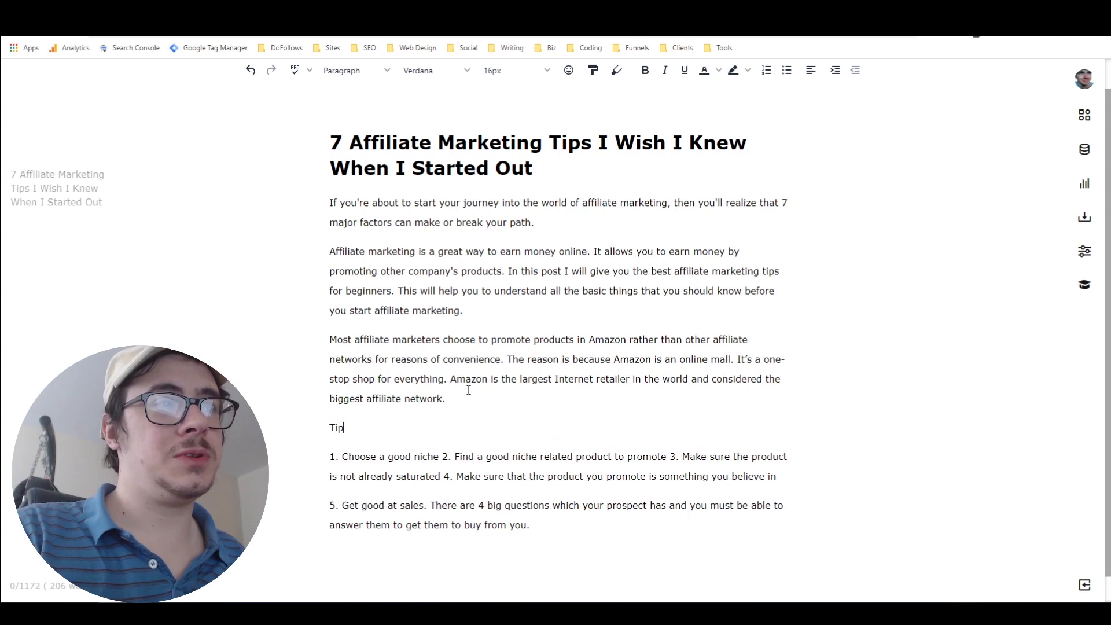
Step: Format the 'Tips' line as a second-level heading
{"action": "double_click", "coordinate": [338, 427]}
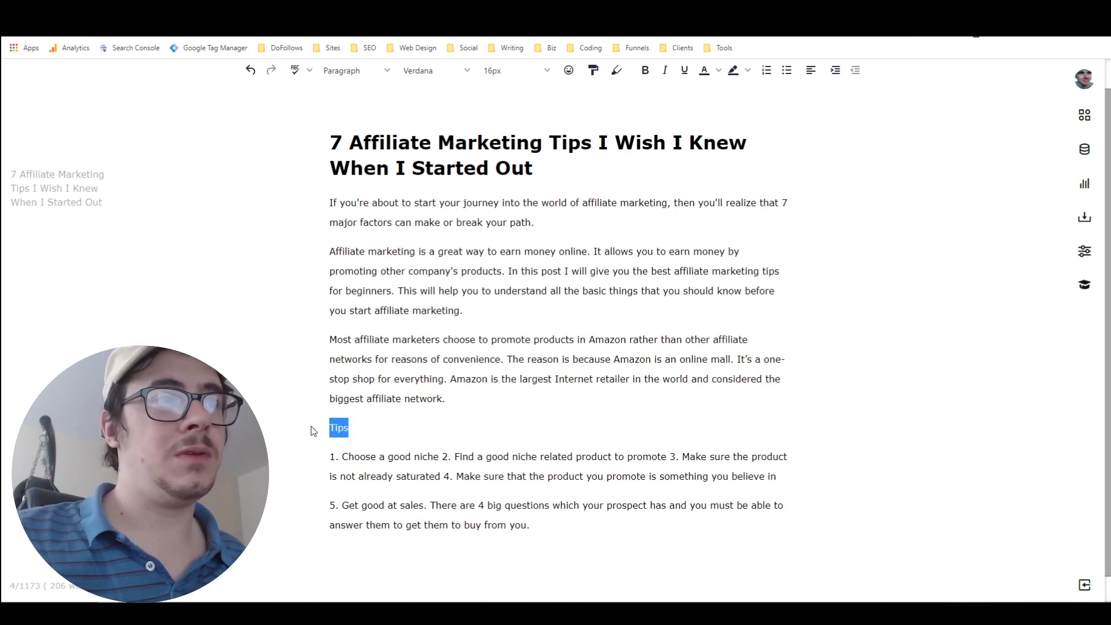
{"action": "left_click", "coordinate": [351, 70]}
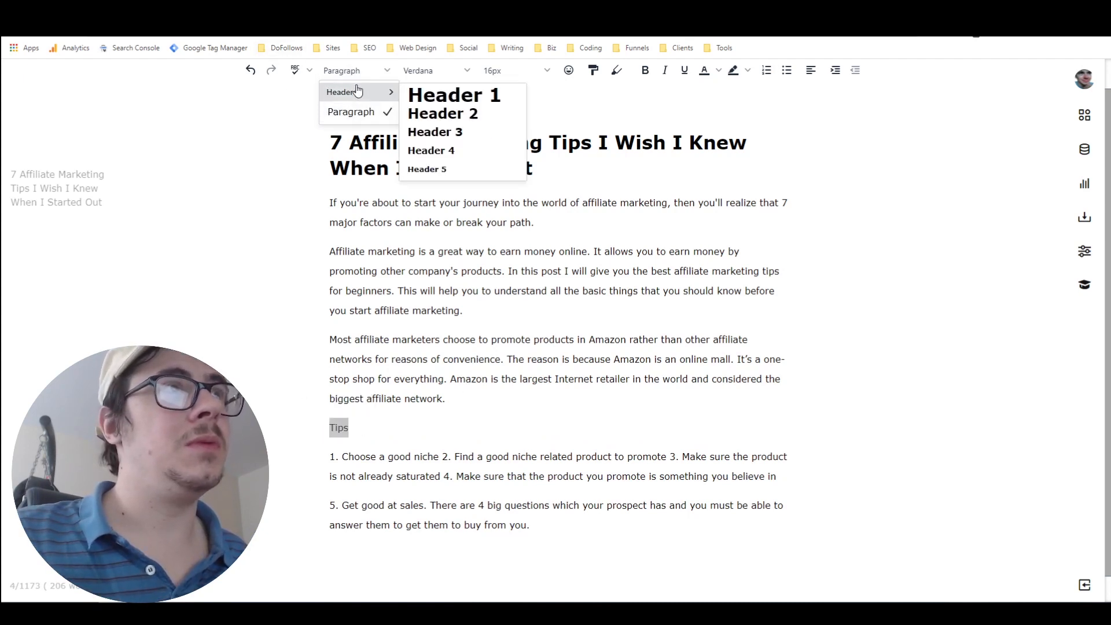
{"action": "left_click", "coordinate": [442, 114]}
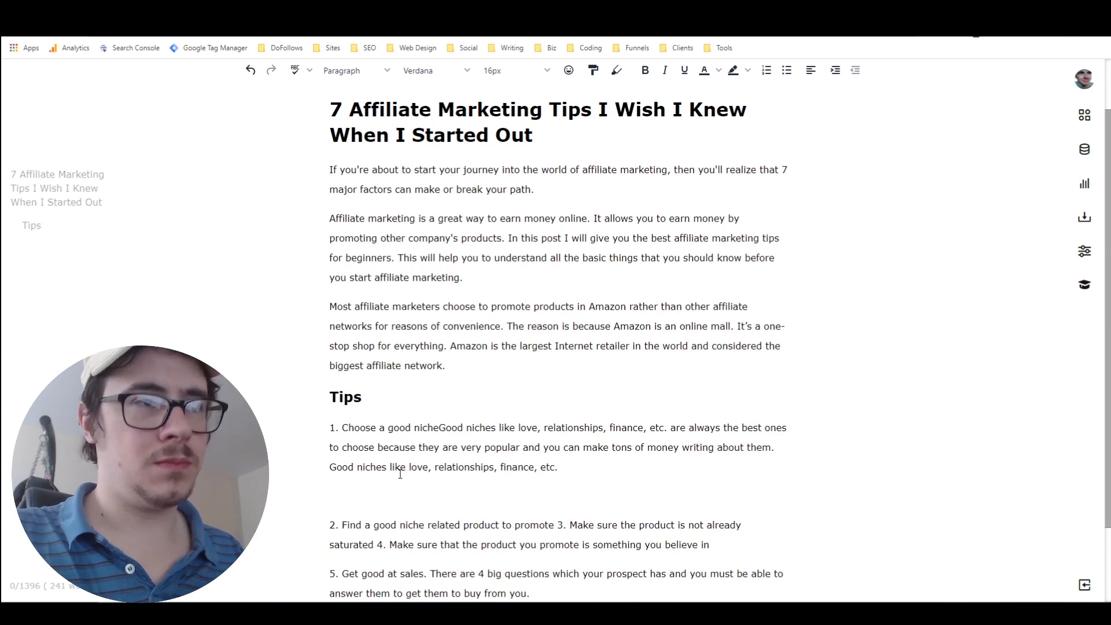
{"action": "scroll", "scroll_direction": "down", "scroll_amount": 3}
{"action": "type", "text": ". "}
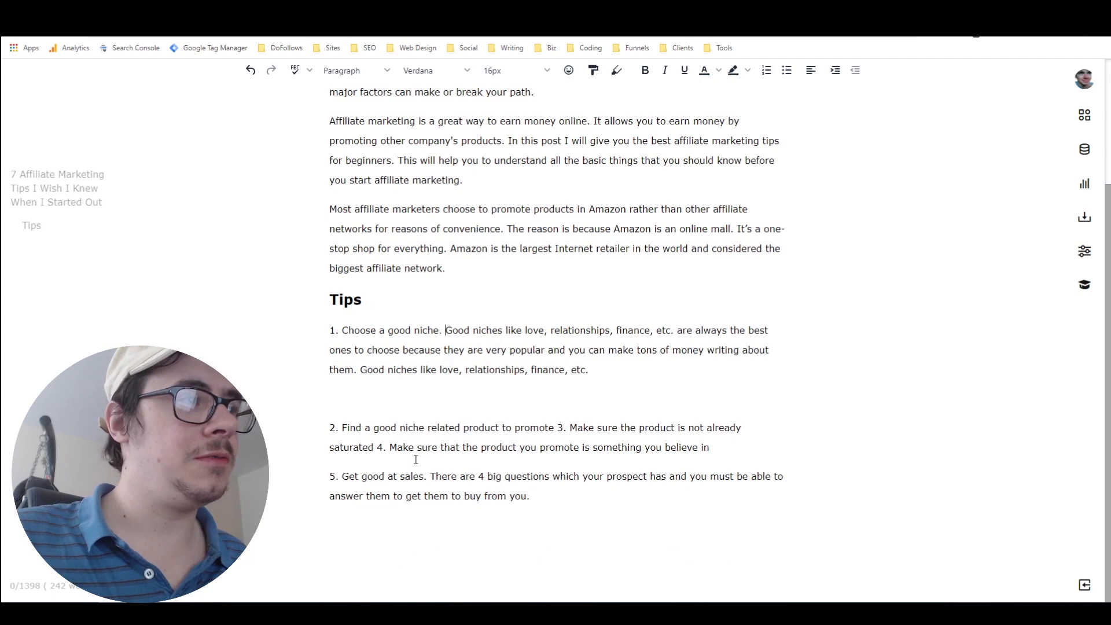
Step: Close up tip 1, then AI-expand tip 2 and continue with 'niche. At the time of this writing,'
{"action": "left_click", "coordinate": [354, 397]}
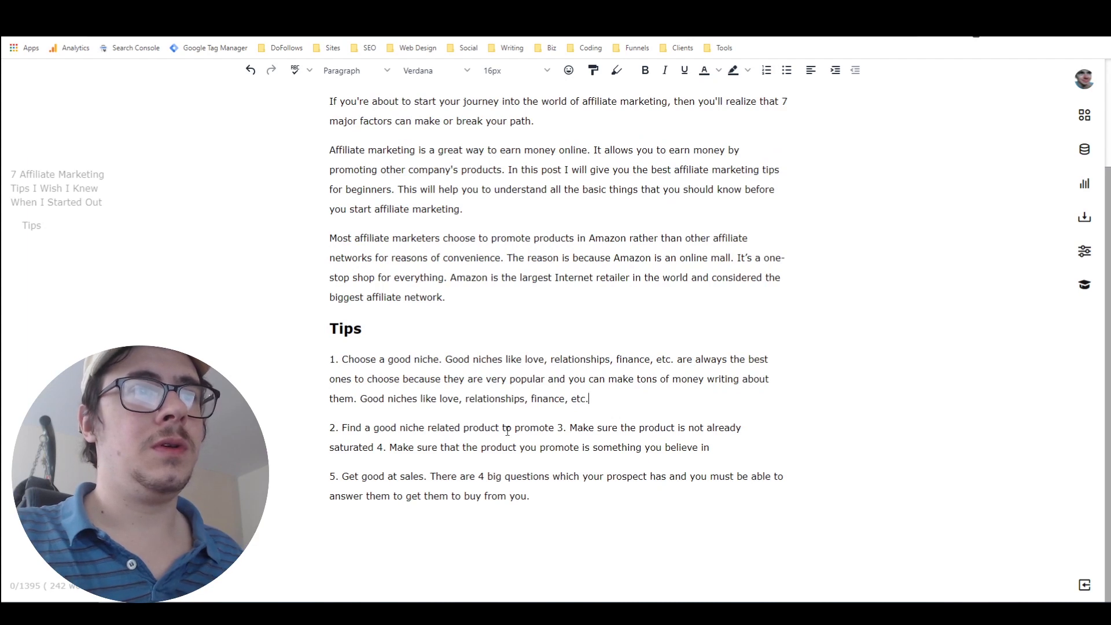
{"action": "key", "text": "Enter"}
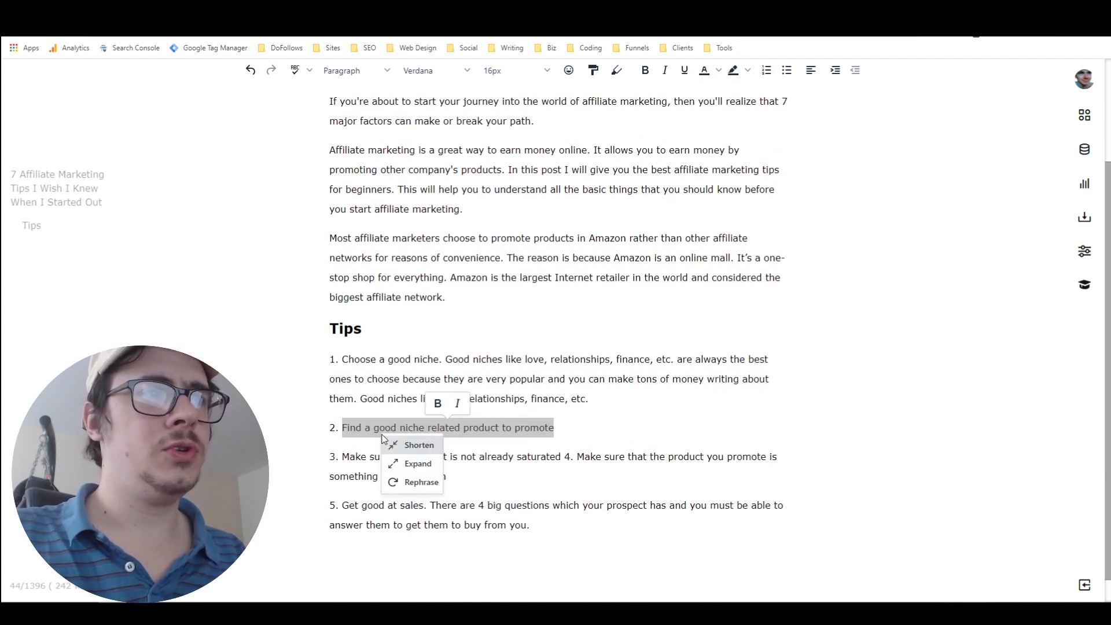
{"action": "left_click", "coordinate": [418, 463]}
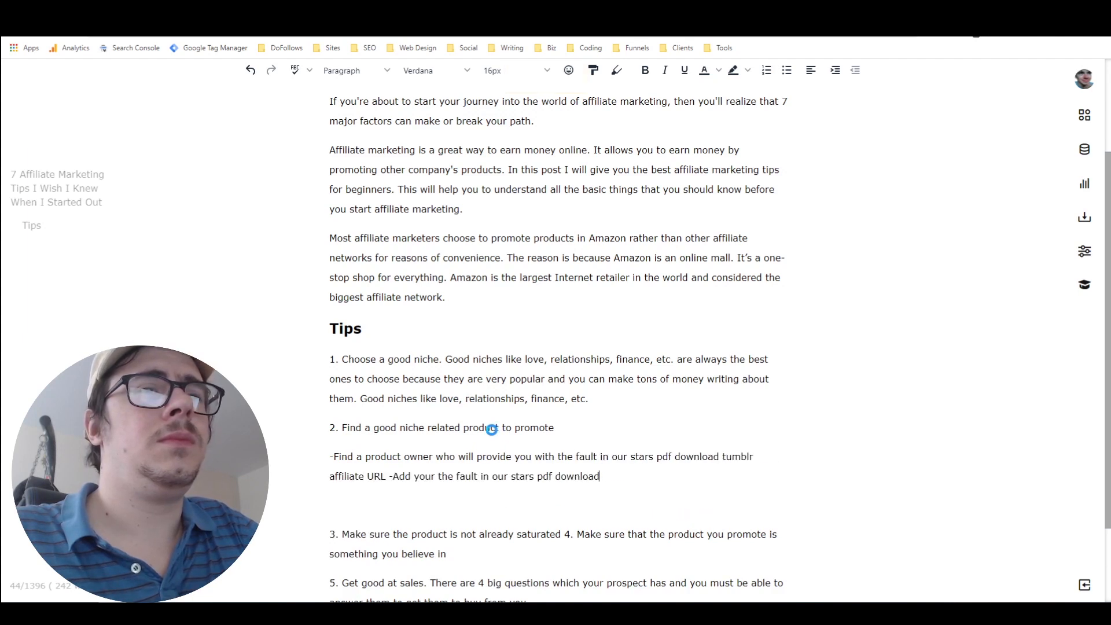
{"action": "type", "text": "tumblr link on your blog - the fault in our stars pdf download tumblr your product on blogs, forum"}
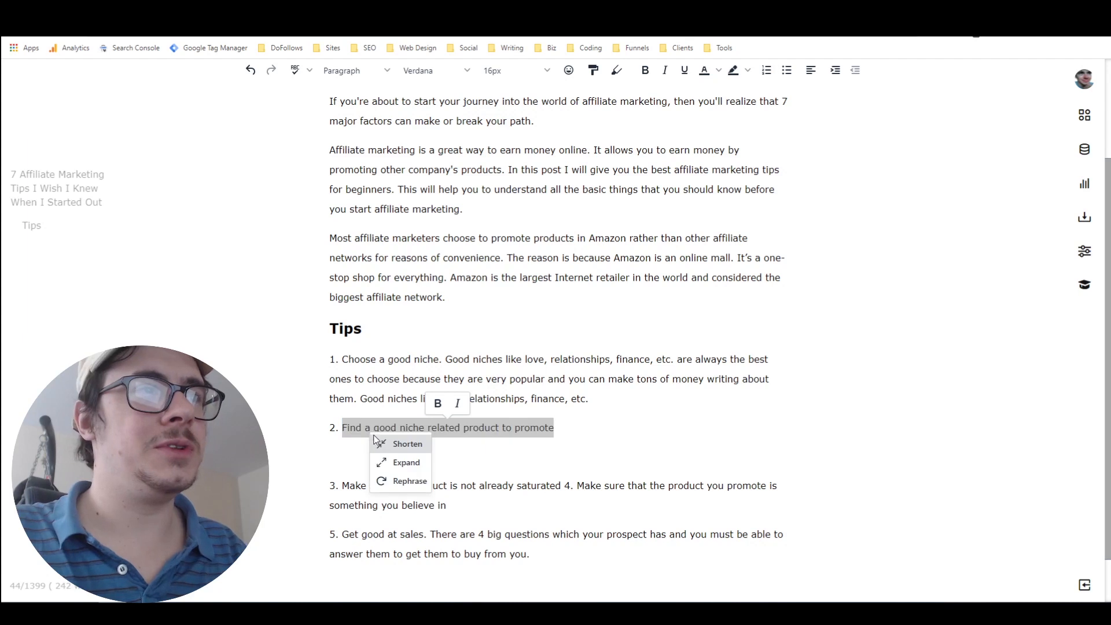
{"action": "left_click", "coordinate": [408, 443]}
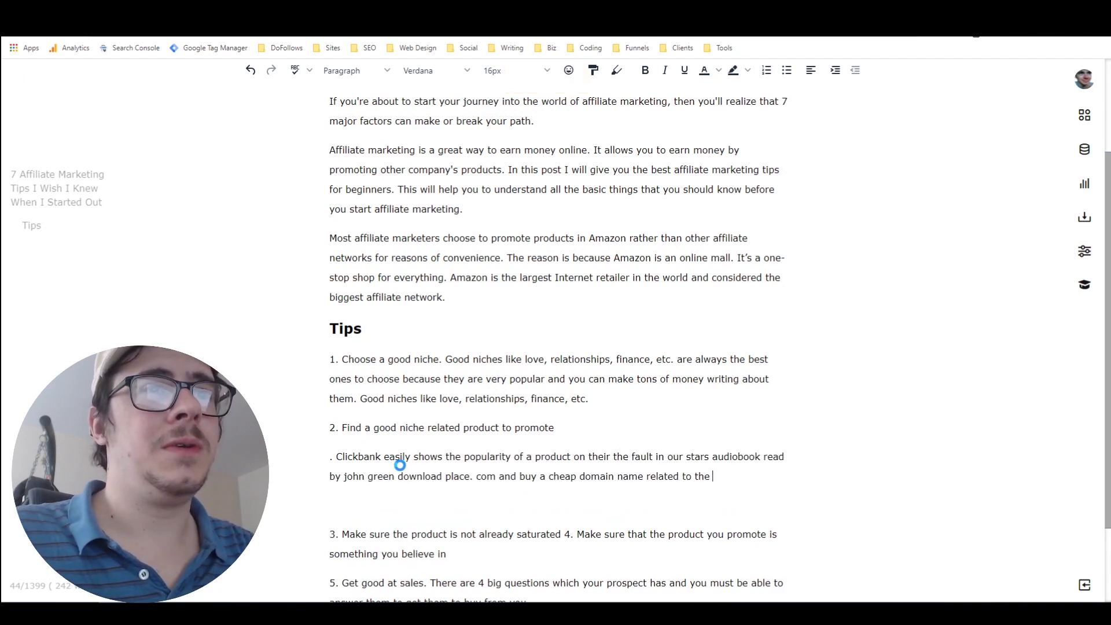
{"action": "type", "text": "niche. At the time of this writing, ."}
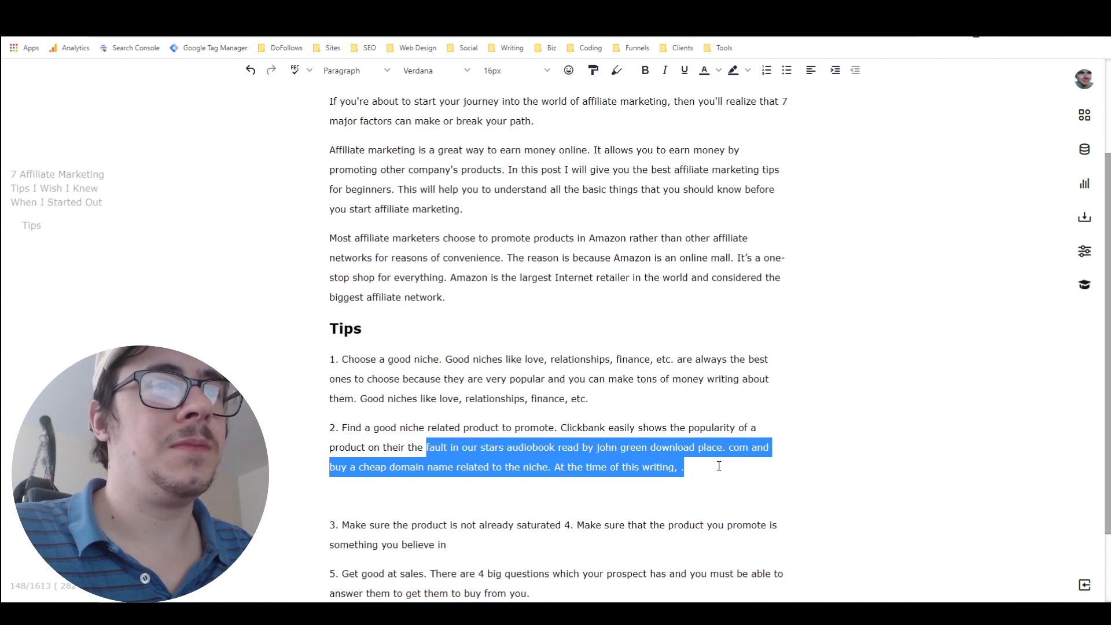
Step: Delete tip 2's junk text and stray 'the', ending it with 'gravity rating system.'
{"action": "key", "text": "Delete"}
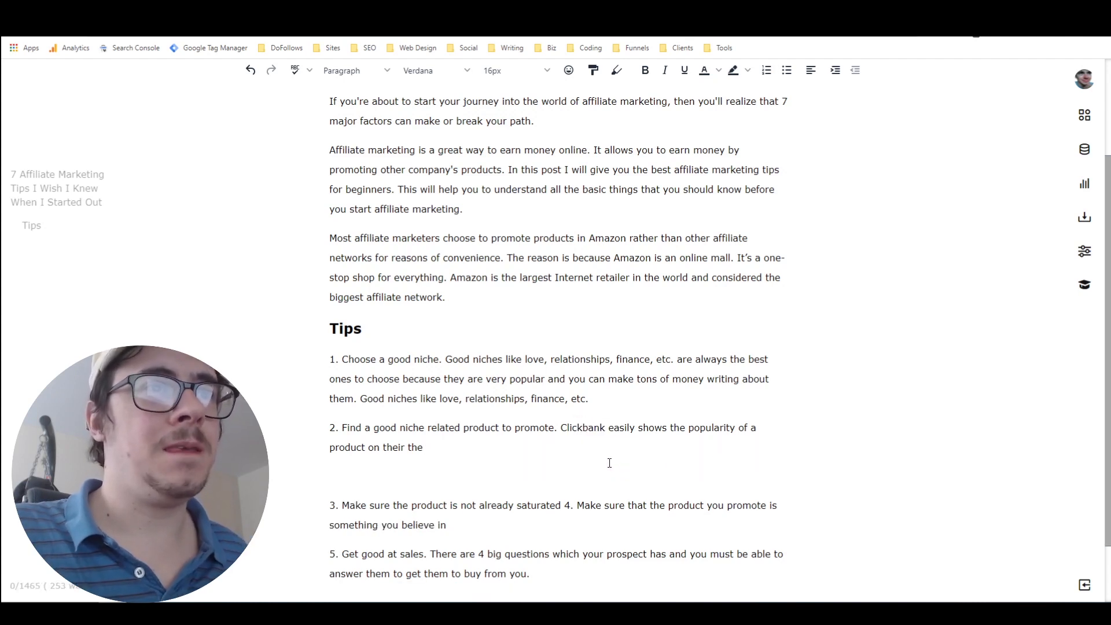
{"action": "mouse_move", "coordinate": [564, 435]}
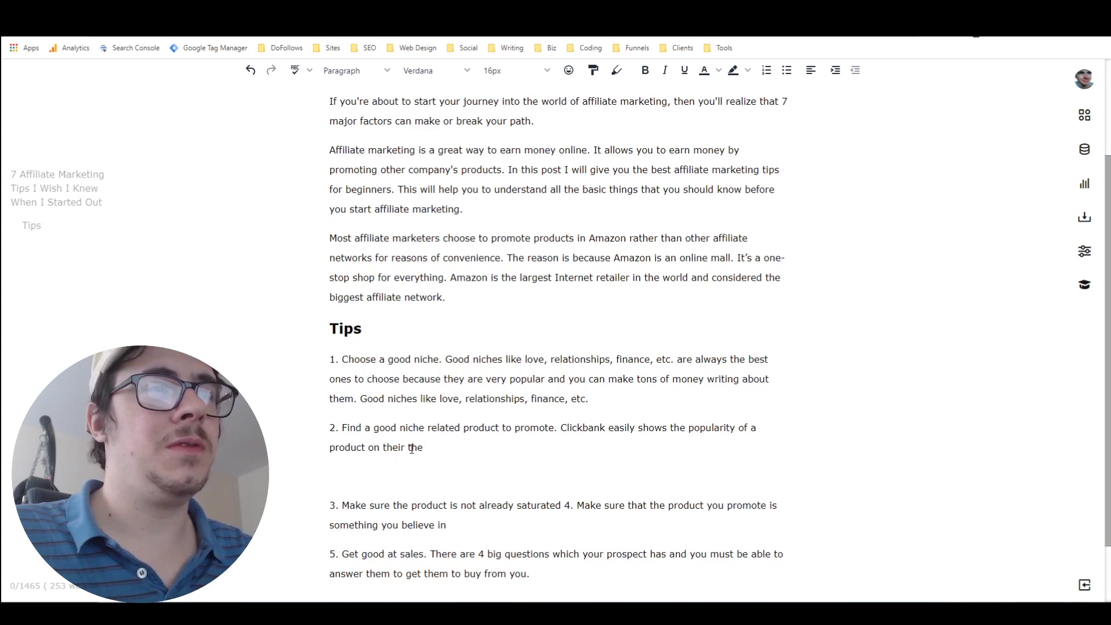
{"action": "double_click", "coordinate": [415, 447]}
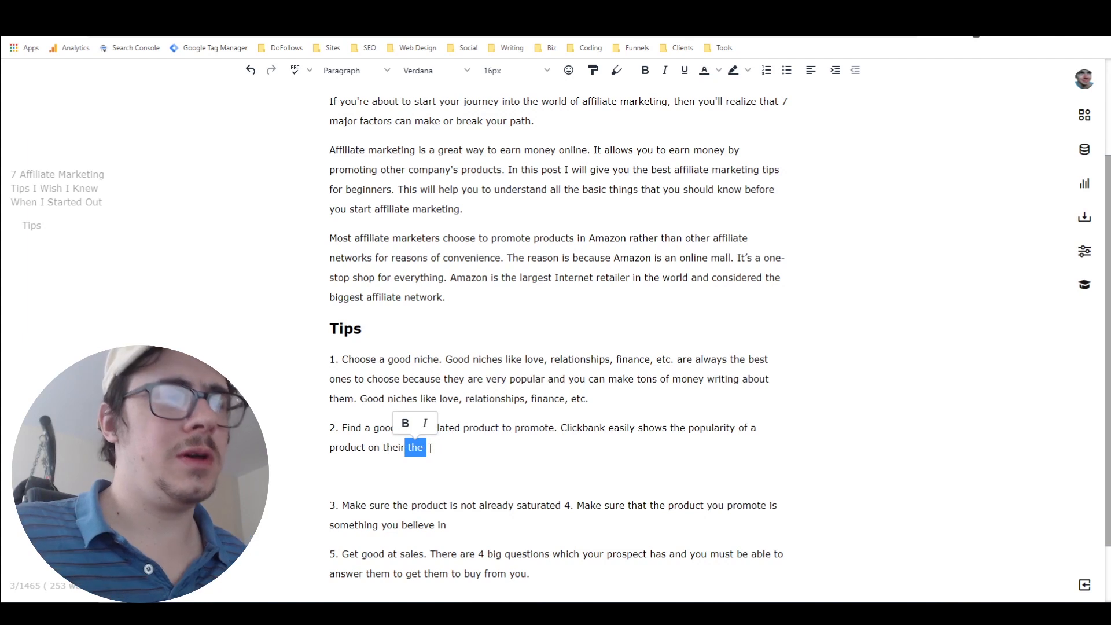
{"action": "key", "text": "Delete"}
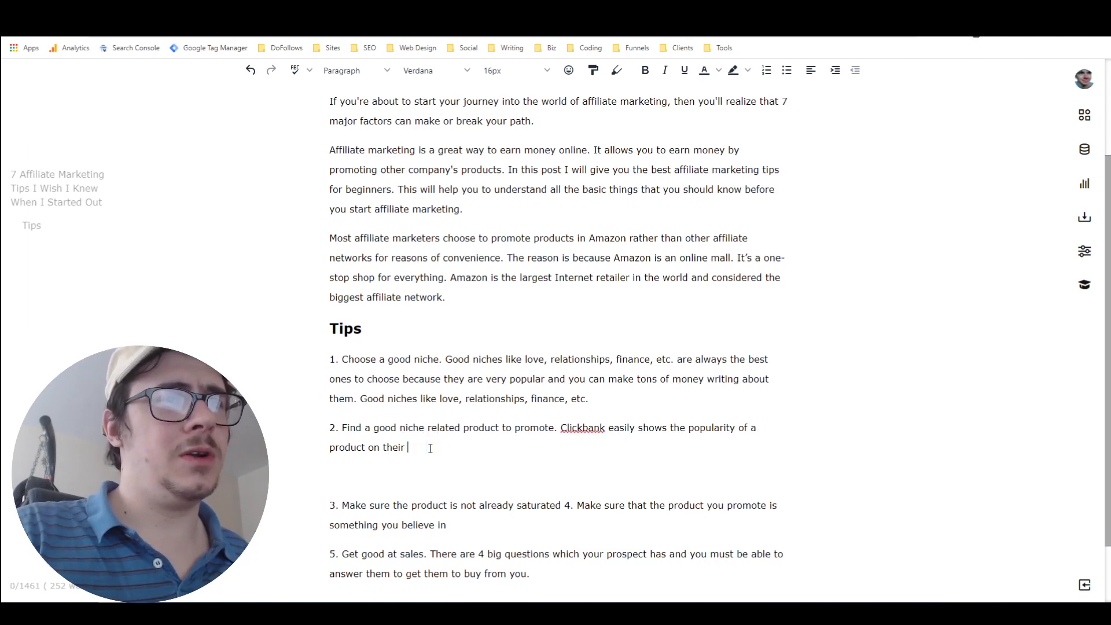
{"action": "type", "text": "gravity rating"}
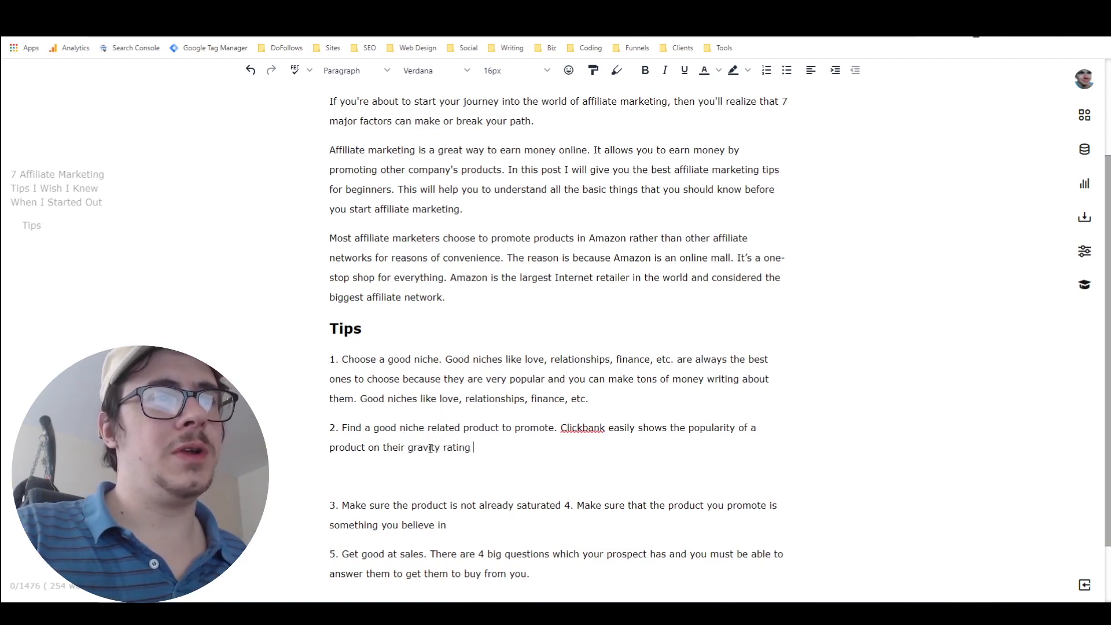
{"action": "type", "text": "system."}
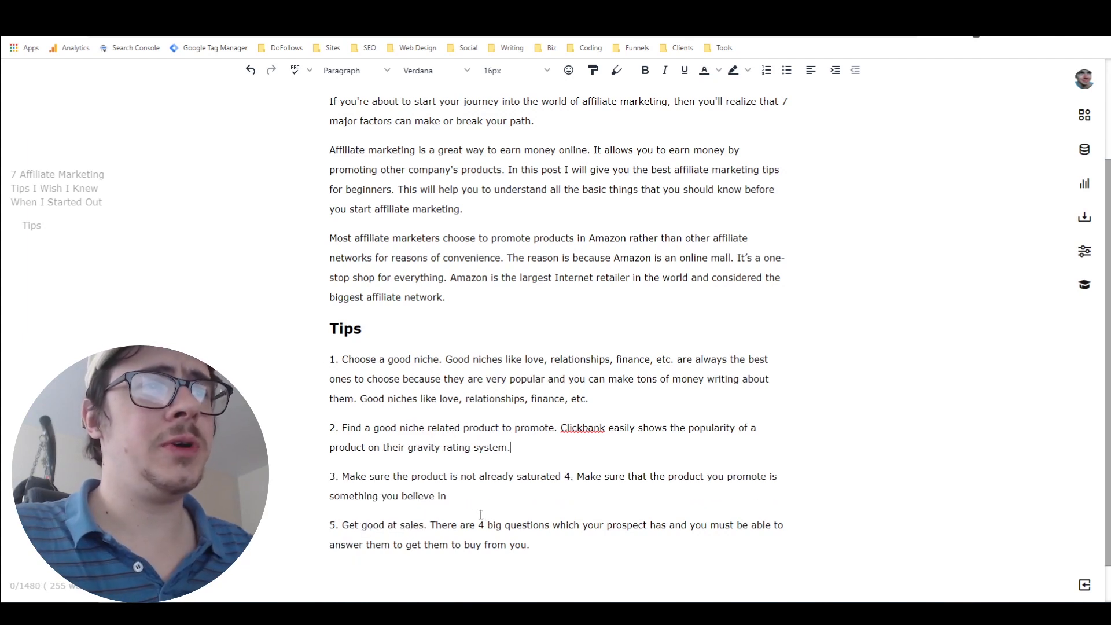
{"action": "scroll", "scroll_direction": "up", "scroll_amount": 3}
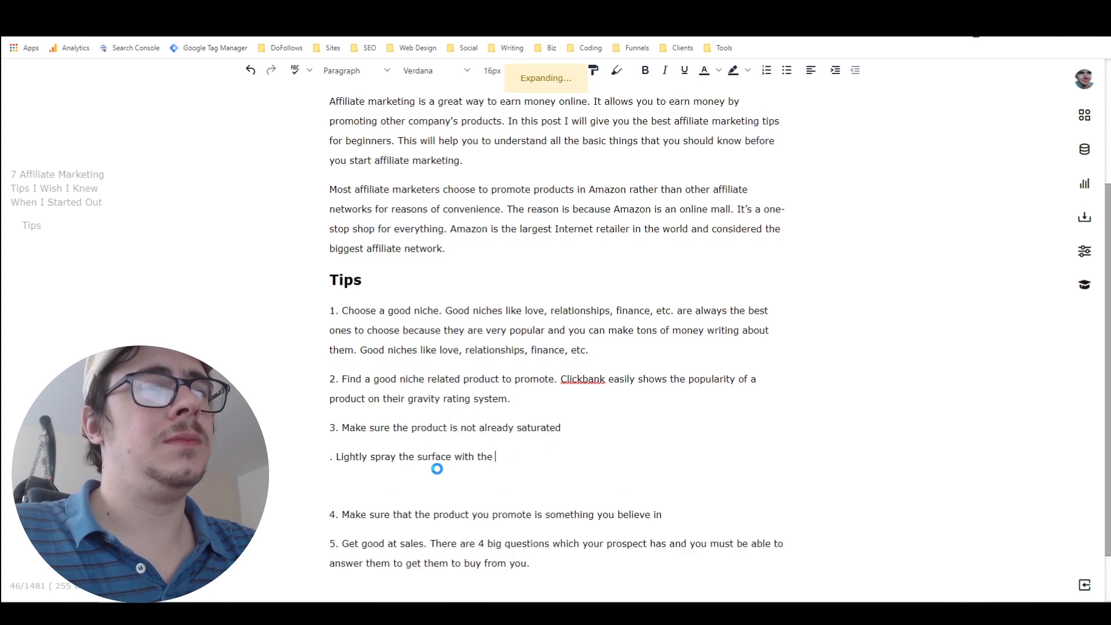
Step: Delete the off-topic vinyl-cleaner expansion under tip 3 and its leftover empty line
{"action": "type", "text": "vinyl cleaner. Wipe off the surface with a soft cloth. Remove all streaks from the product."}
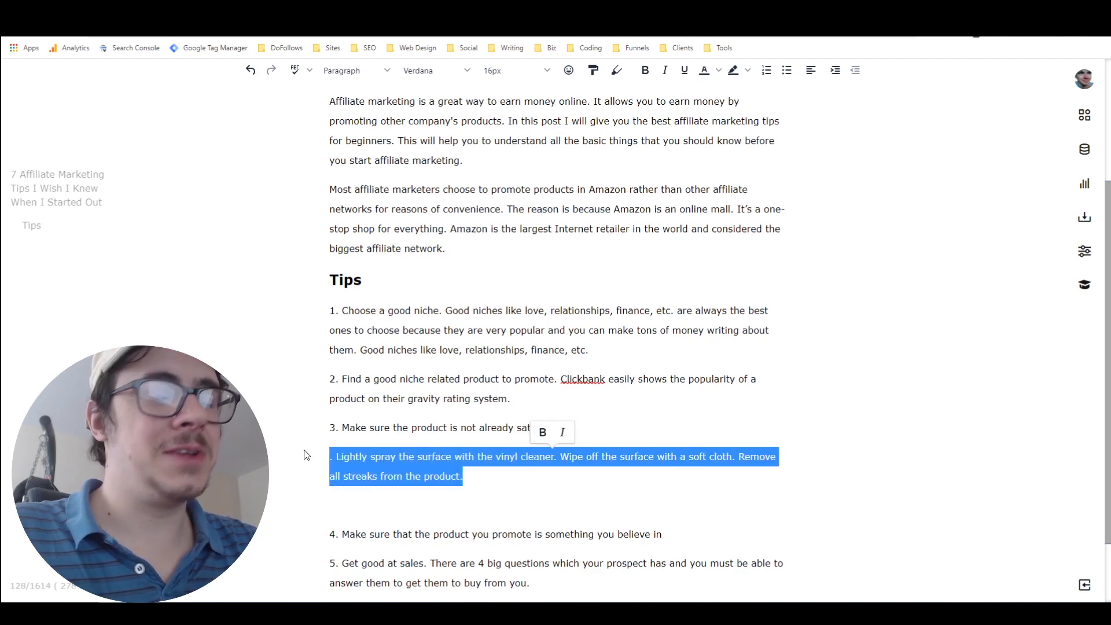
{"action": "key", "text": "Delete"}
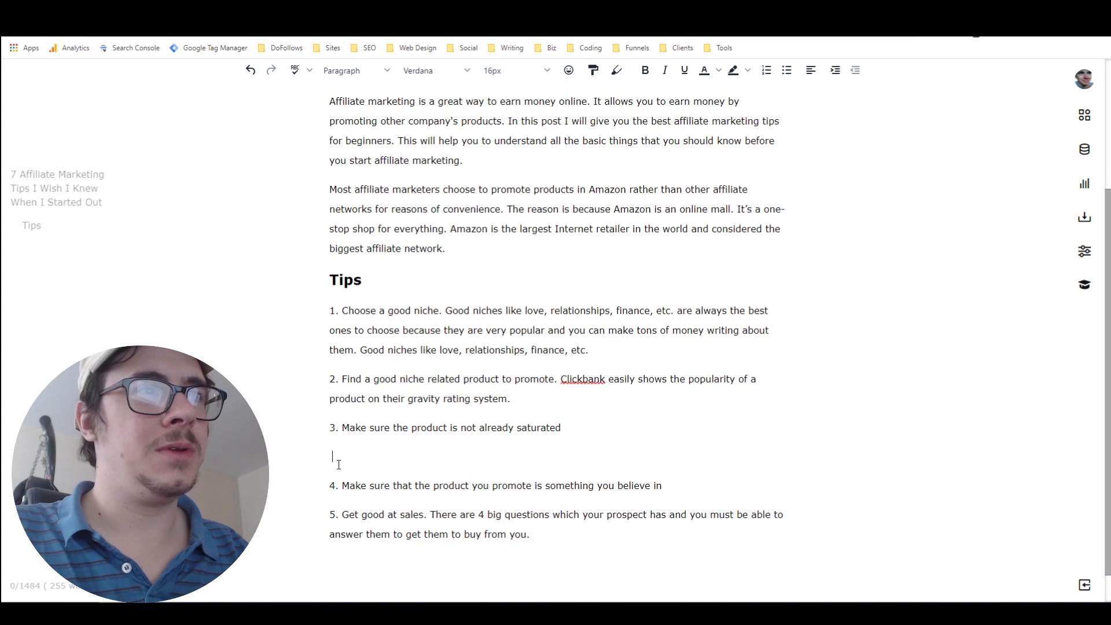
{"action": "key", "text": "Backspace"}
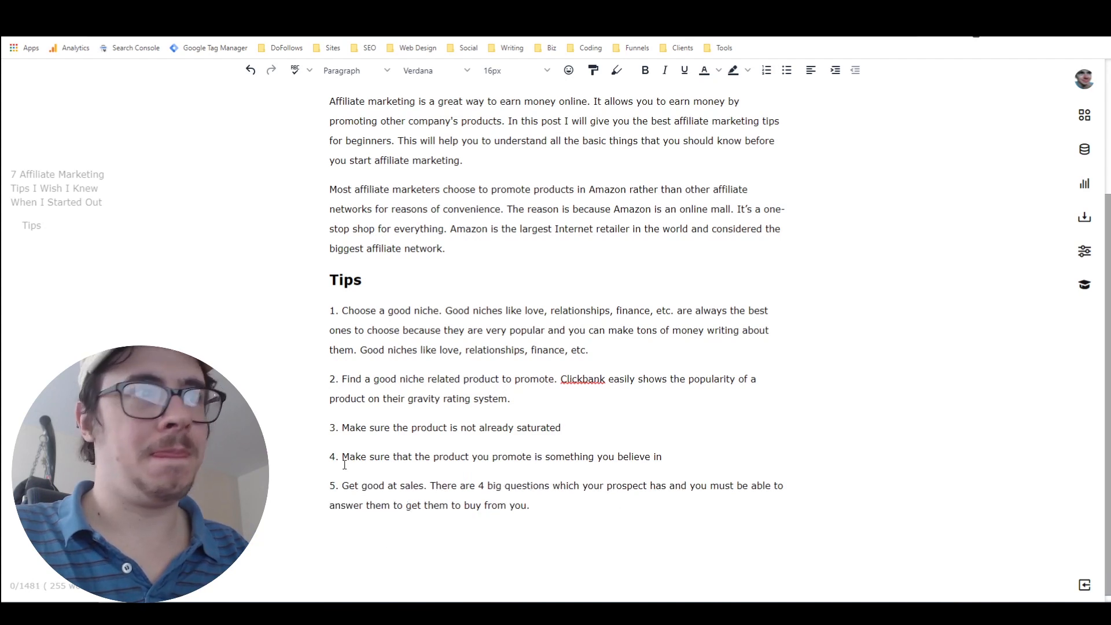
Step: Enter 'Make sure the product is not already saturated' as the Nichesss Add More title
{"action": "triple_click", "coordinate": [451, 428]}
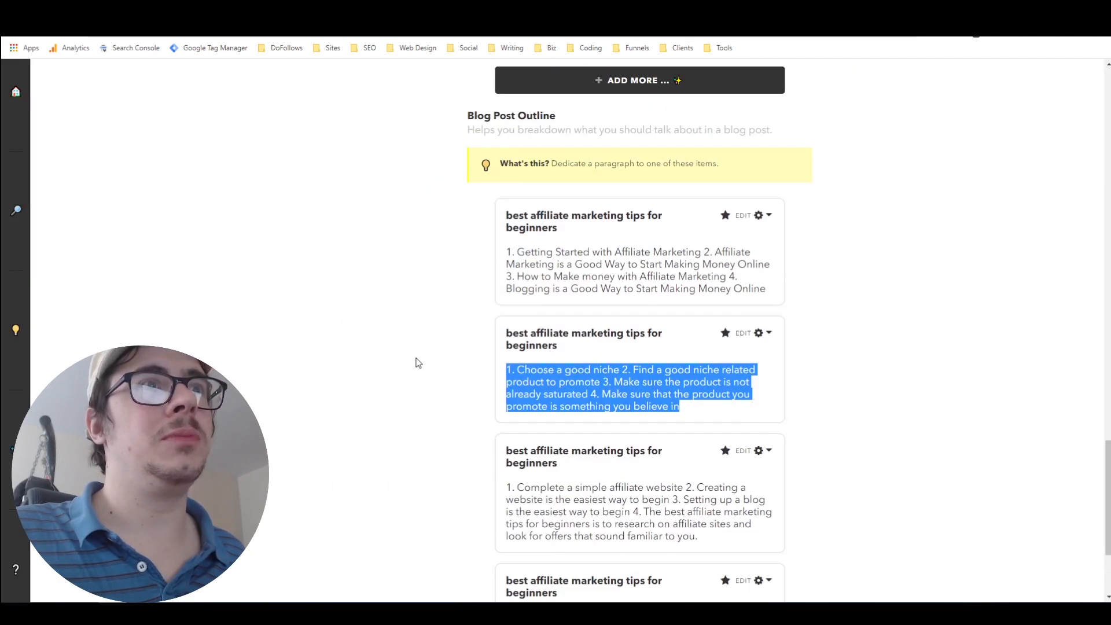
{"action": "left_click", "coordinate": [638, 80]}
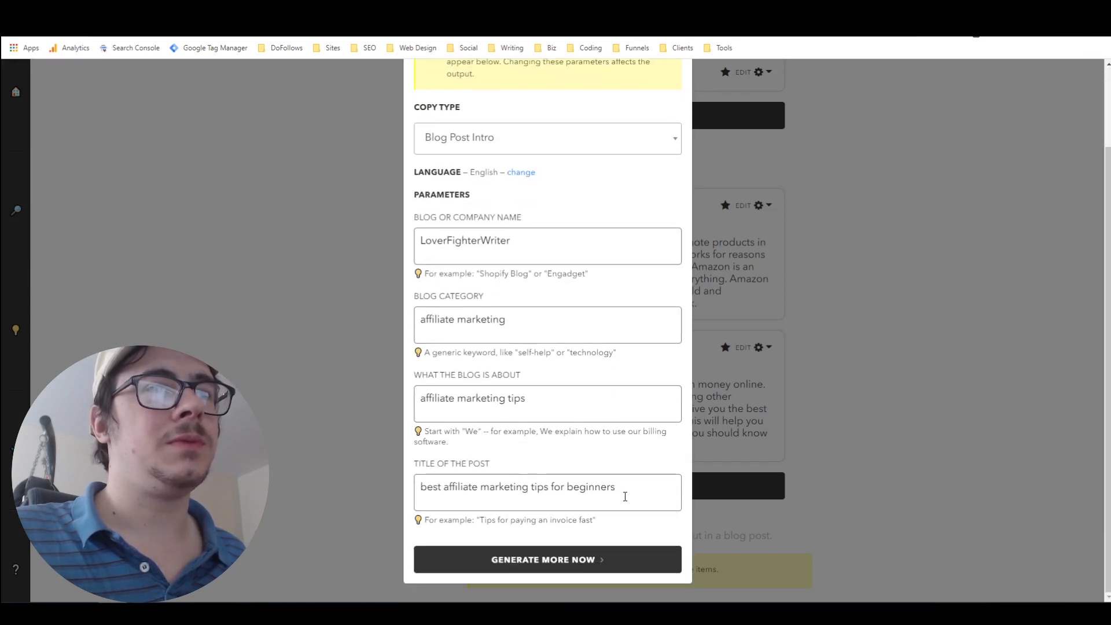
{"action": "type", "text": "Make sure the product is not already saturated"}
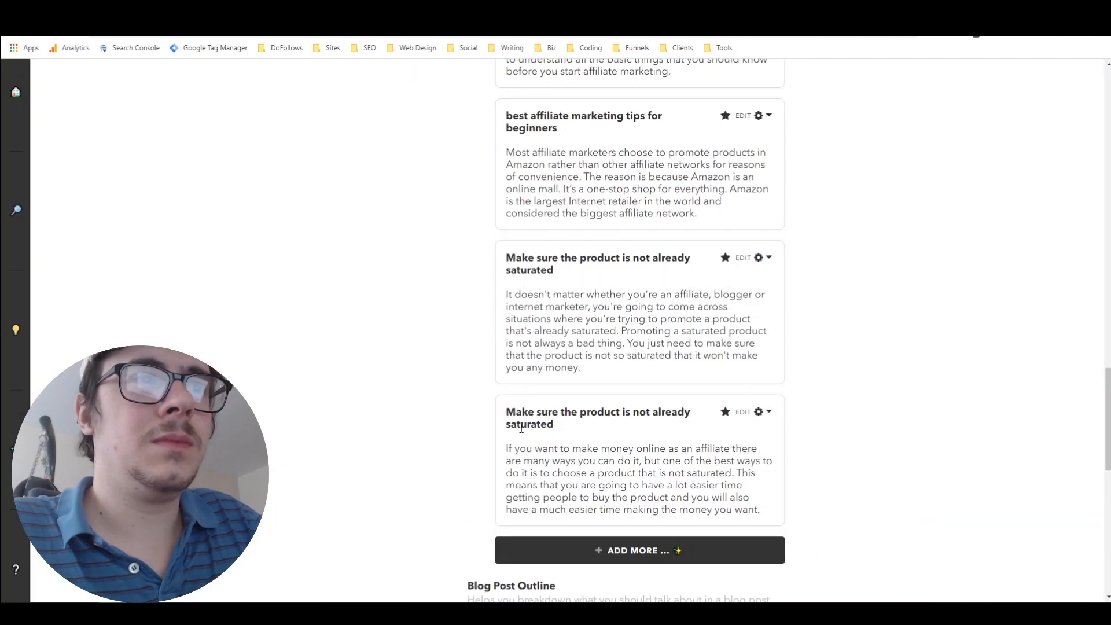
{"action": "left_click", "coordinate": [639, 550]}
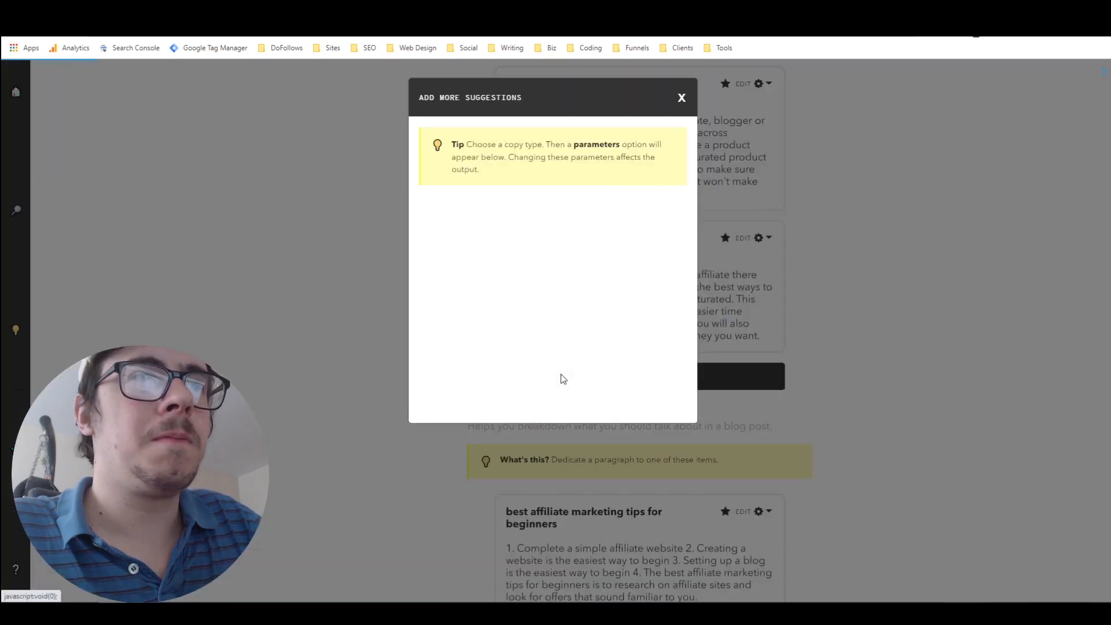
Step: Pick a copy type, generate more, and select the last saturation paragraph
{"action": "left_click", "coordinate": [553, 233]}
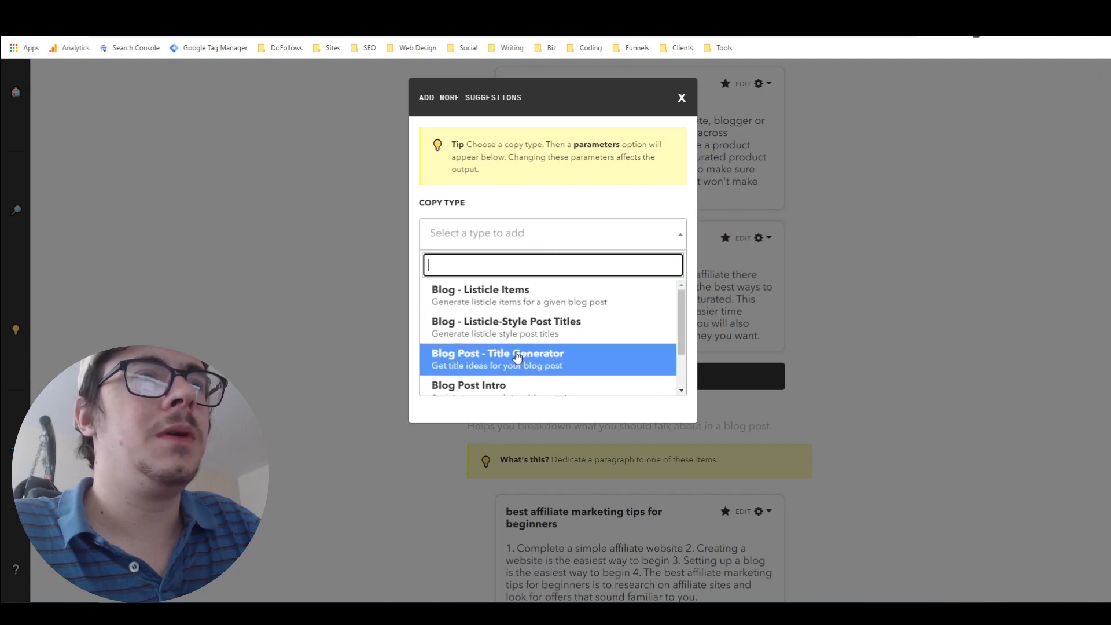
{"action": "left_click", "coordinate": [468, 384]}
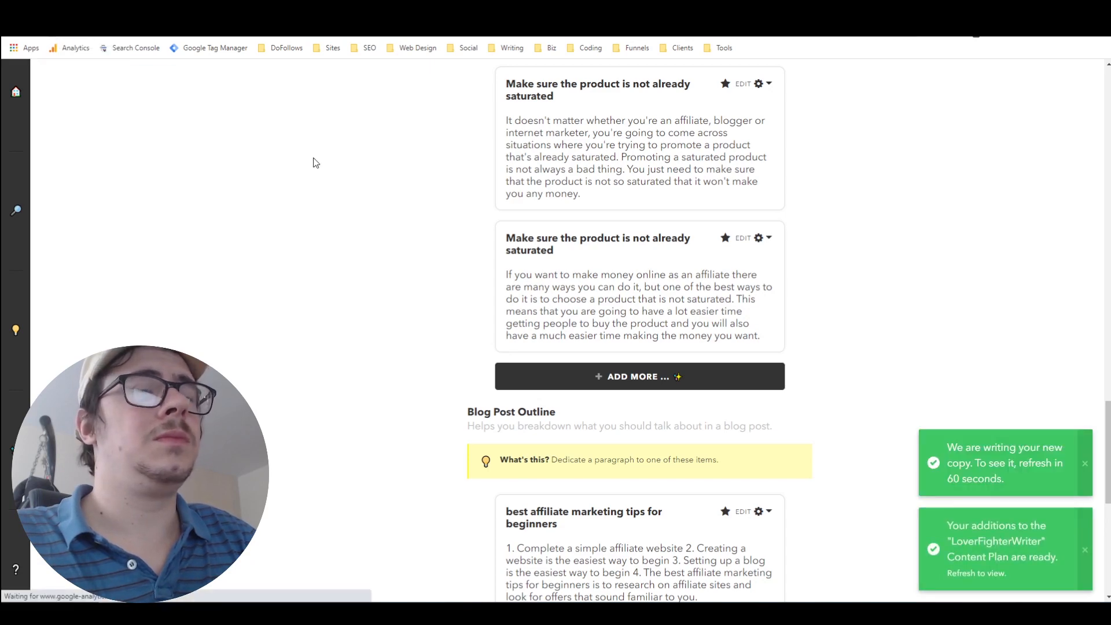
{"action": "scroll", "scroll_direction": "down", "scroll_amount": 3}
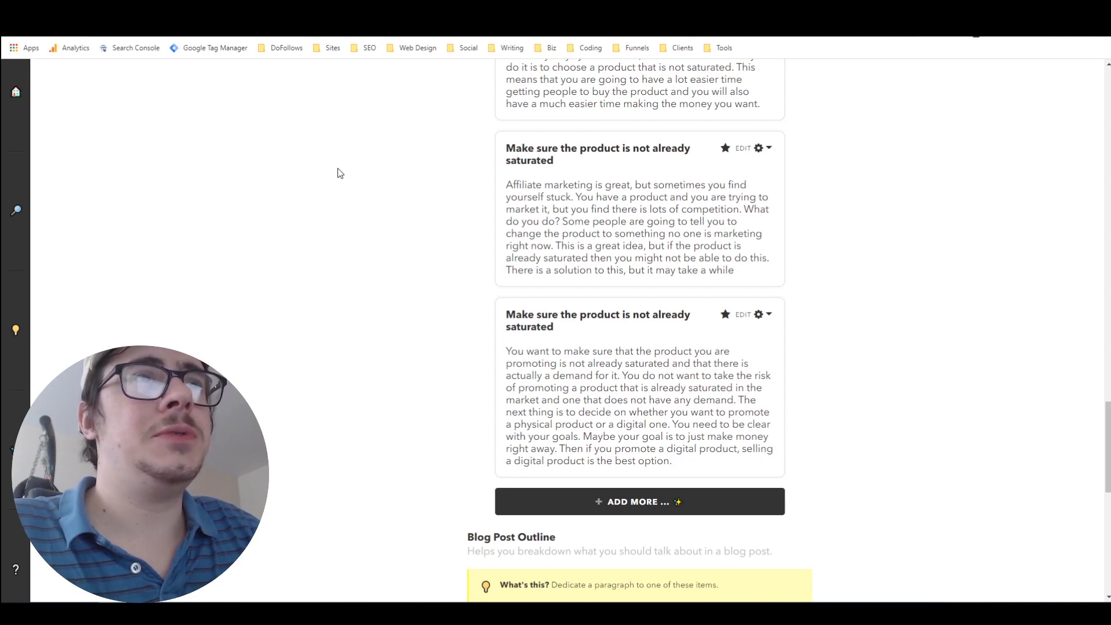
{"action": "mouse_move", "coordinate": [401, 220]}
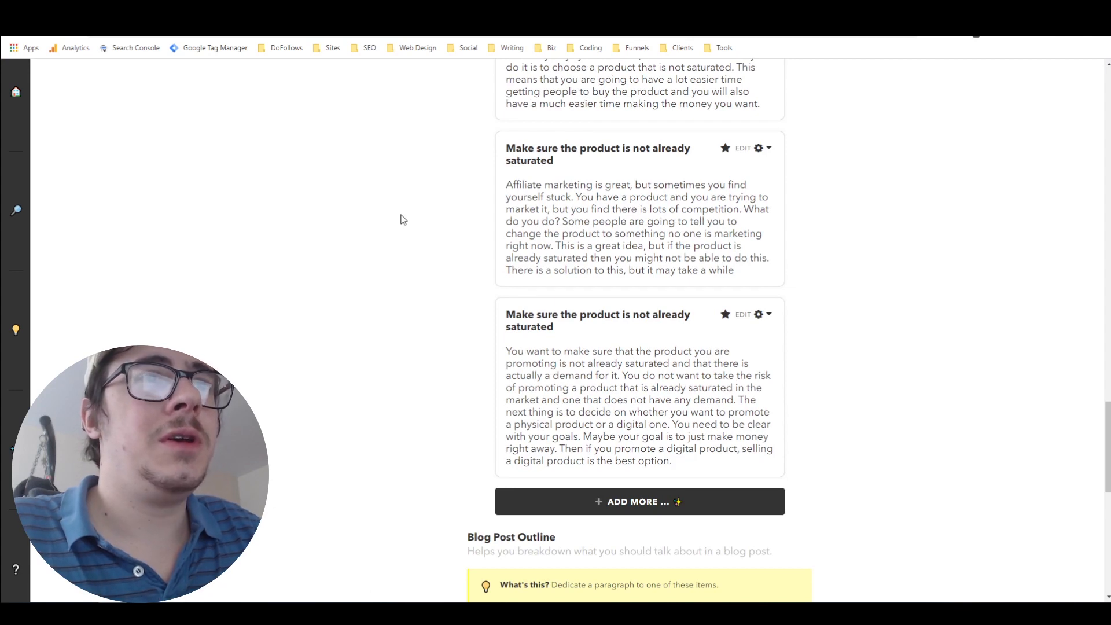
{"action": "mouse_move", "coordinate": [506, 338]}
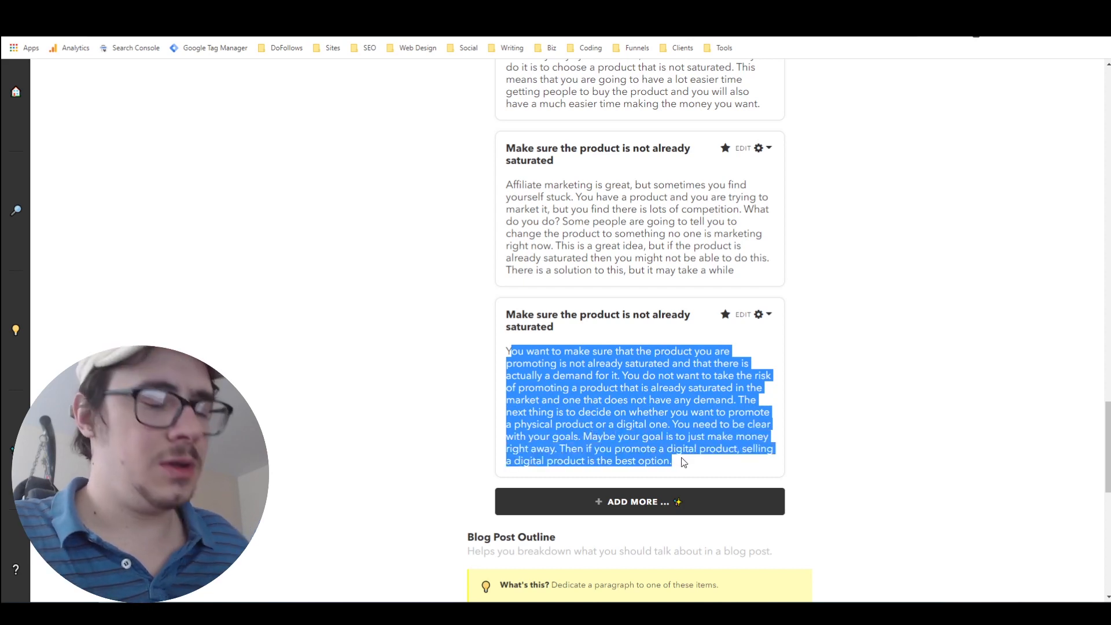
{"action": "left_click", "coordinate": [682, 461]}
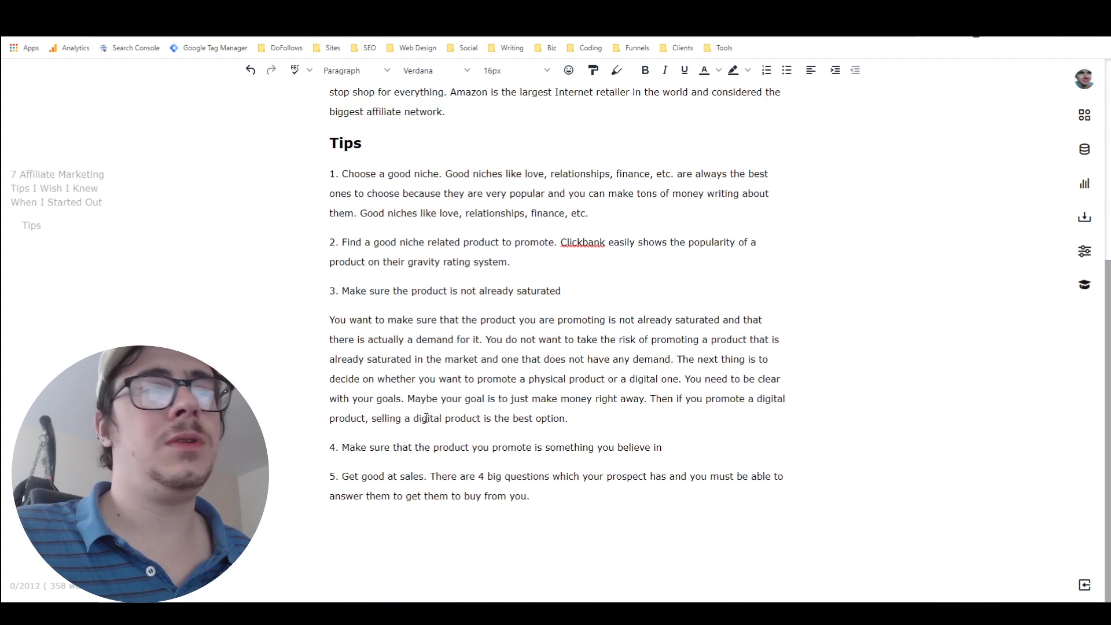
Step: Extend tip 4: you need to know a lot about the niche you take on
{"action": "left_click", "coordinate": [567, 418]}
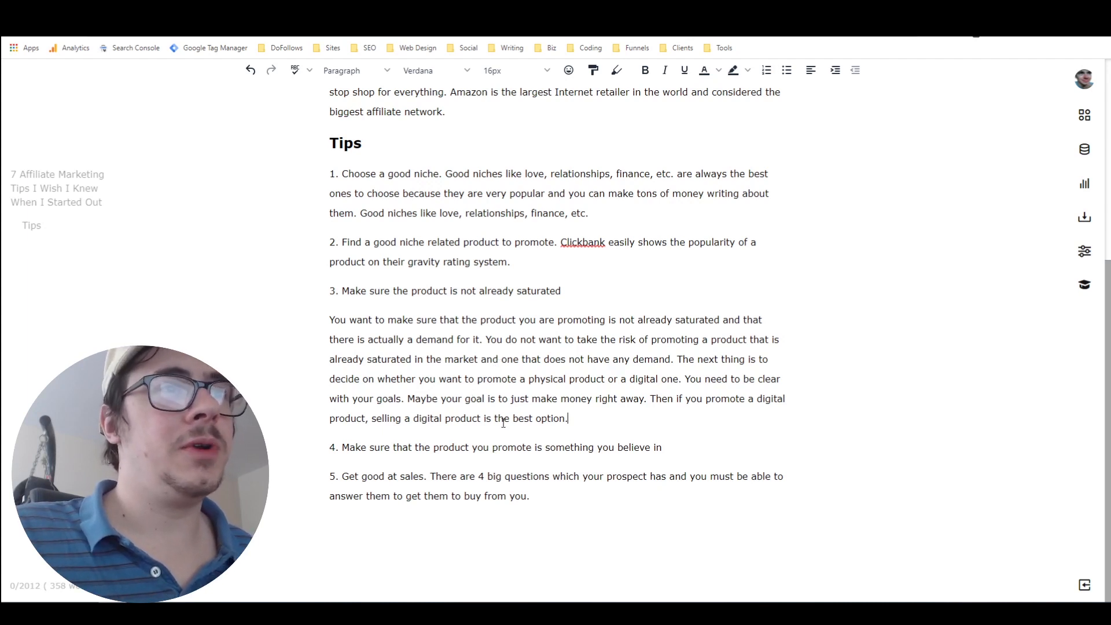
{"action": "triple_click", "coordinate": [496, 447]}
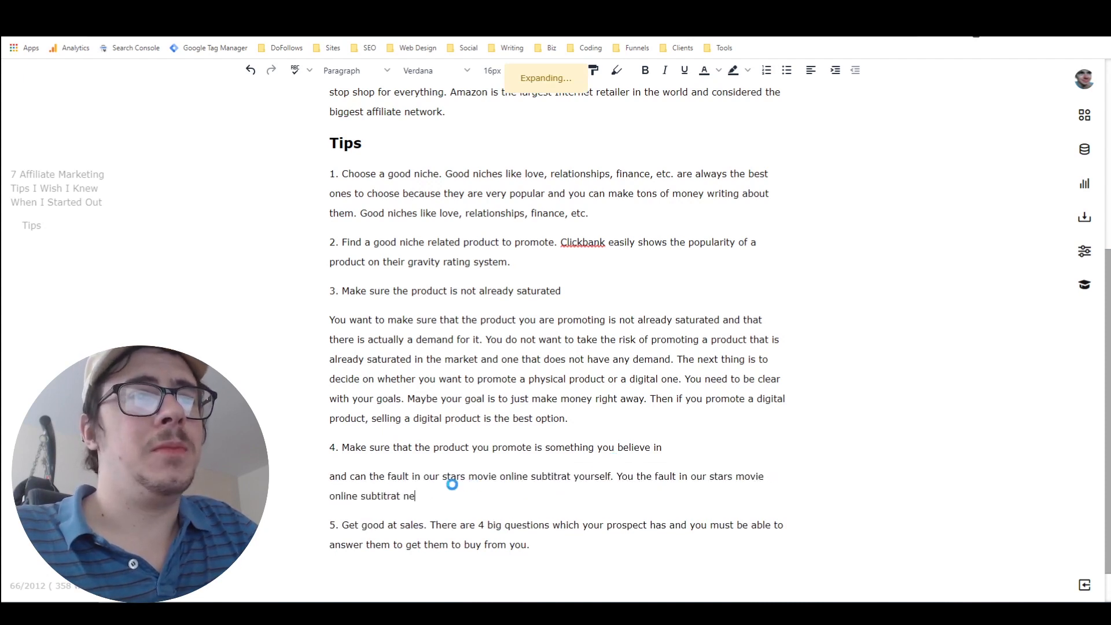
{"action": "type", "text": "ed to know a lot about the niche you decide to take on."}
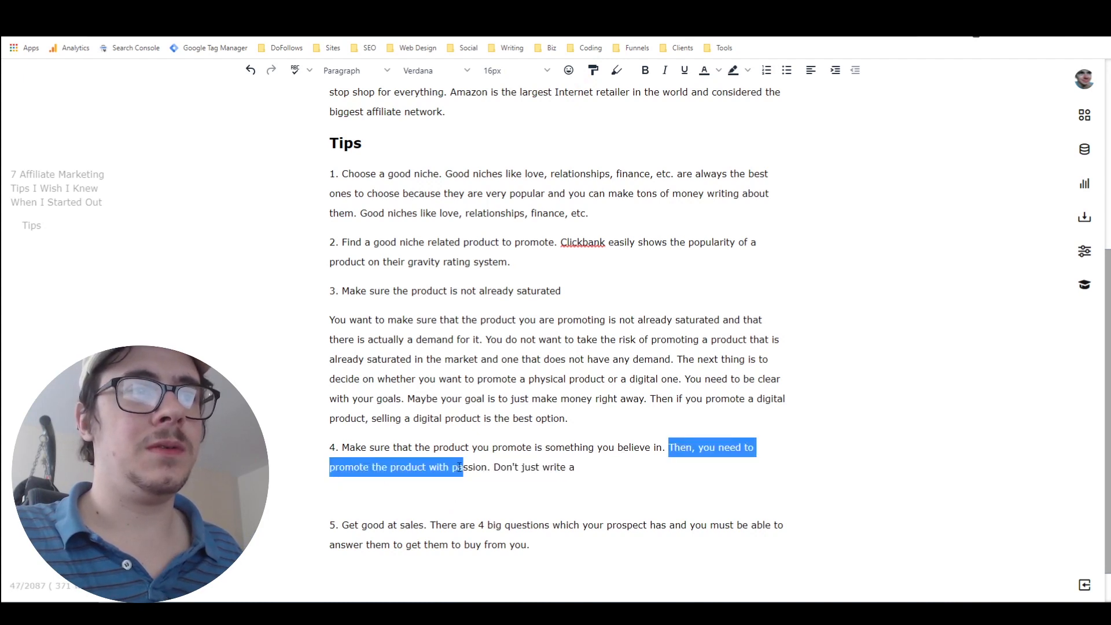
Step: Append 'boring old blog post. Write THE BEST blog post on the internet.' to tip 4
{"action": "left_click", "coordinate": [575, 467]}
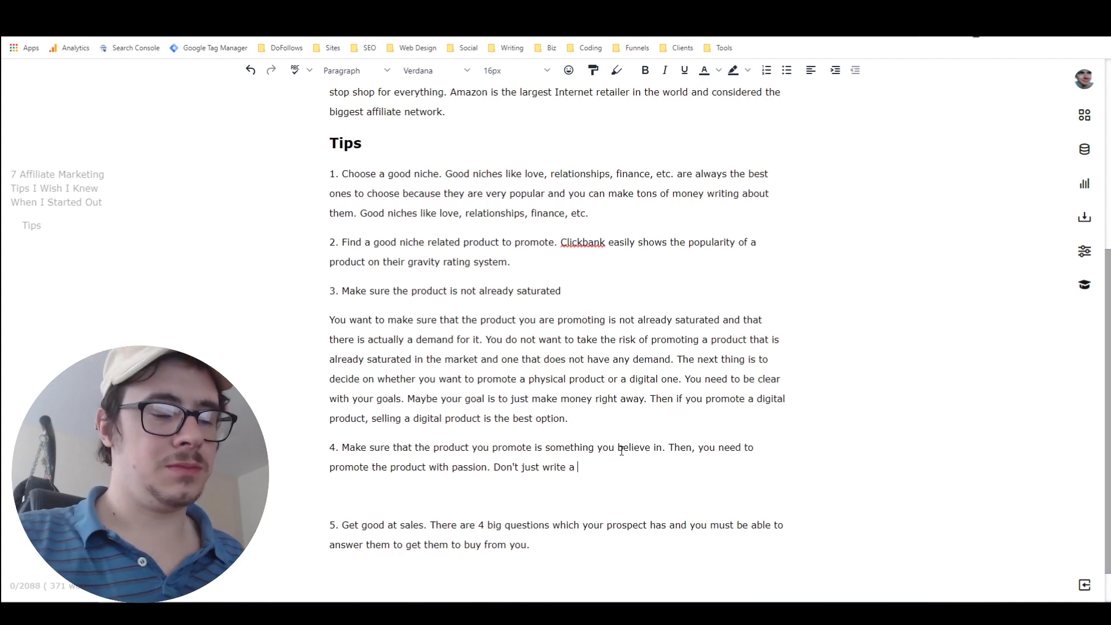
{"action": "type", "text": "bor"}
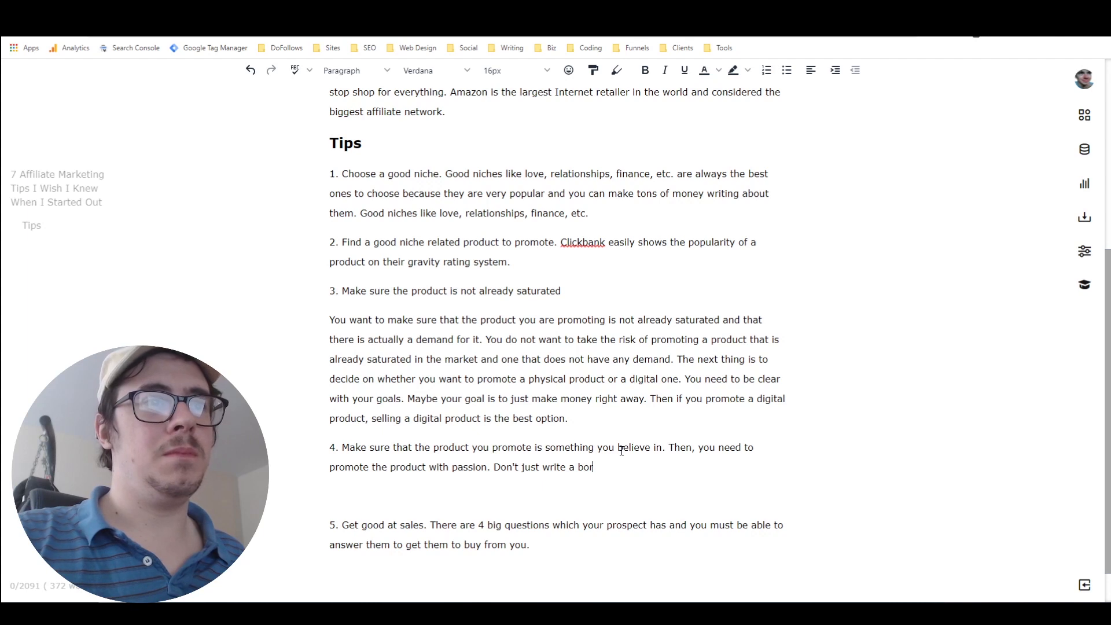
{"action": "type", "text": "ing old blog pos"}
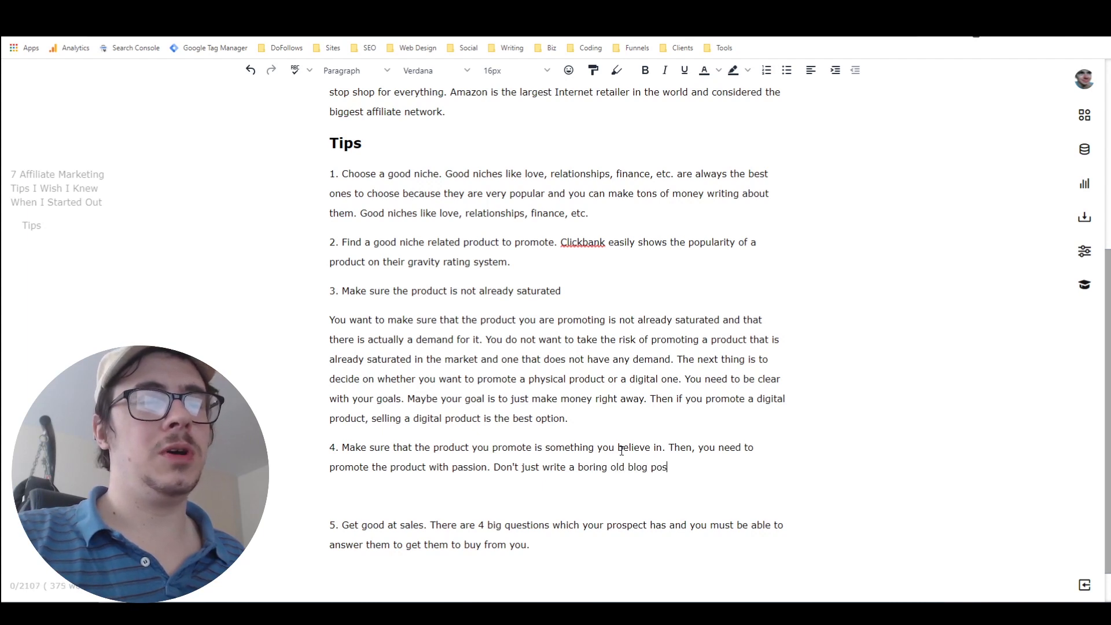
{"action": "type", "text": "t. Write"}
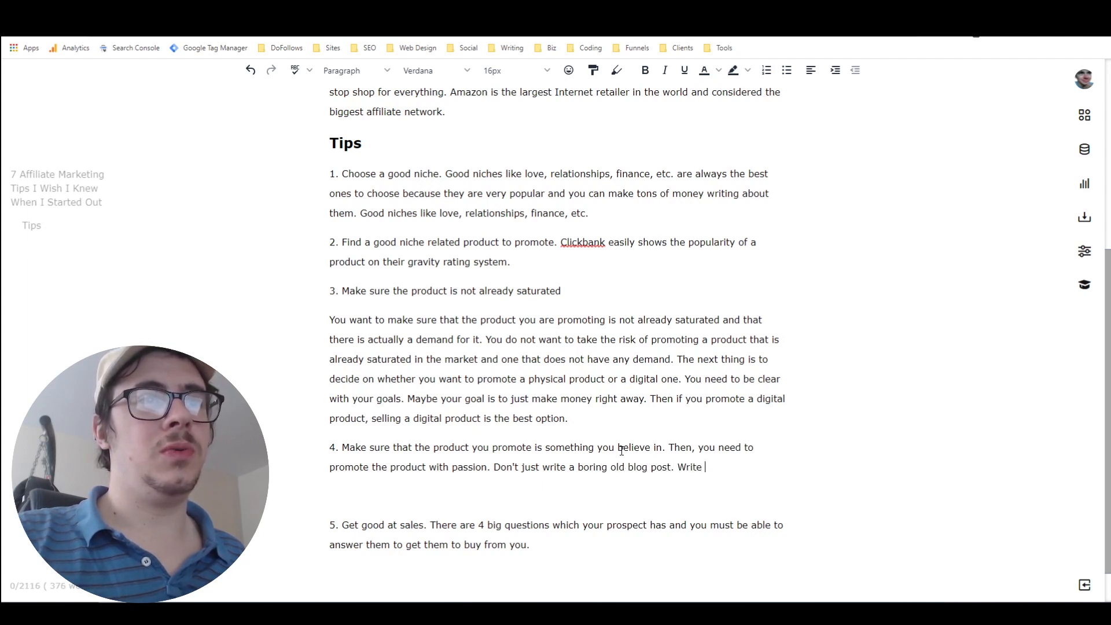
{"action": "type", "text": "THE BEST"}
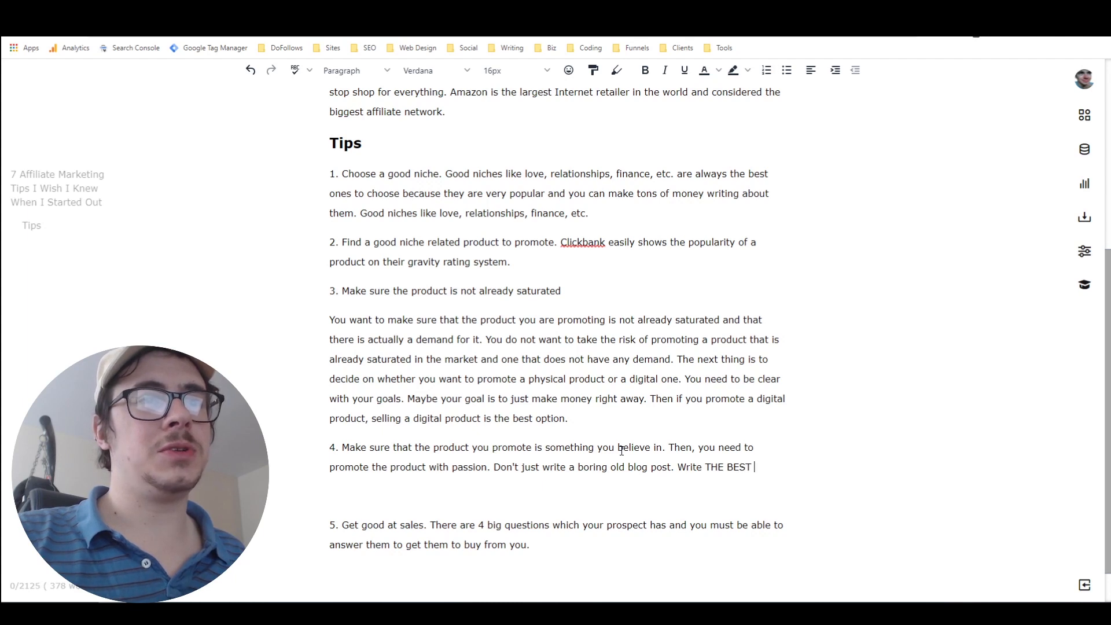
{"action": "type", "text": "blog post on the"}
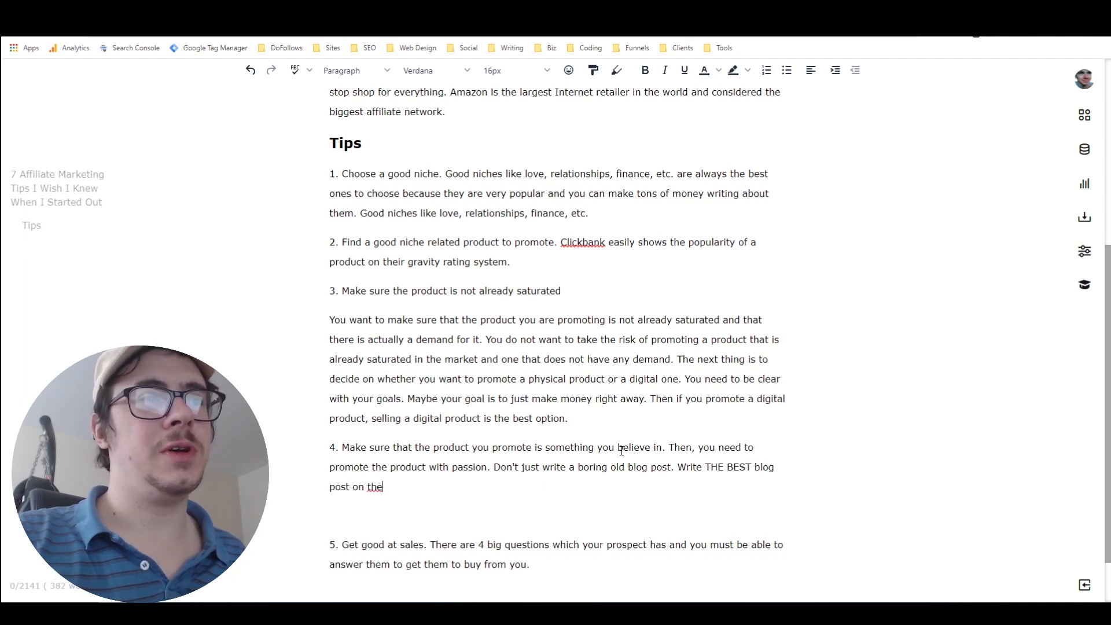
{"action": "type", "text": "internet."}
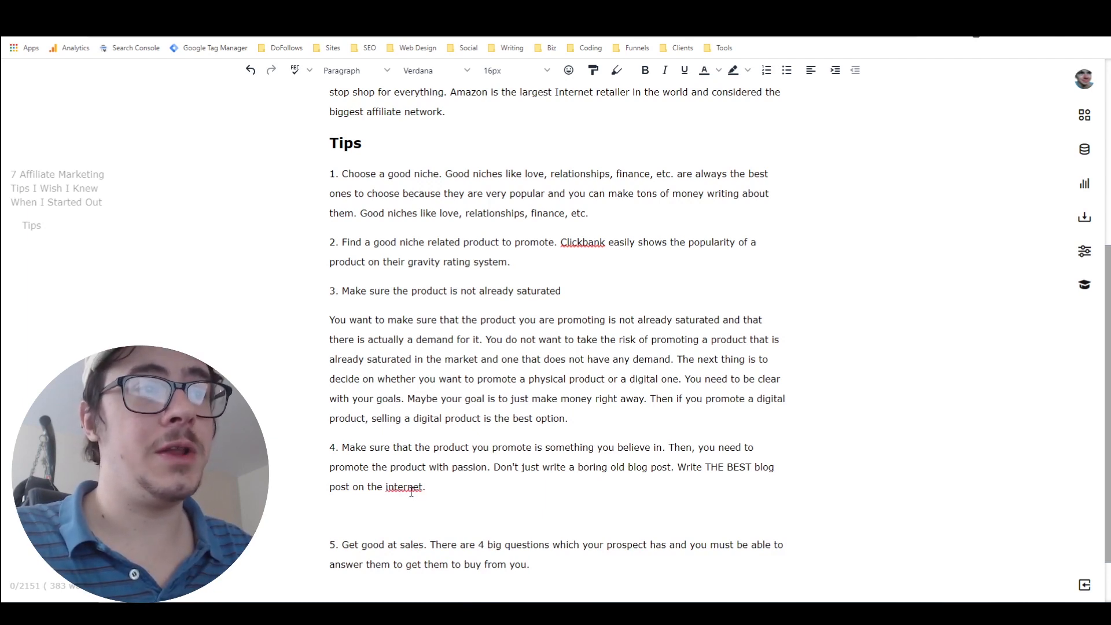
{"action": "mouse_move", "coordinate": [411, 493]}
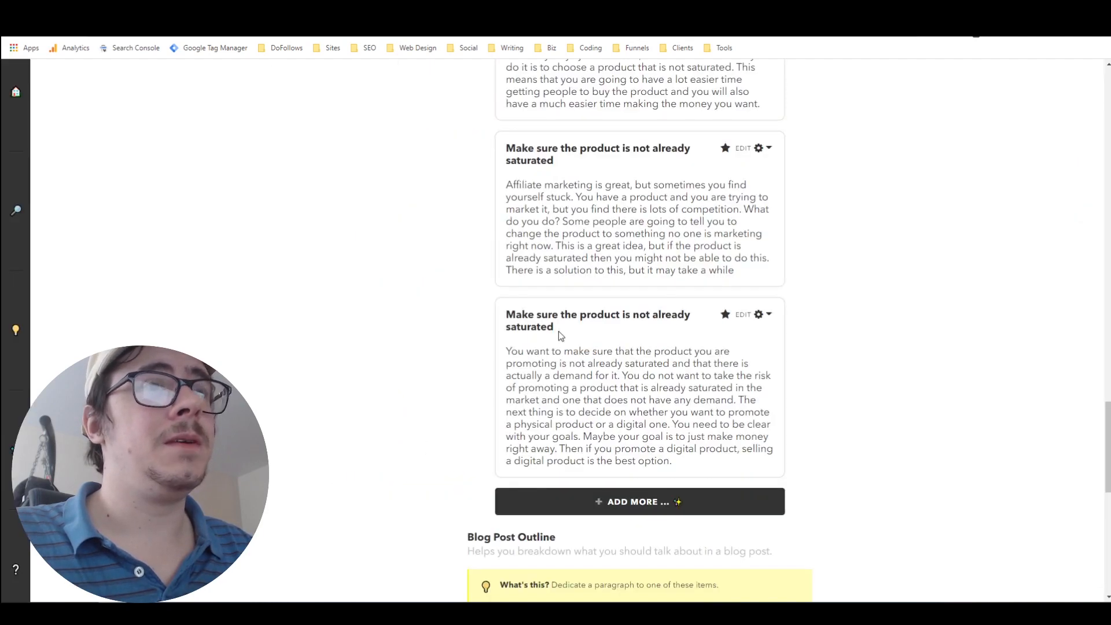
Step: Open the Add More form and choose the Blog - Listicle Items copy type
{"action": "scroll", "scroll_direction": "down", "scroll_amount": 3}
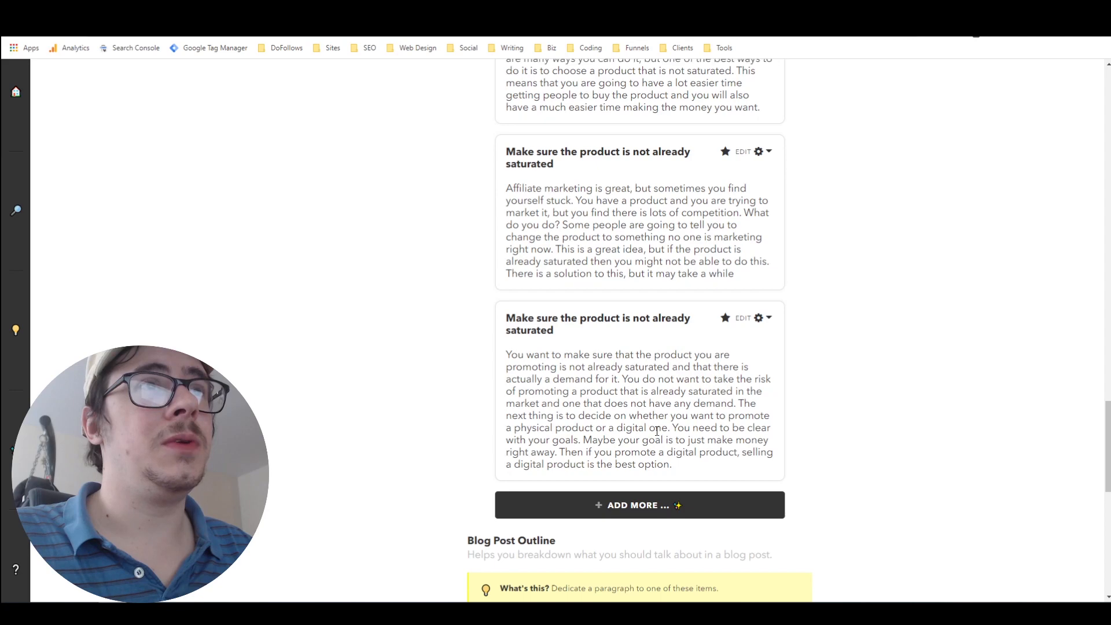
{"action": "scroll", "scroll_direction": "down", "scroll_amount": 3}
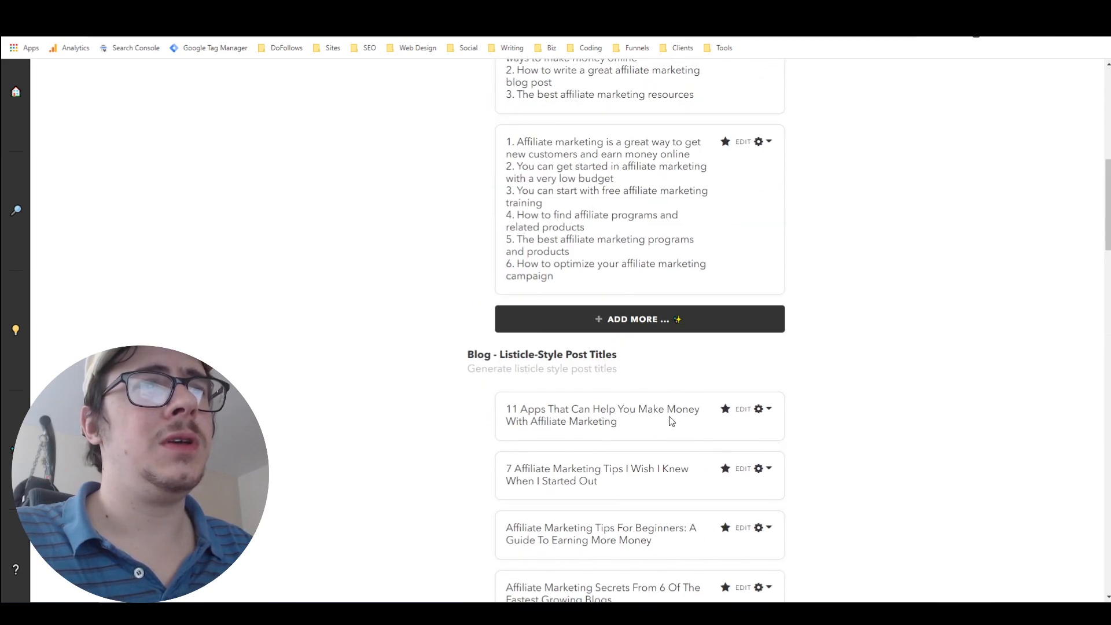
{"action": "scroll", "scroll_direction": "up", "scroll_amount": 3}
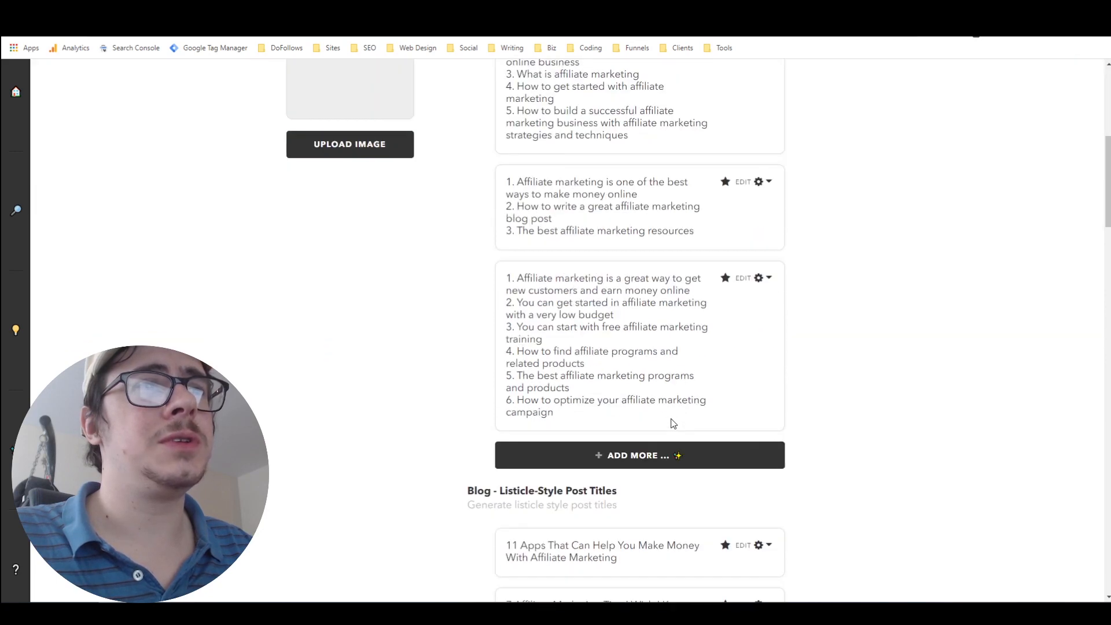
{"action": "left_click", "coordinate": [639, 455]}
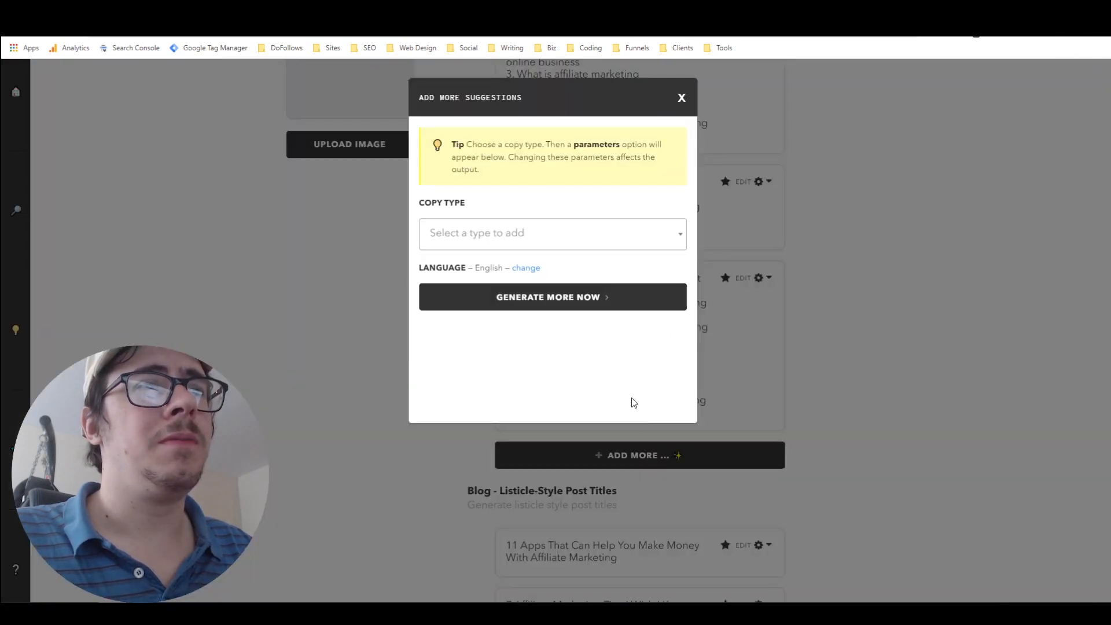
{"action": "left_click", "coordinate": [552, 233]}
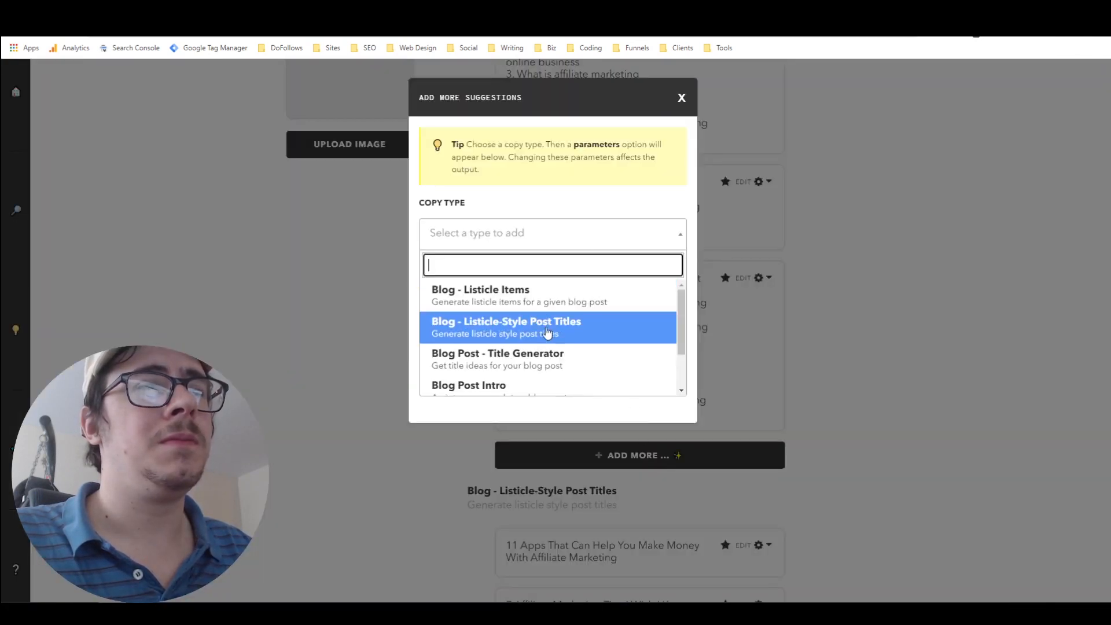
{"action": "mouse_move", "coordinate": [538, 301]}
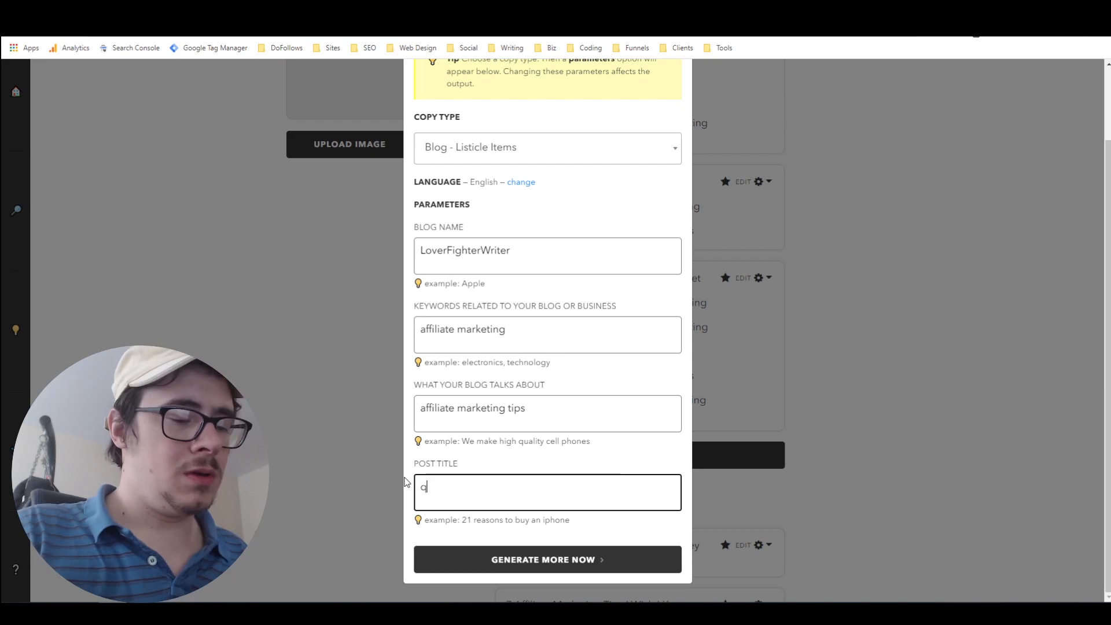
Step: Enter the title '4 questions to ask your sales prospects' and generate listicle items
{"action": "type", "text": "uestions to a"}
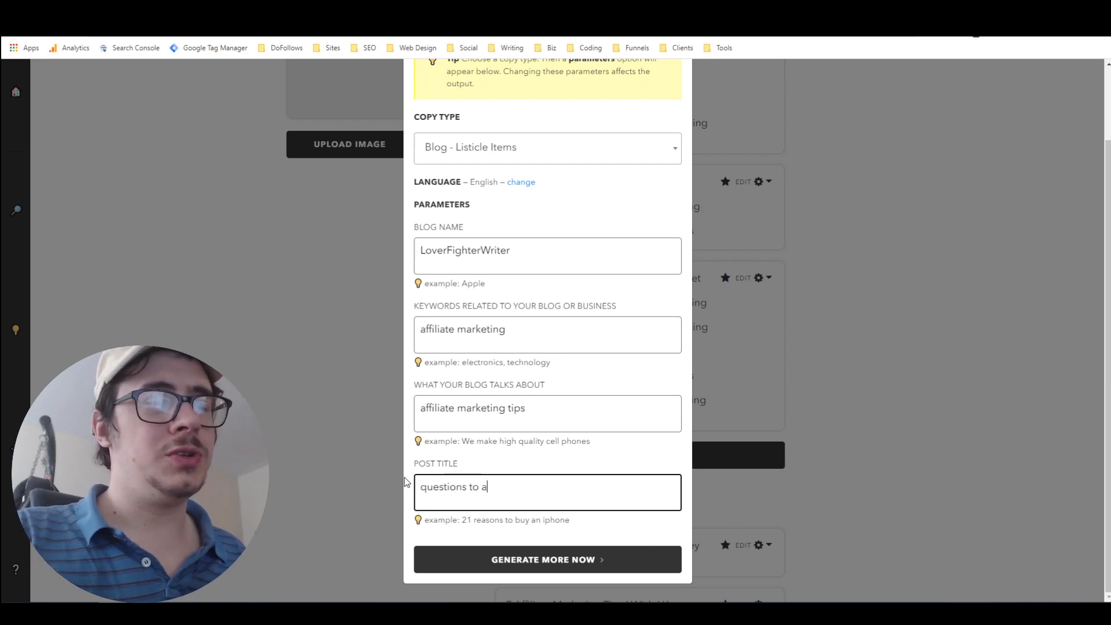
{"action": "type", "text": "sk your sales"}
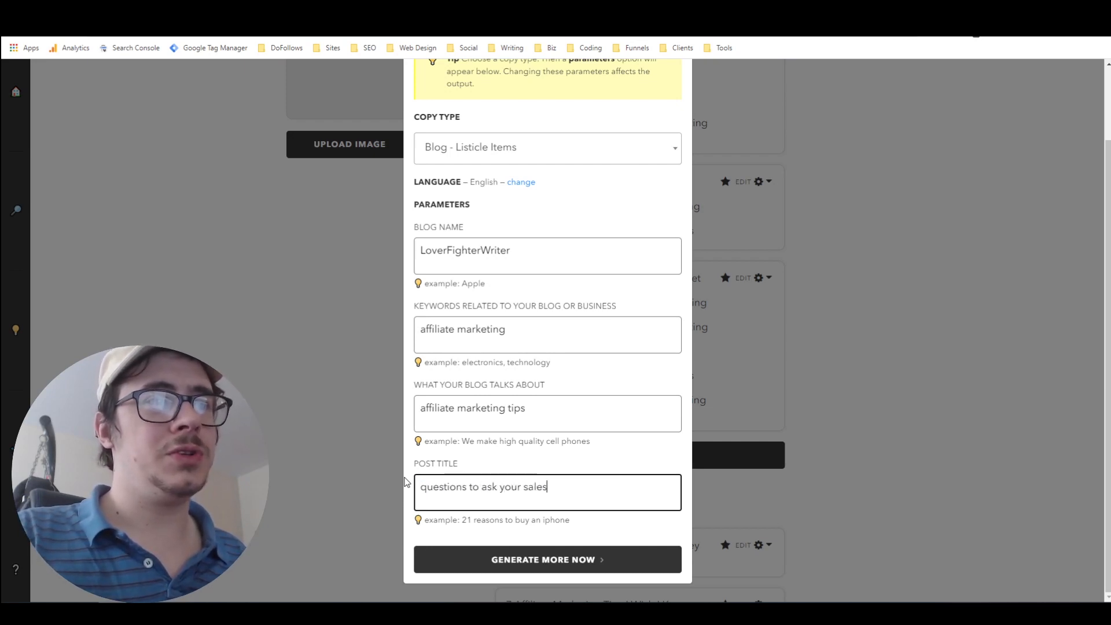
{"action": "type", "text": "prospects"}
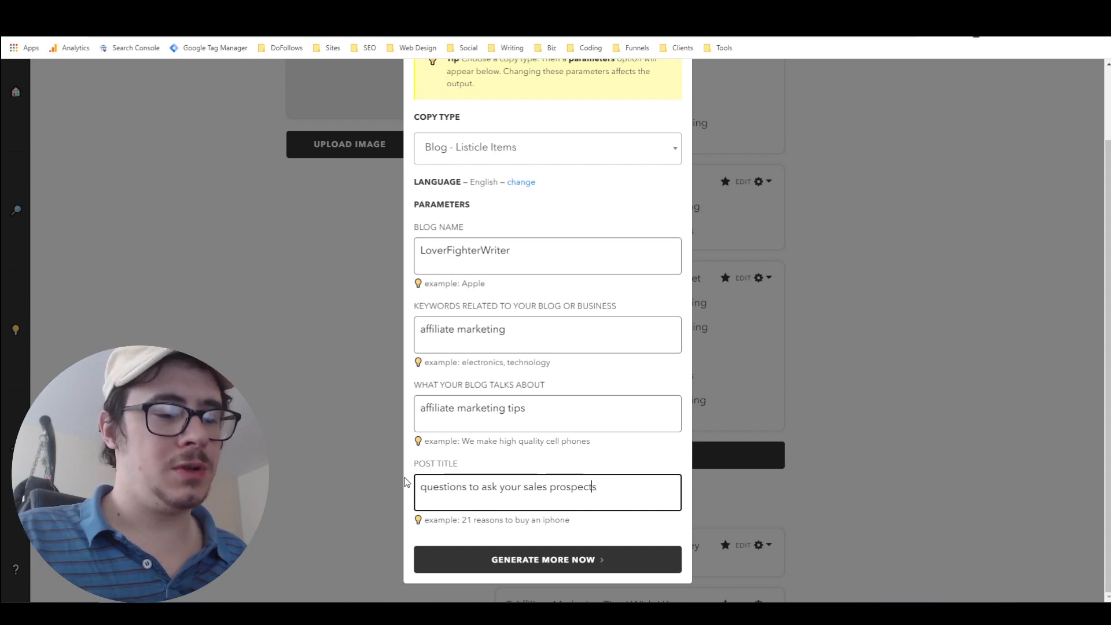
{"action": "type", "text": "4"}
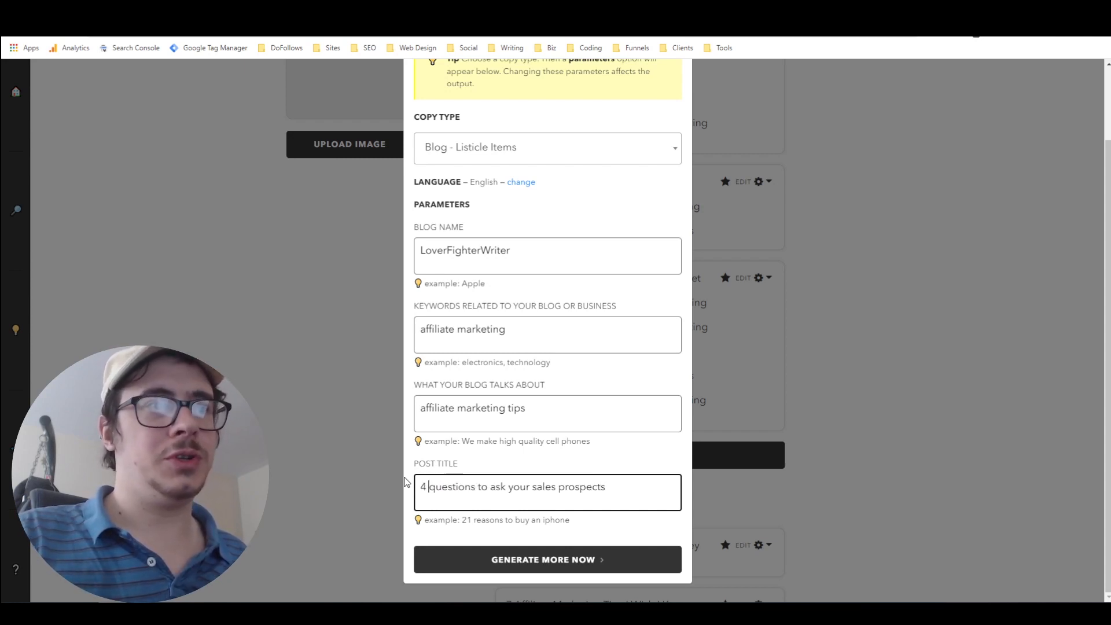
{"action": "left_click", "coordinate": [546, 559]}
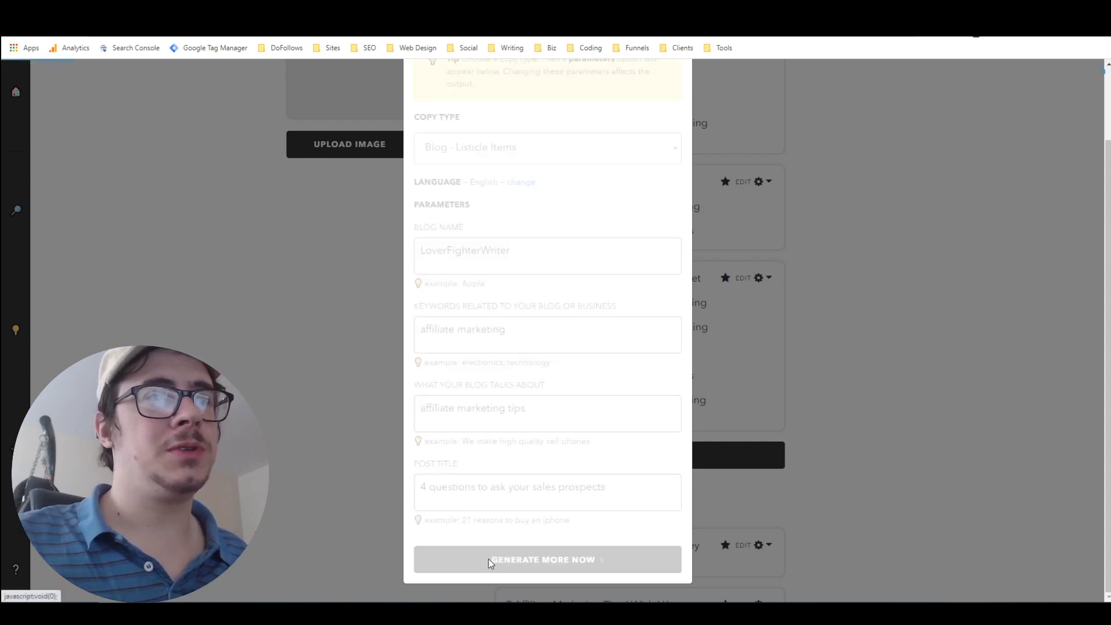
Step: Scroll the content plan down to the new '4 questions to ask your sales prospects' listicle items
{"action": "left_click", "coordinate": [547, 559]}
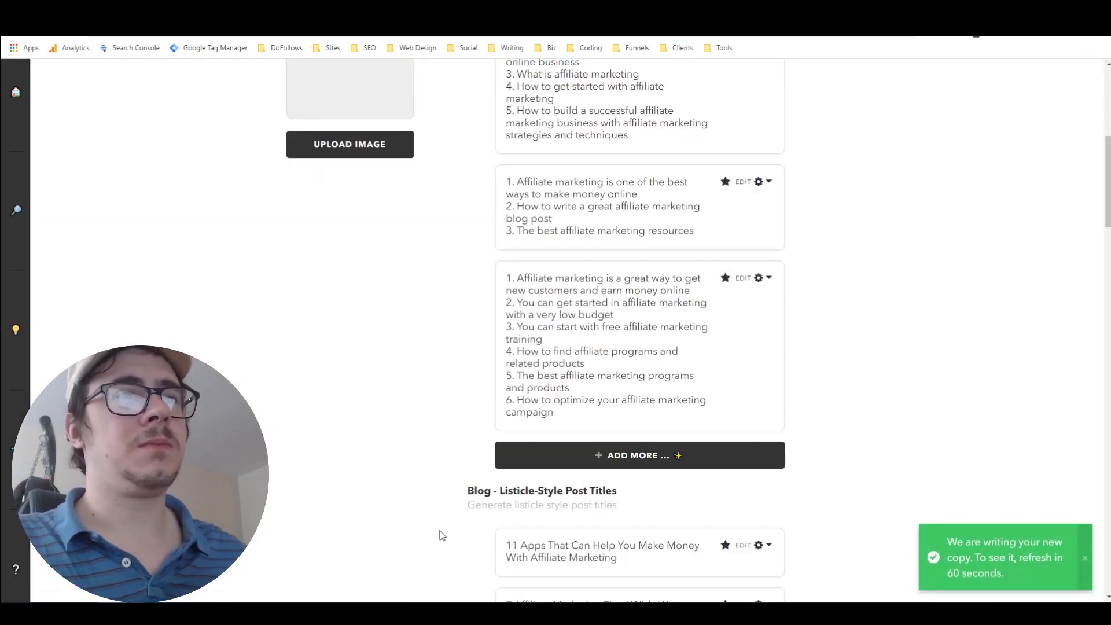
{"action": "scroll", "scroll_direction": "up", "scroll_amount": 3}
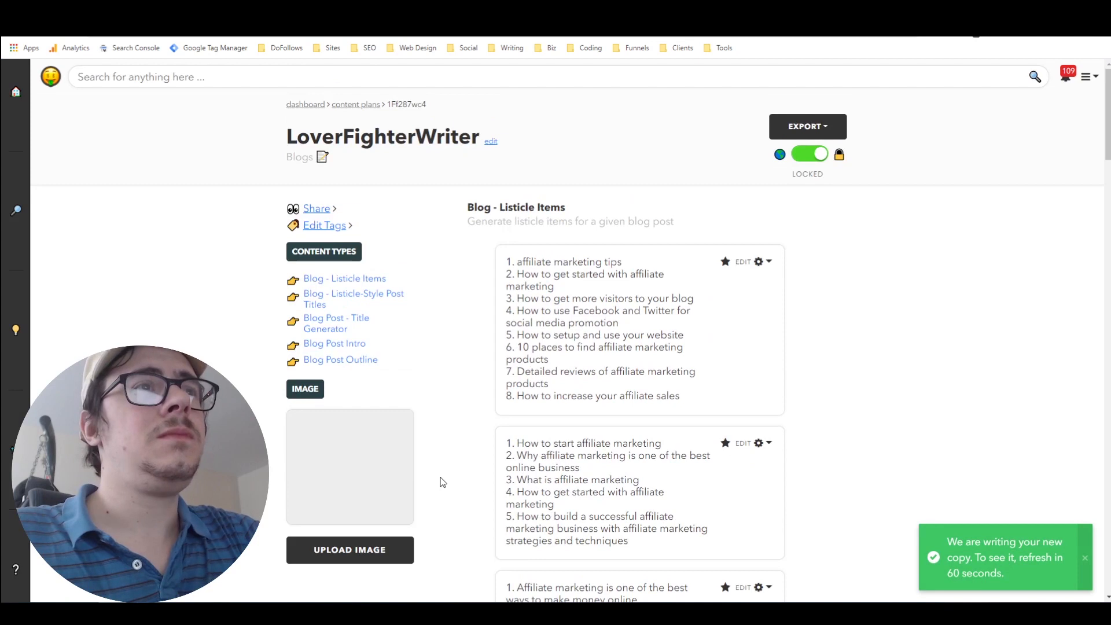
{"action": "scroll", "scroll_direction": "down", "scroll_amount": 3}
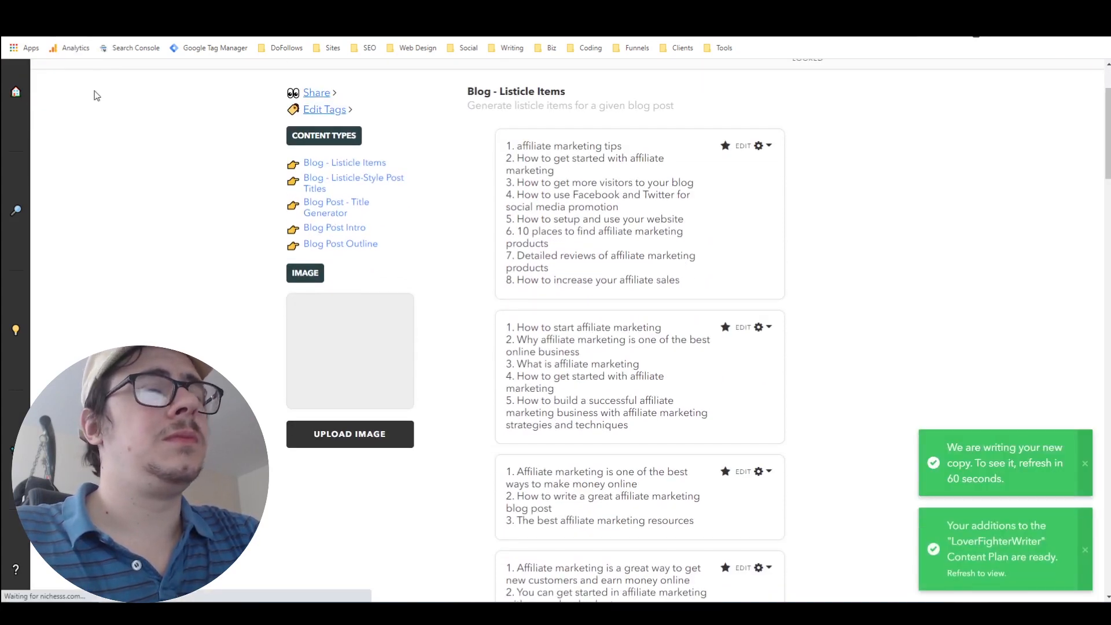
{"action": "scroll", "scroll_direction": "down", "scroll_amount": 3}
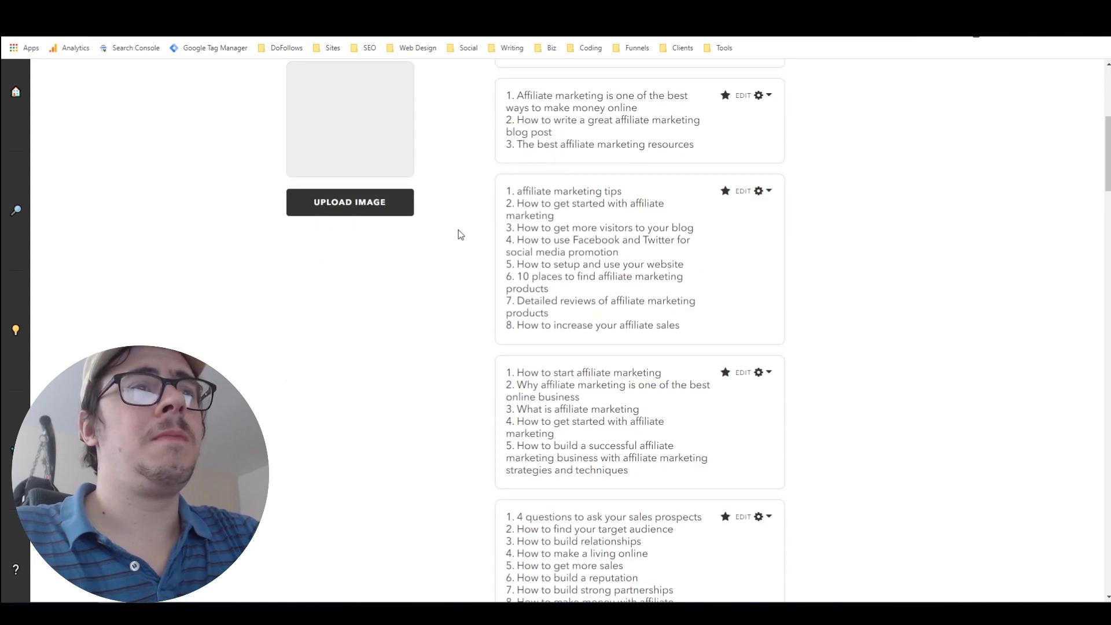
{"action": "scroll", "scroll_direction": "down", "scroll_amount": 3}
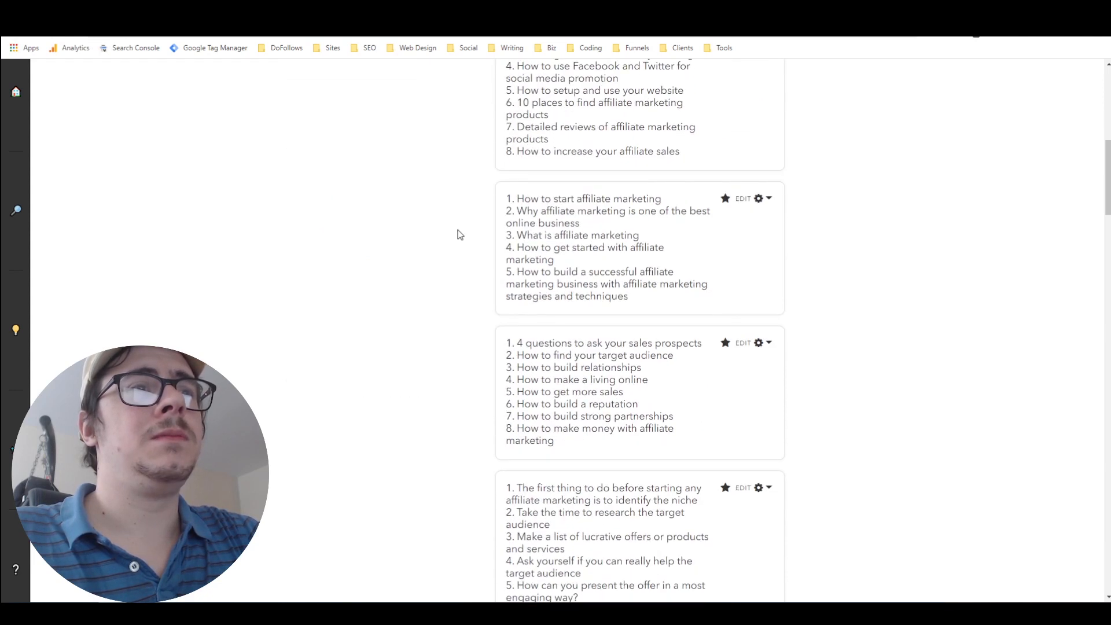
{"action": "scroll", "scroll_direction": "down", "scroll_amount": 3}
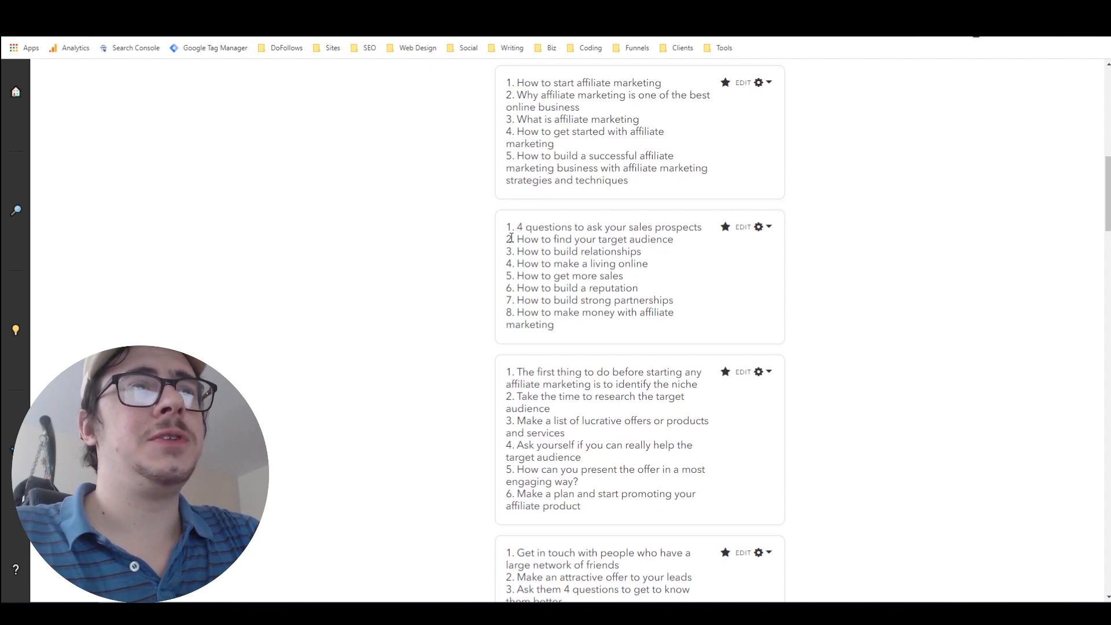
{"action": "scroll", "scroll_direction": "down", "scroll_amount": 3}
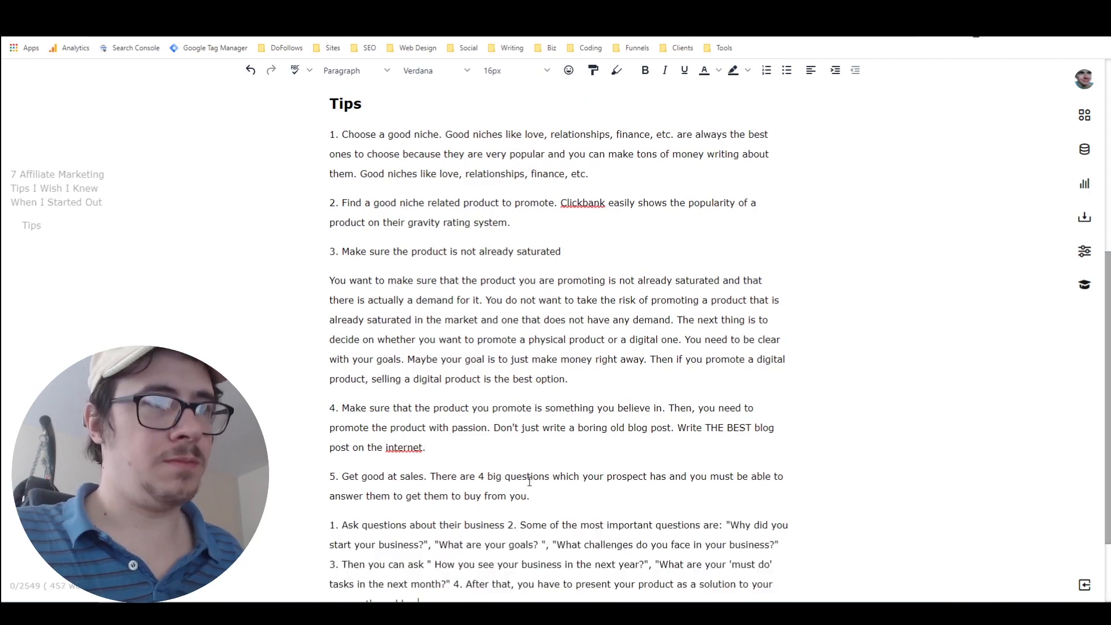
Step: Scroll through the Tips section to review the prospect-questions paragraph under tip 5
{"action": "scroll", "scroll_direction": "down", "scroll_amount": 3}
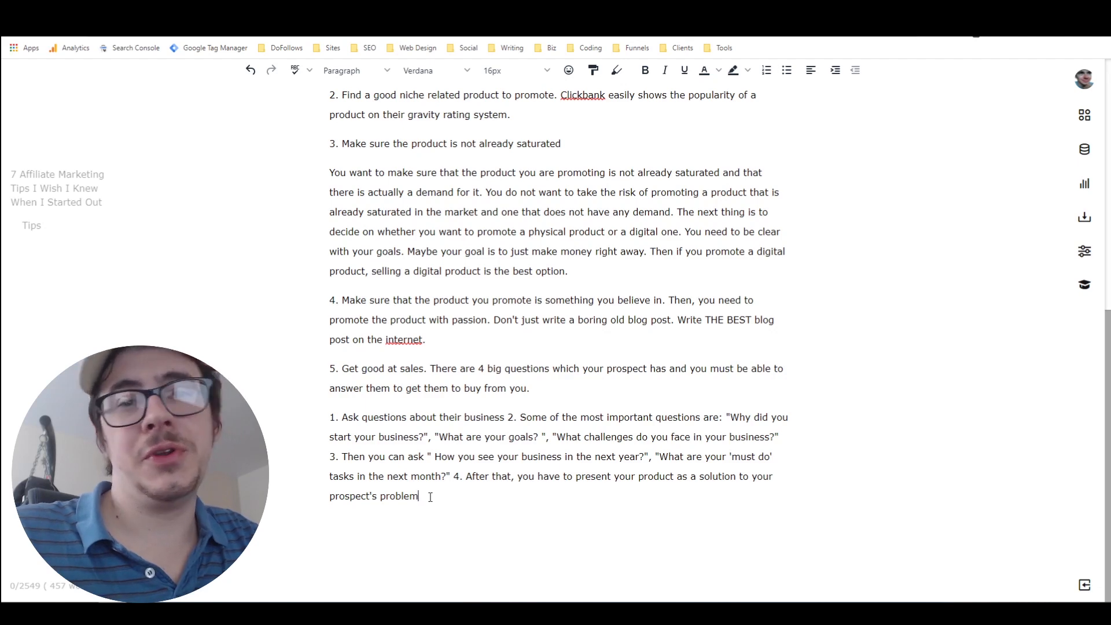
{"action": "scroll", "scroll_direction": "up", "scroll_amount": 3}
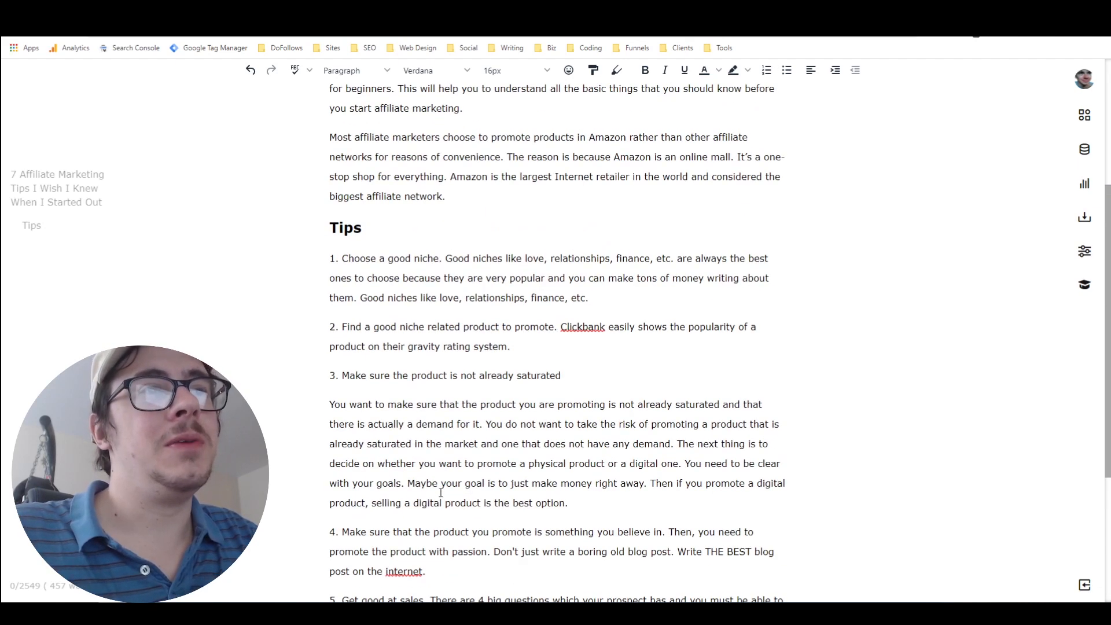
{"action": "scroll", "scroll_direction": "down", "scroll_amount": 3}
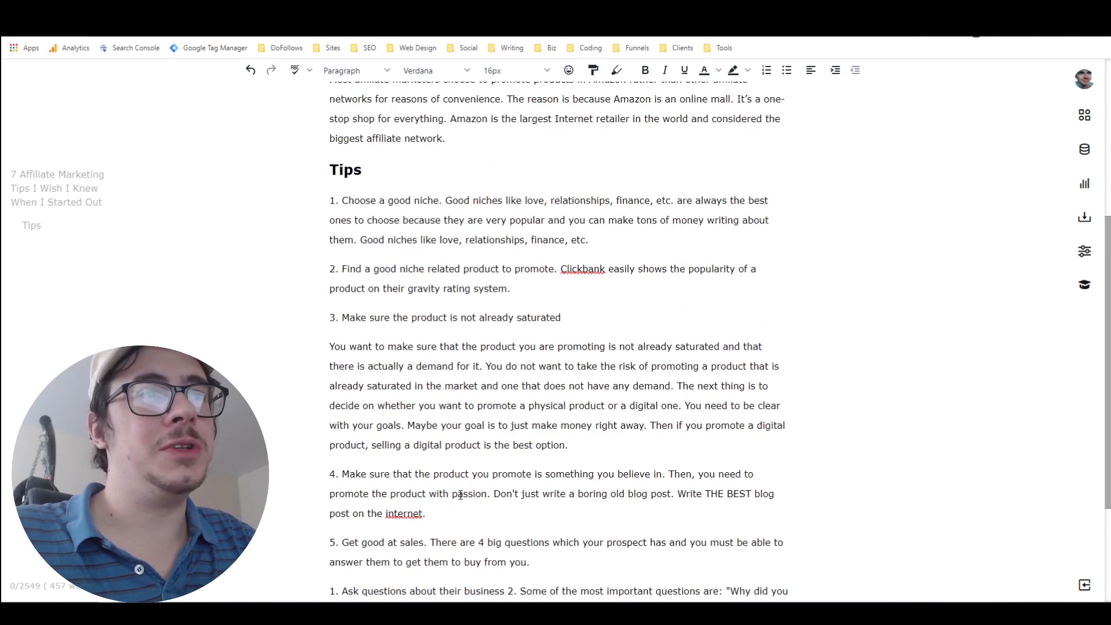